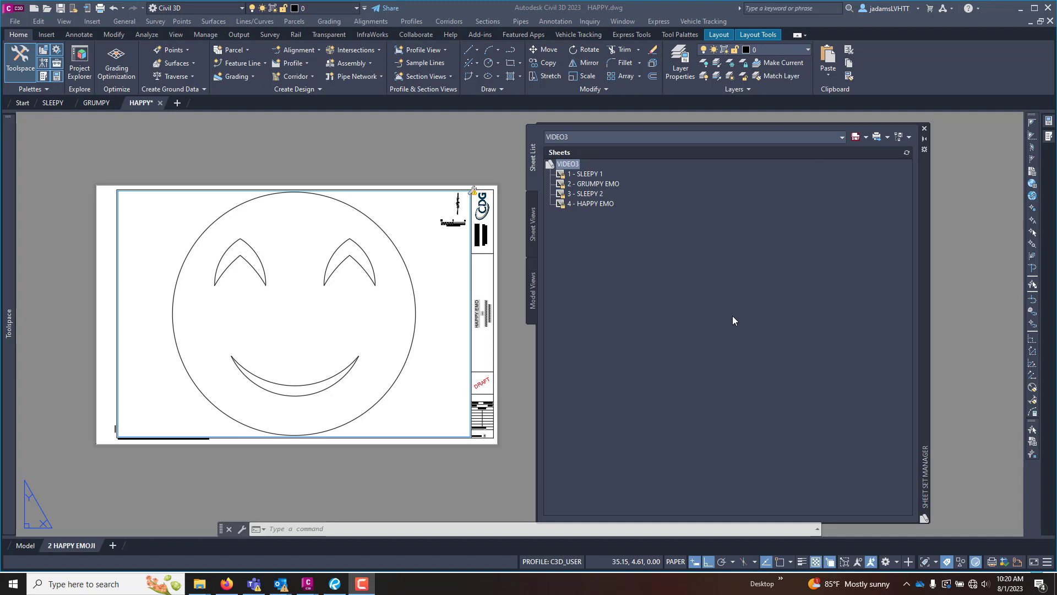
mouse_move(577, 380)
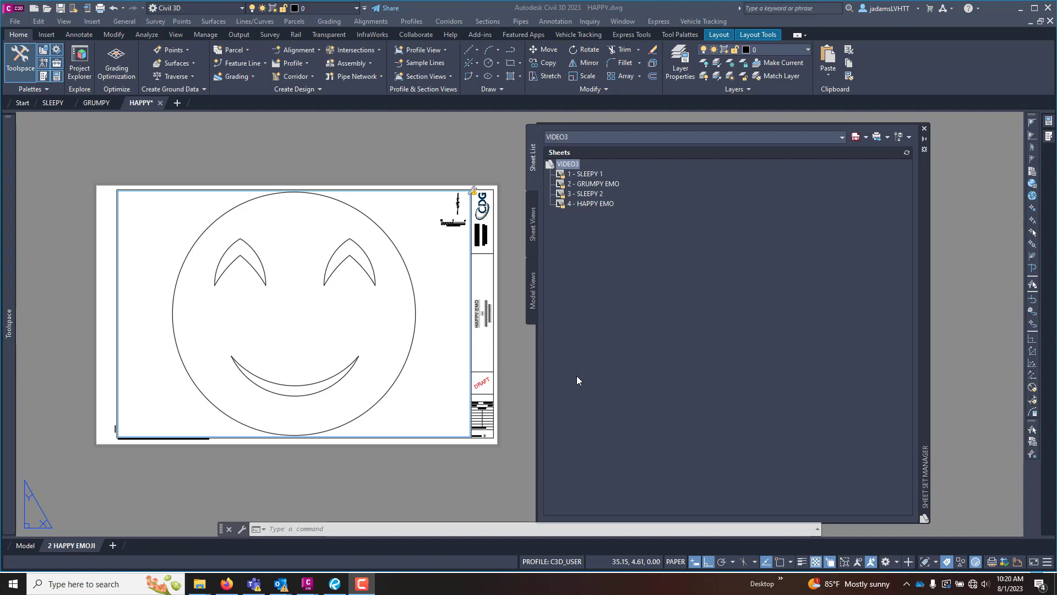
mouse_move(532, 293)
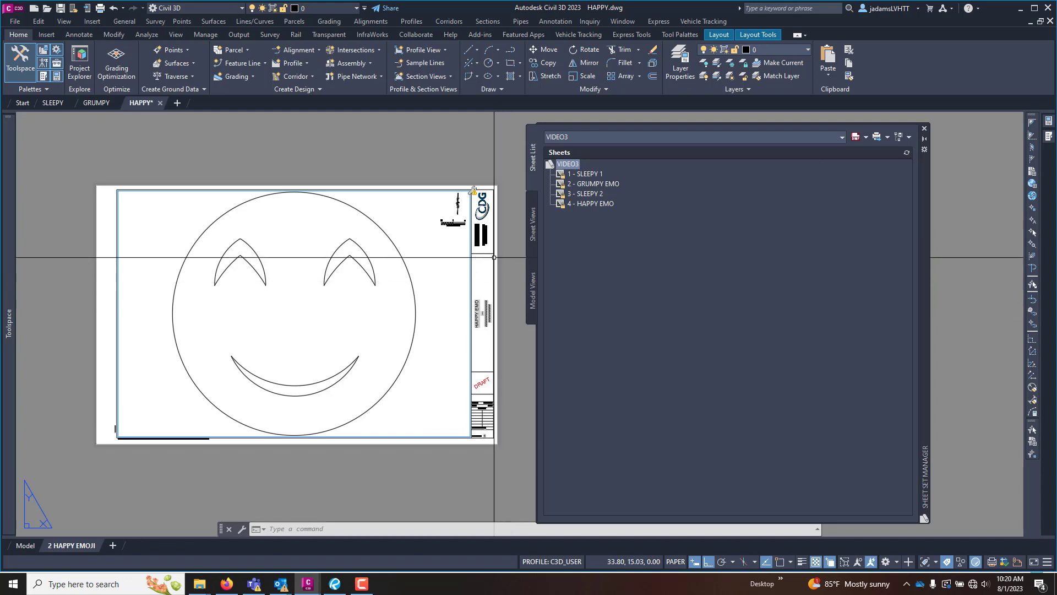
mouse_move(139, 103)
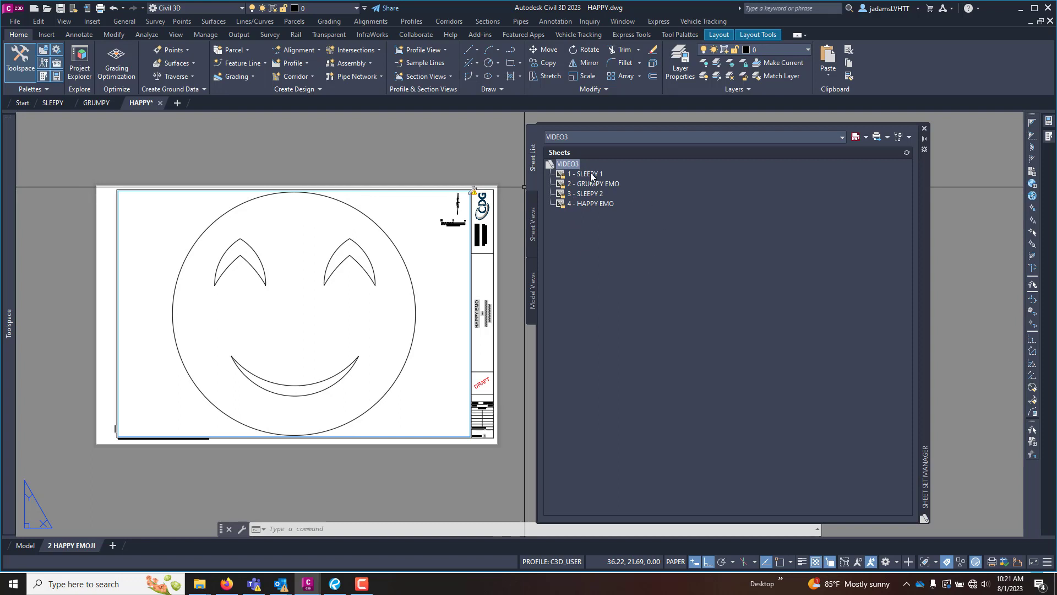
mouse_move(698, 398)
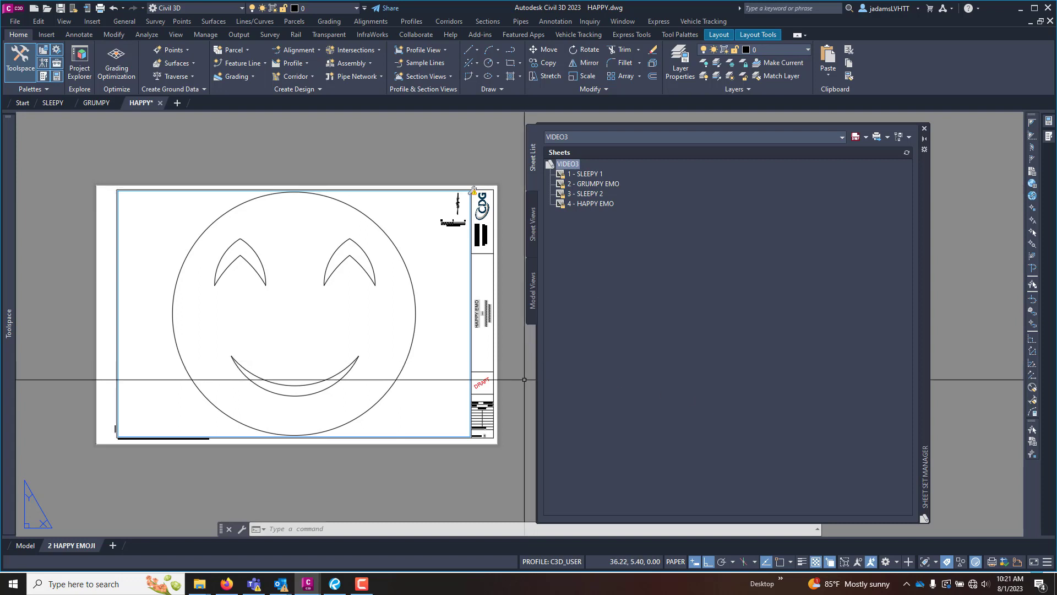
mouse_move(505, 304)
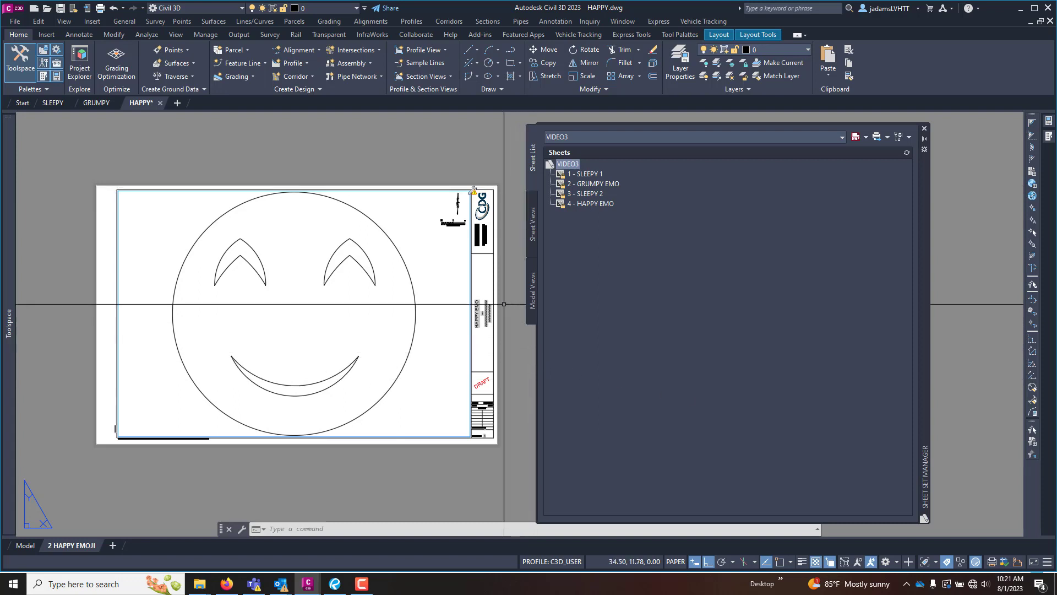
mouse_move(480, 305)
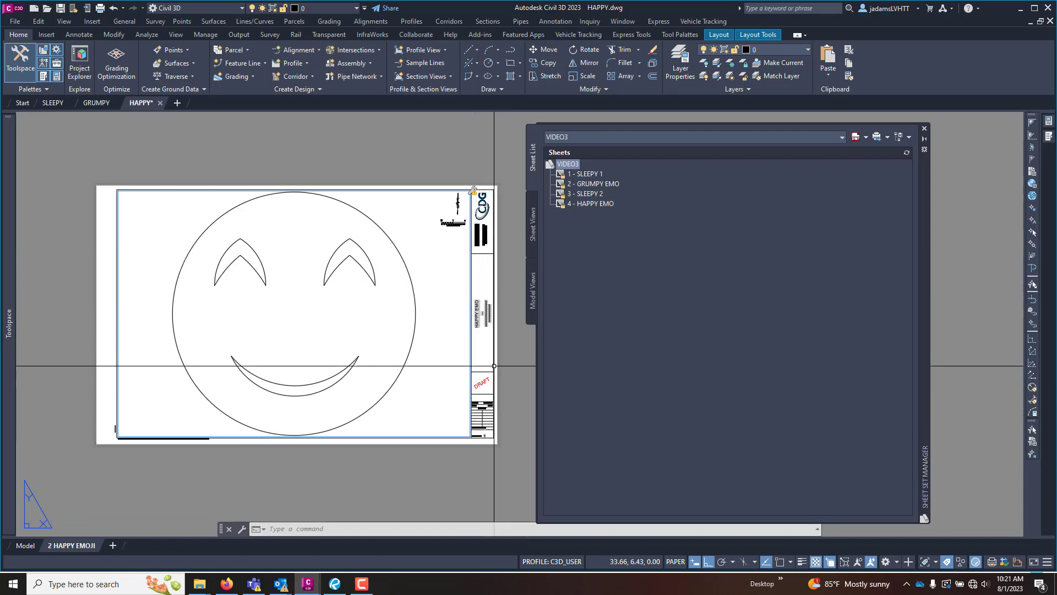
mouse_move(466, 239)
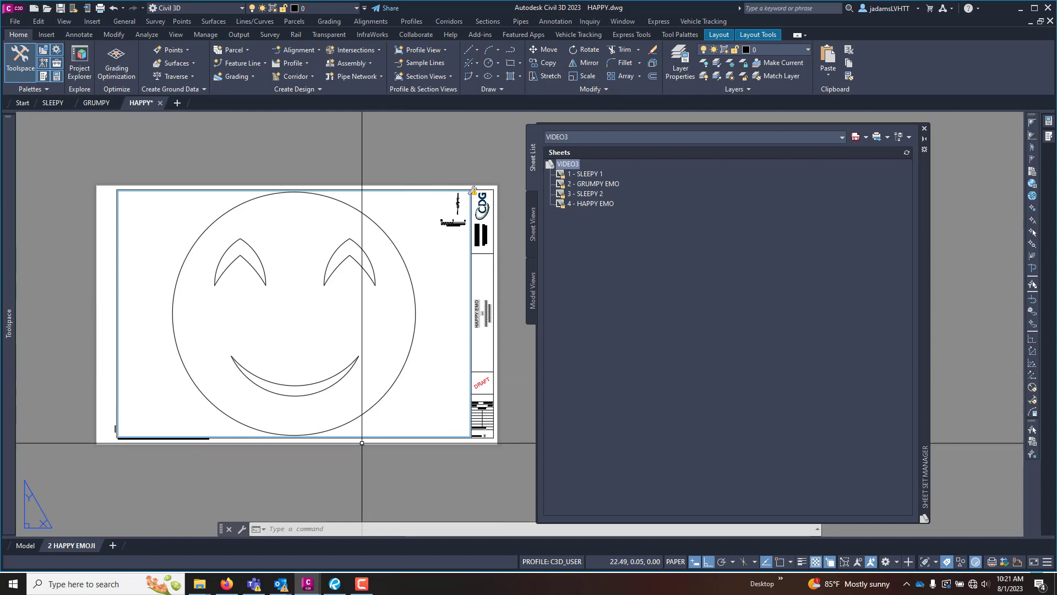
mouse_move(406, 316)
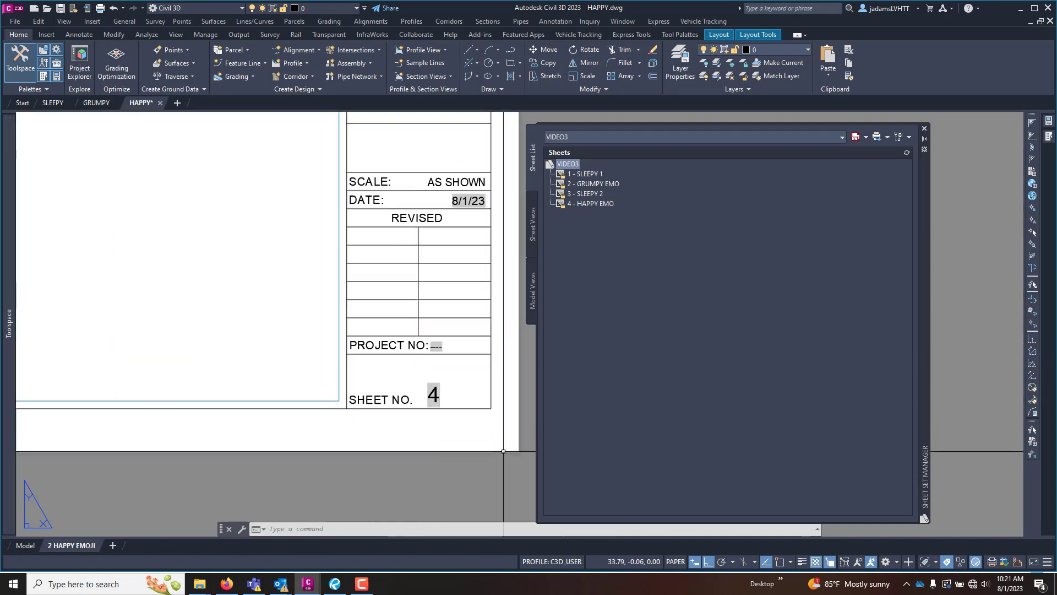
mouse_move(436, 272)
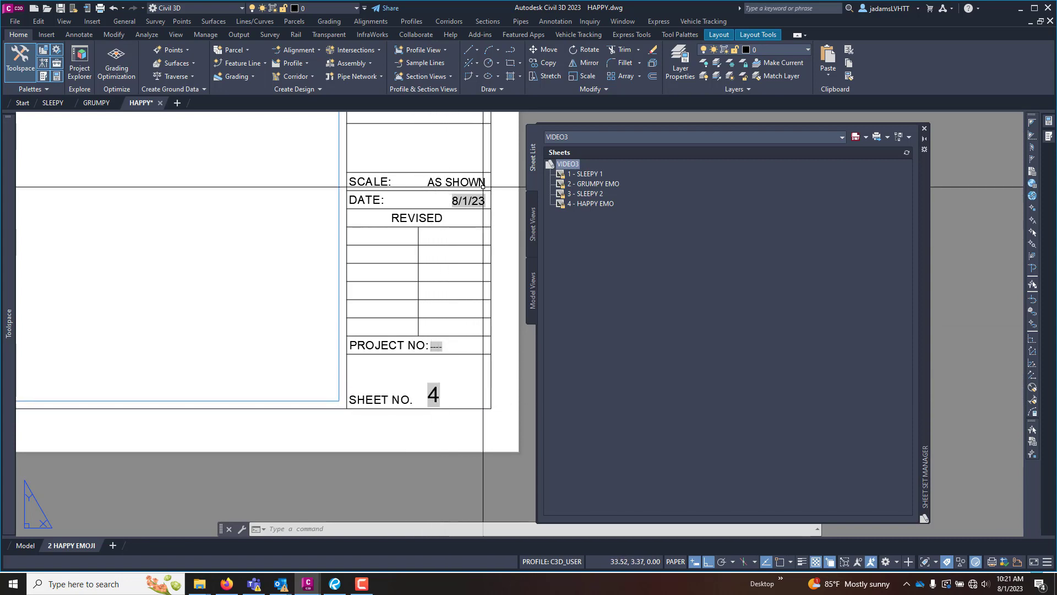
mouse_move(438, 326)
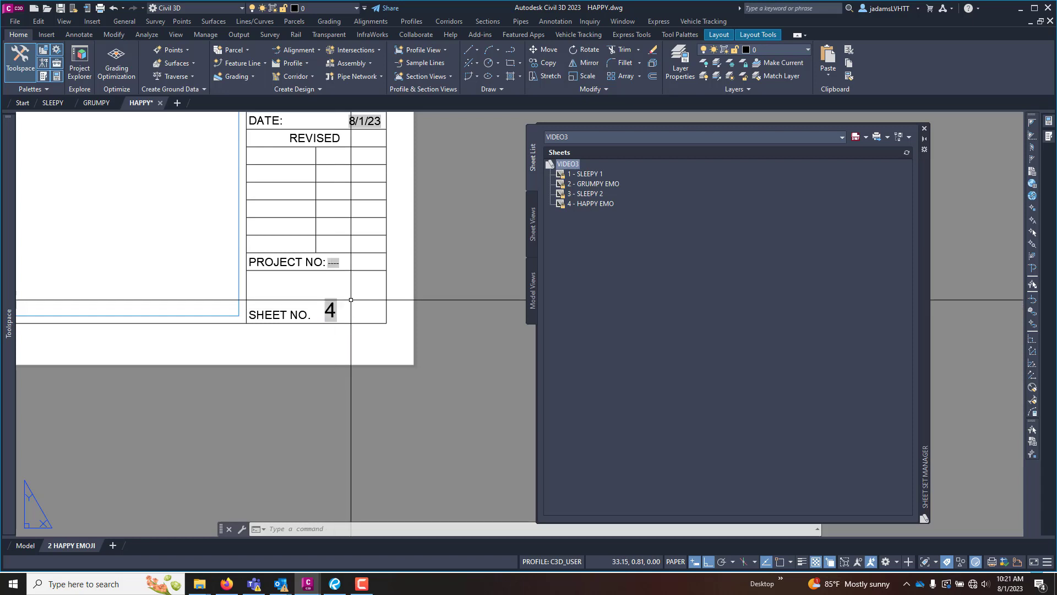
mouse_move(362, 304)
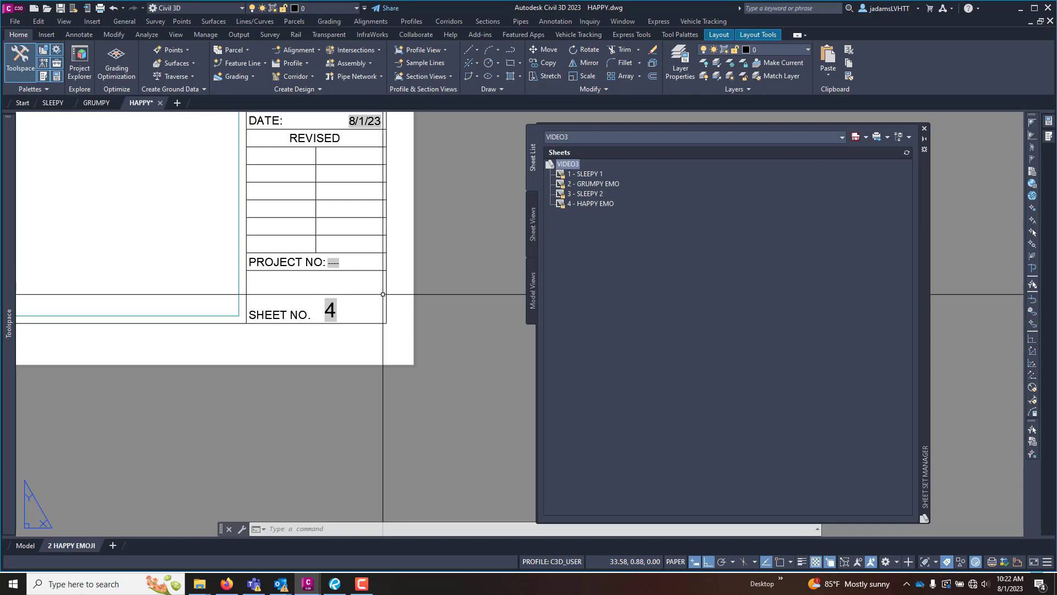
mouse_move(353, 289)
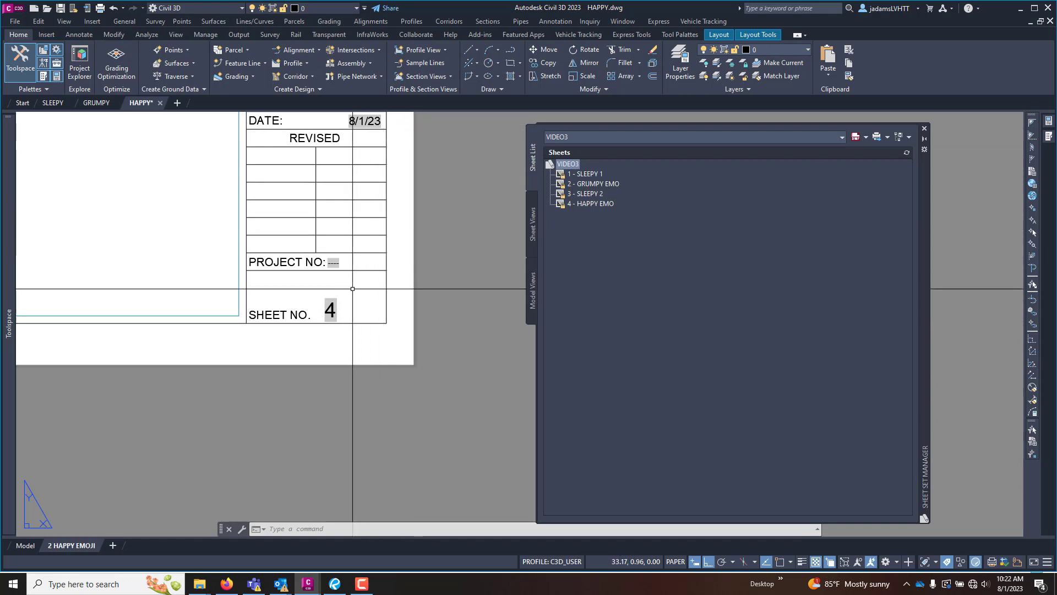
- Start multiline text from the Annotate ribbon beside the sheet number, then cancel the box
click(47, 34)
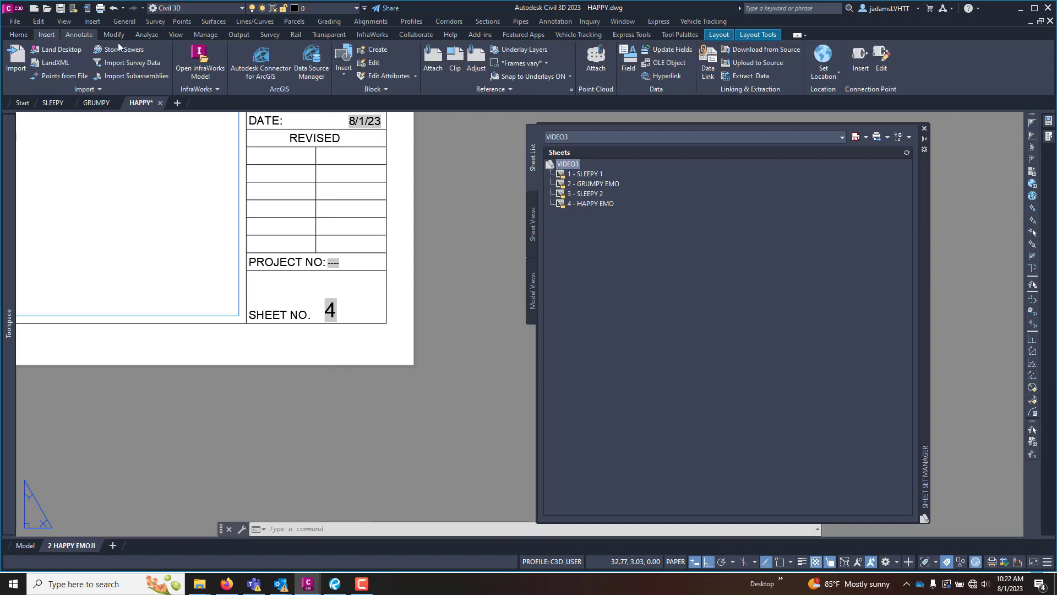
click(80, 34)
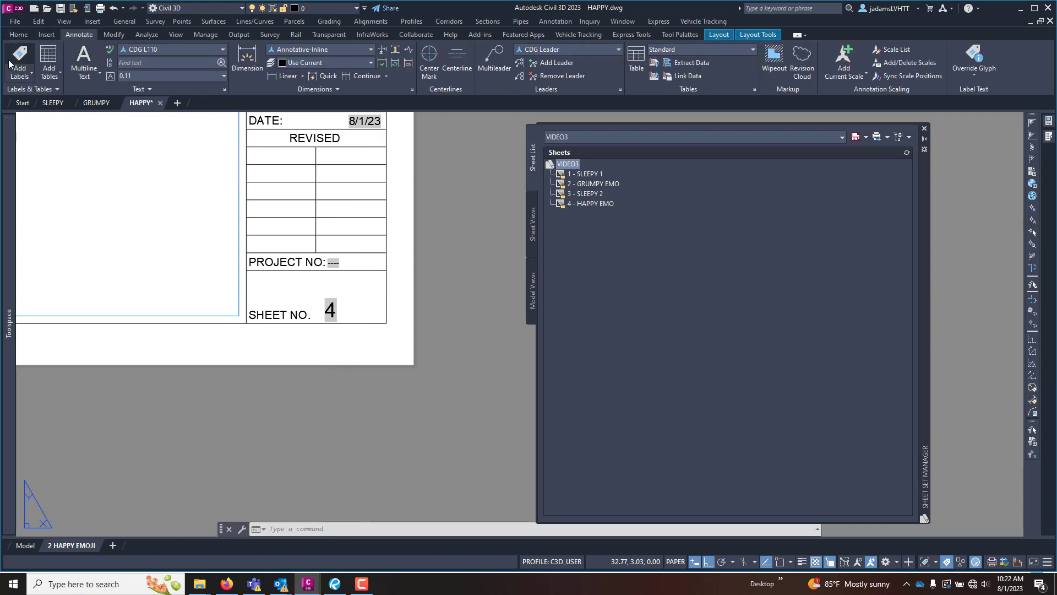
click(83, 62)
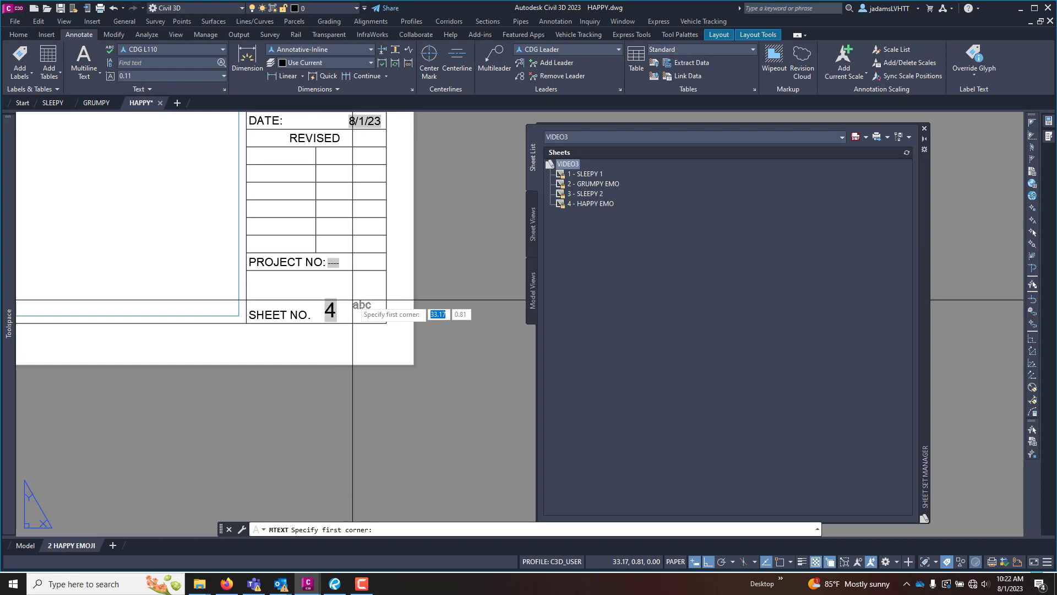
click(361, 314)
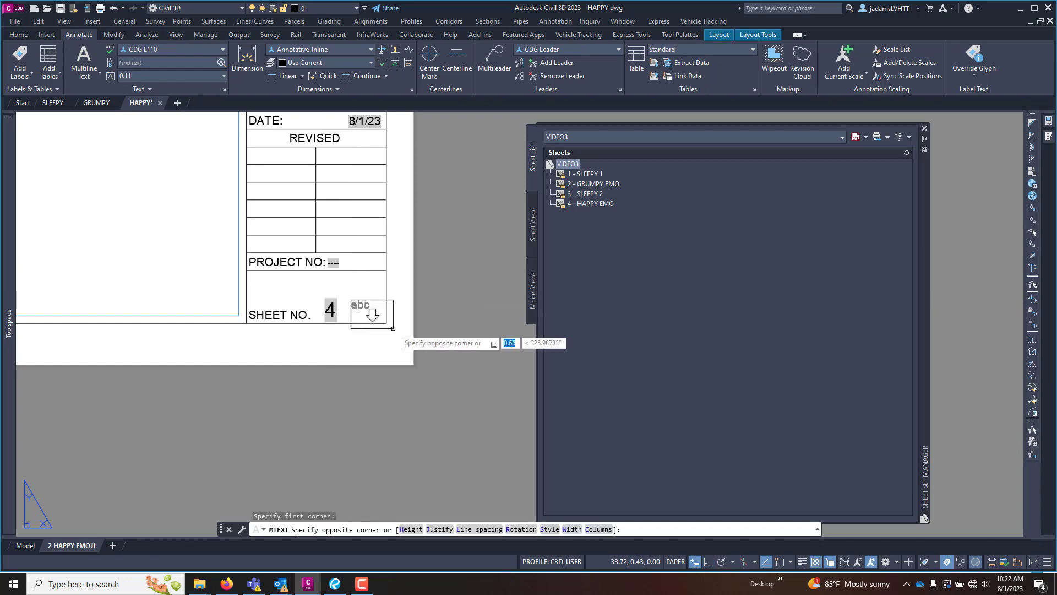
mouse_move(371, 317)
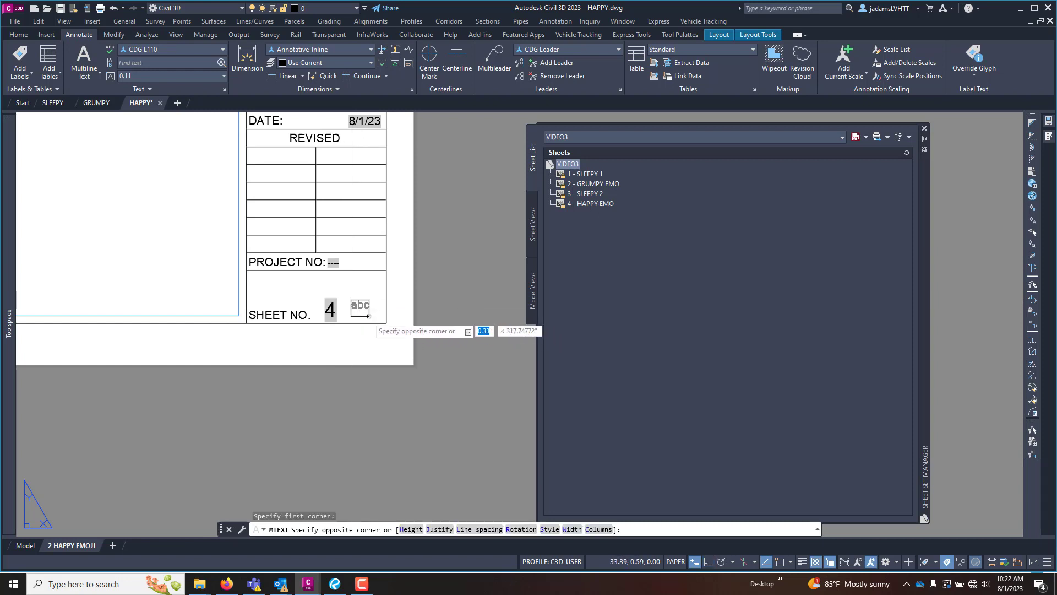
key(Escape)
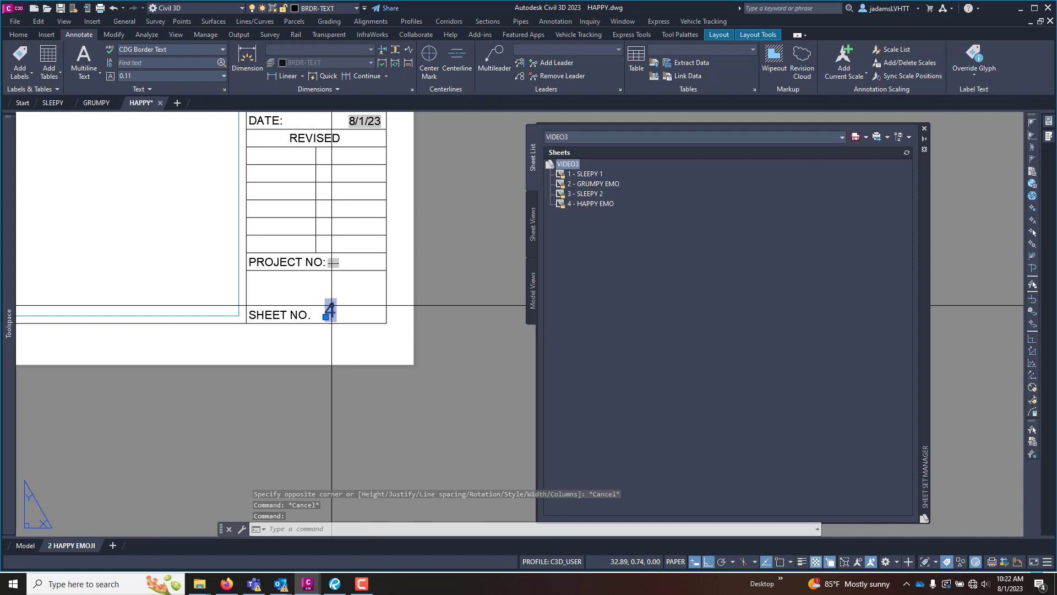
- Make the CDG Border text style current for the new title block text
click(223, 50)
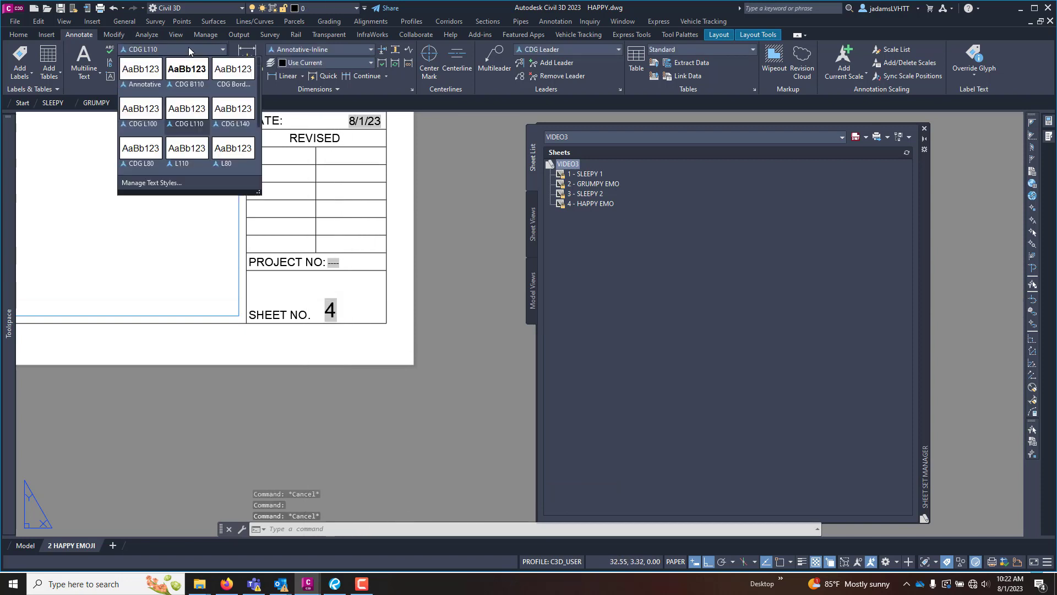
mouse_move(196, 108)
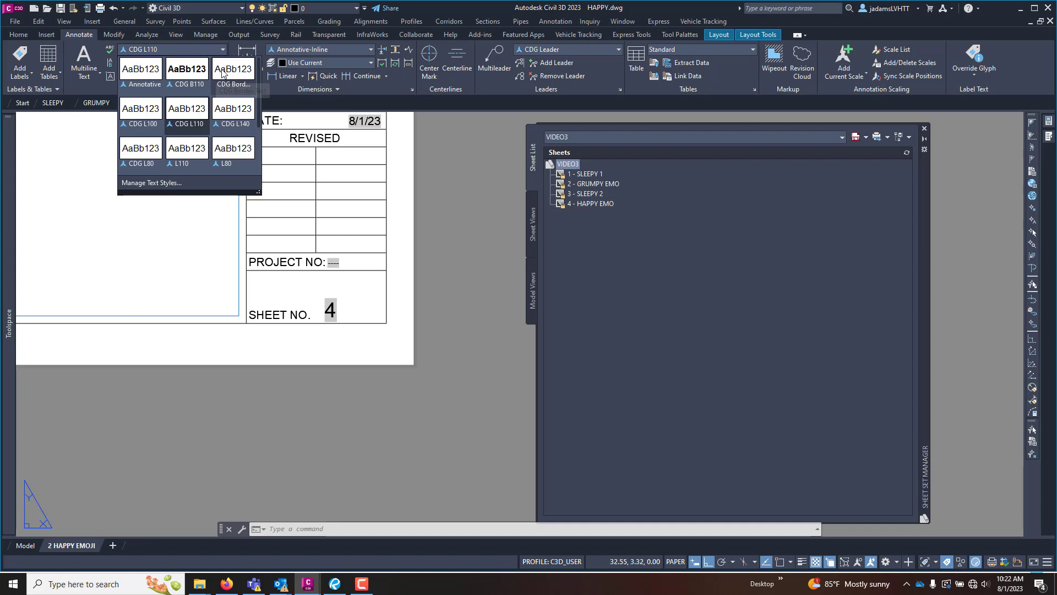
click(233, 85)
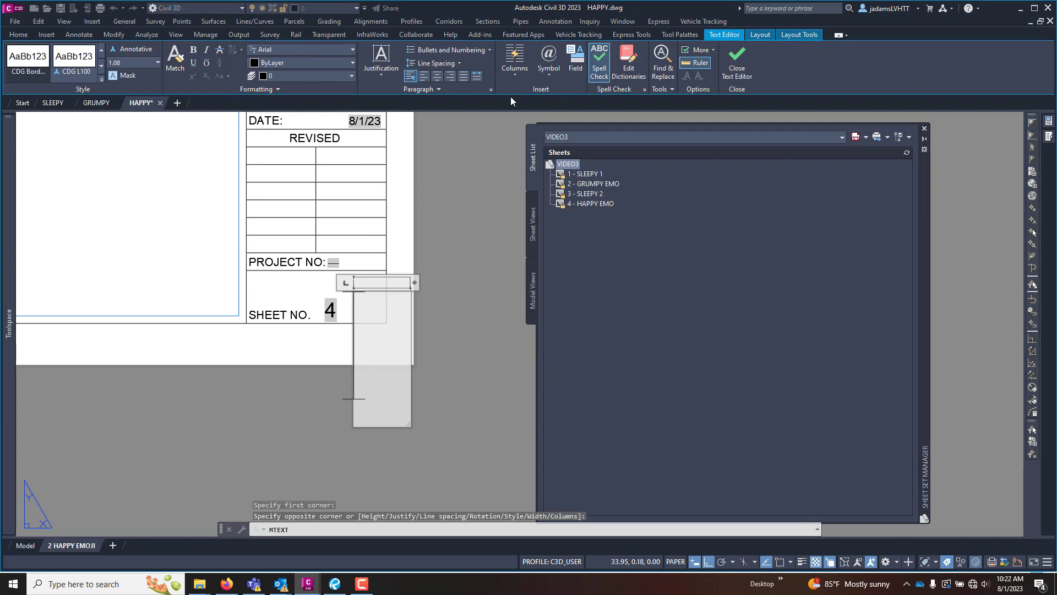
- Insert a SheetSet CurrentSheetNumber field, reading 4, into the new text
click(574, 60)
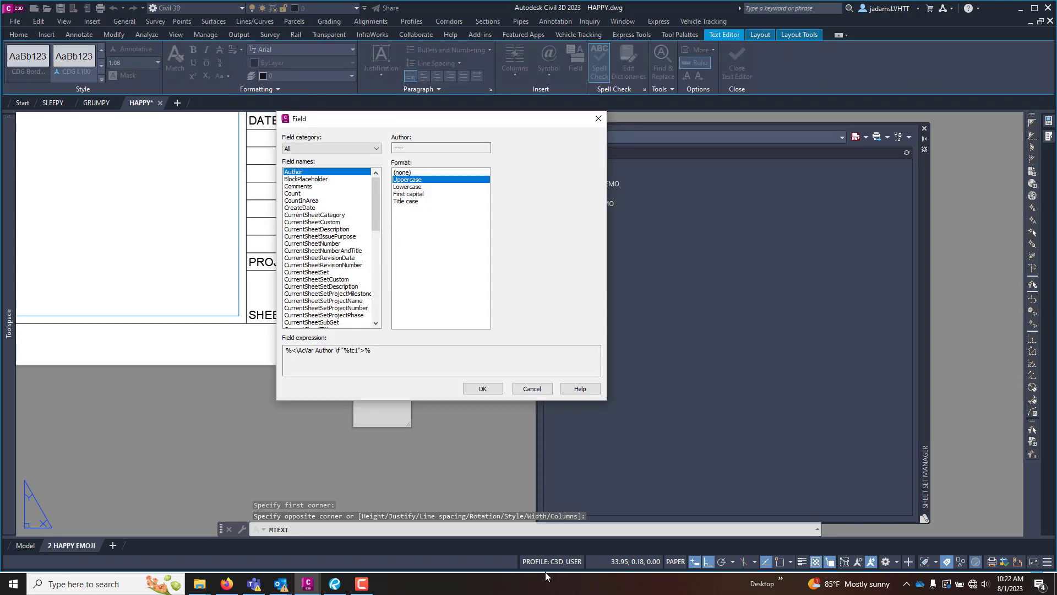
mouse_move(318, 168)
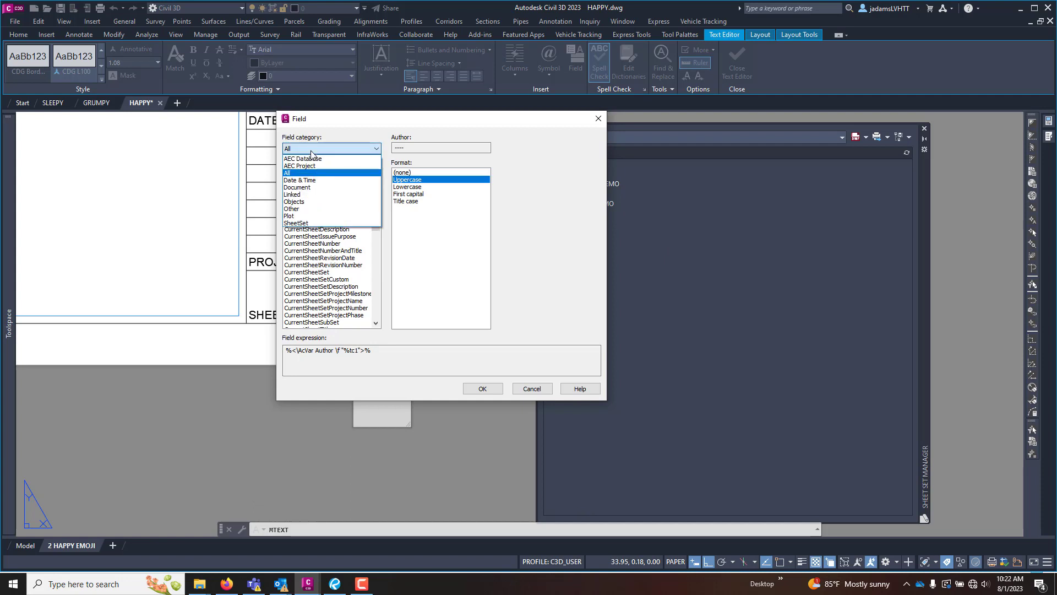
click(295, 222)
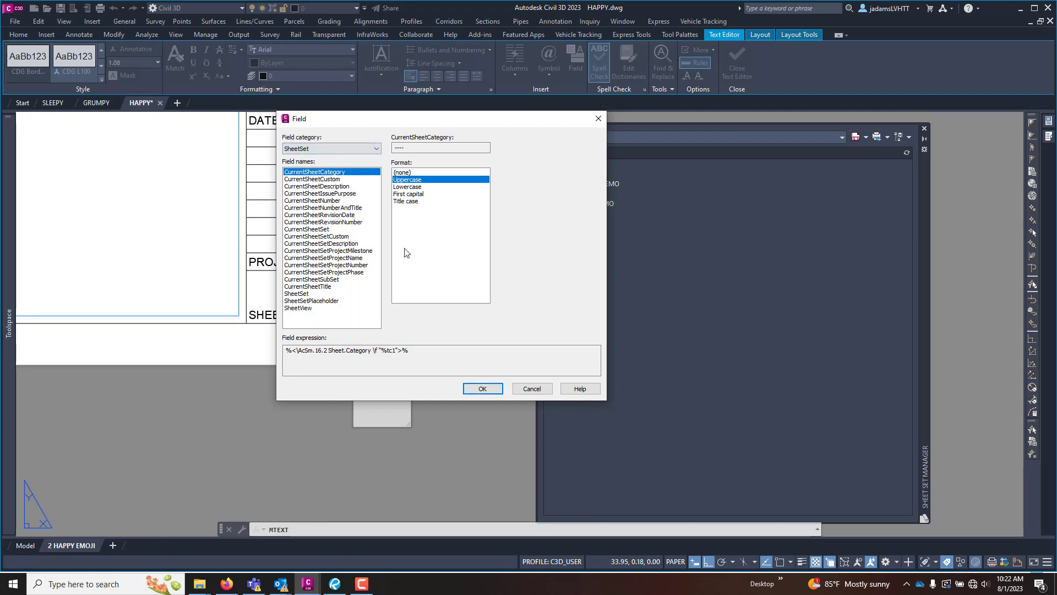
mouse_move(321, 326)
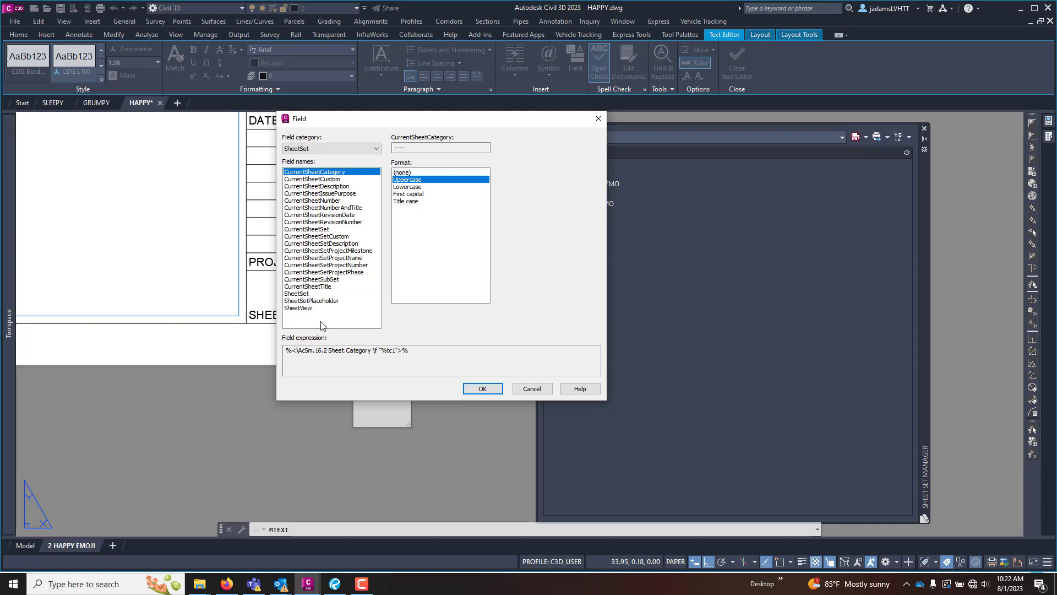
mouse_move(332, 239)
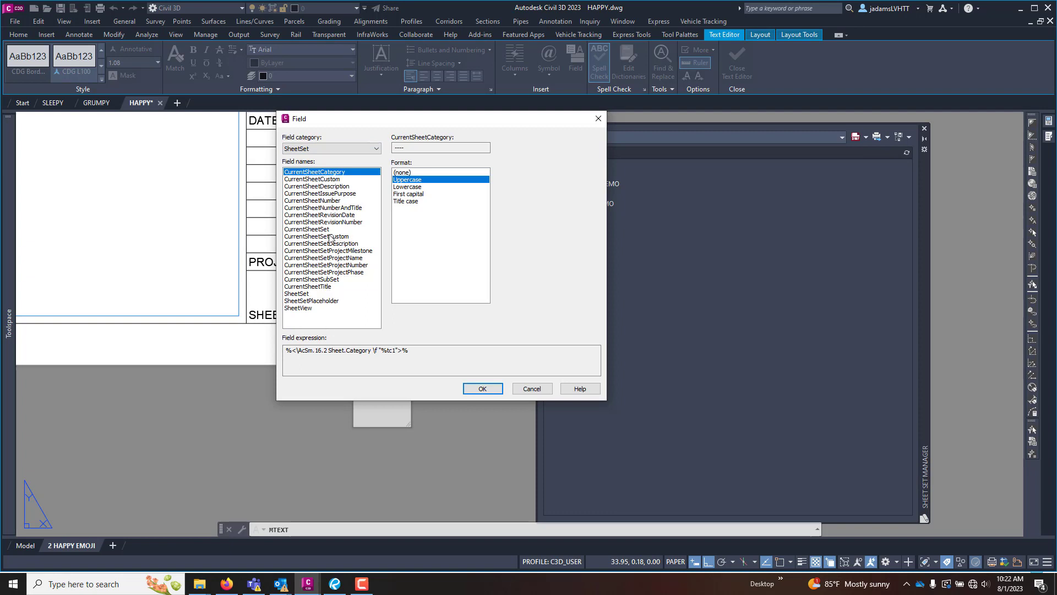
mouse_move(317, 182)
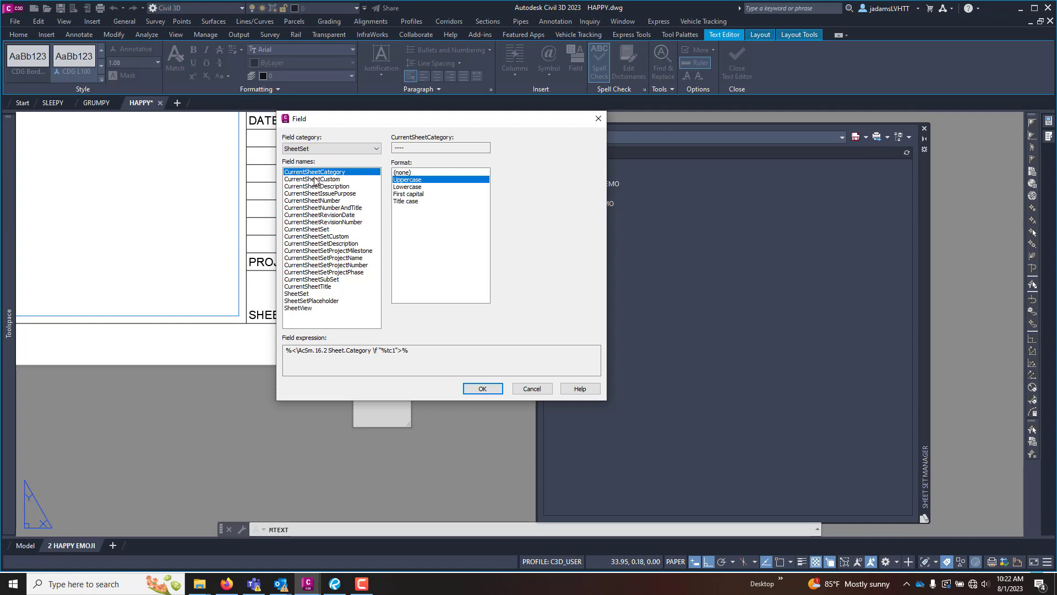
mouse_move(334, 178)
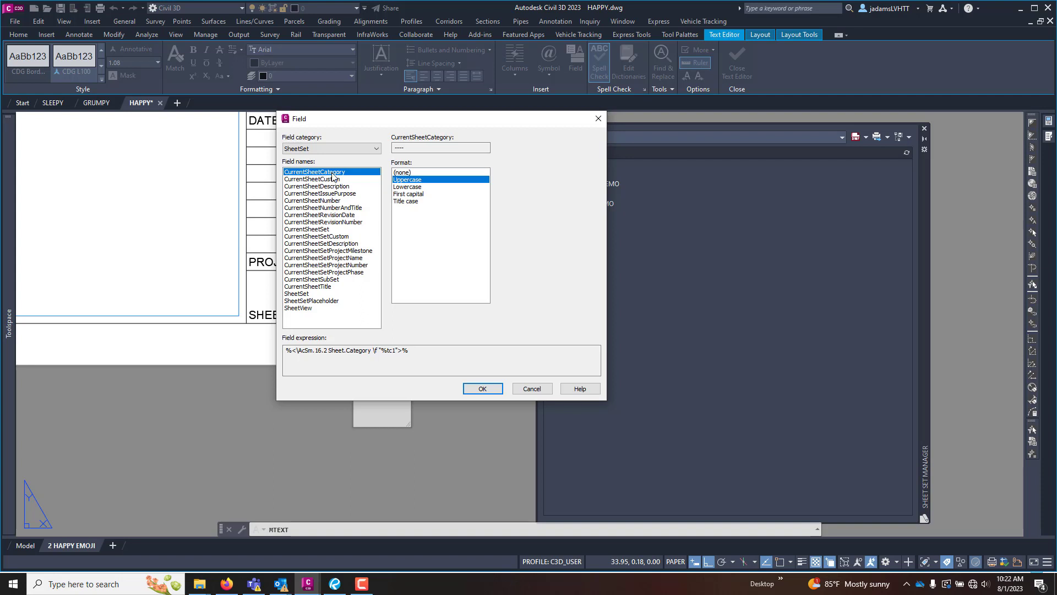
click(311, 201)
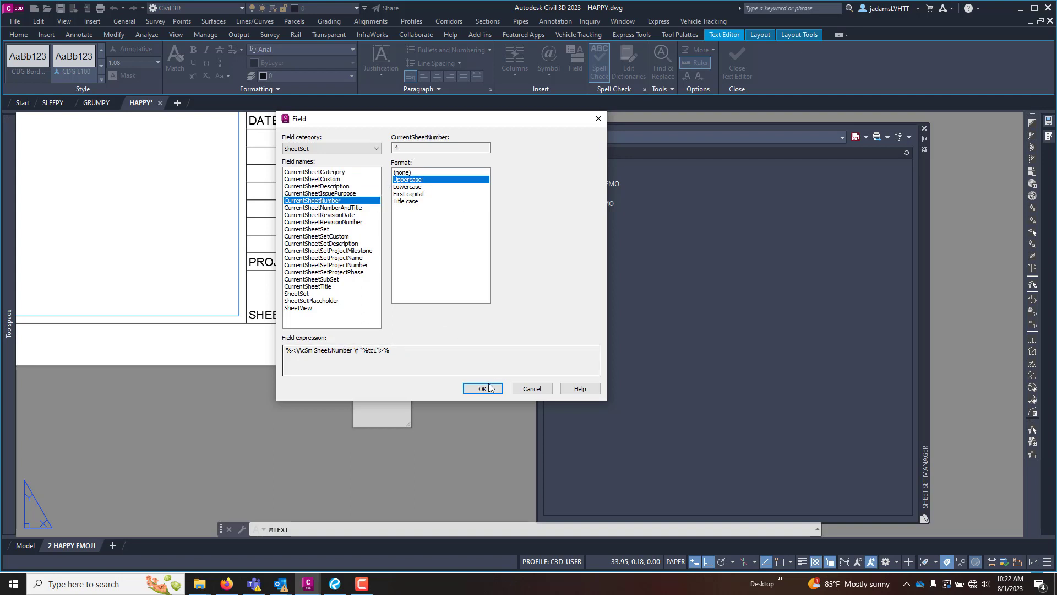
click(483, 389)
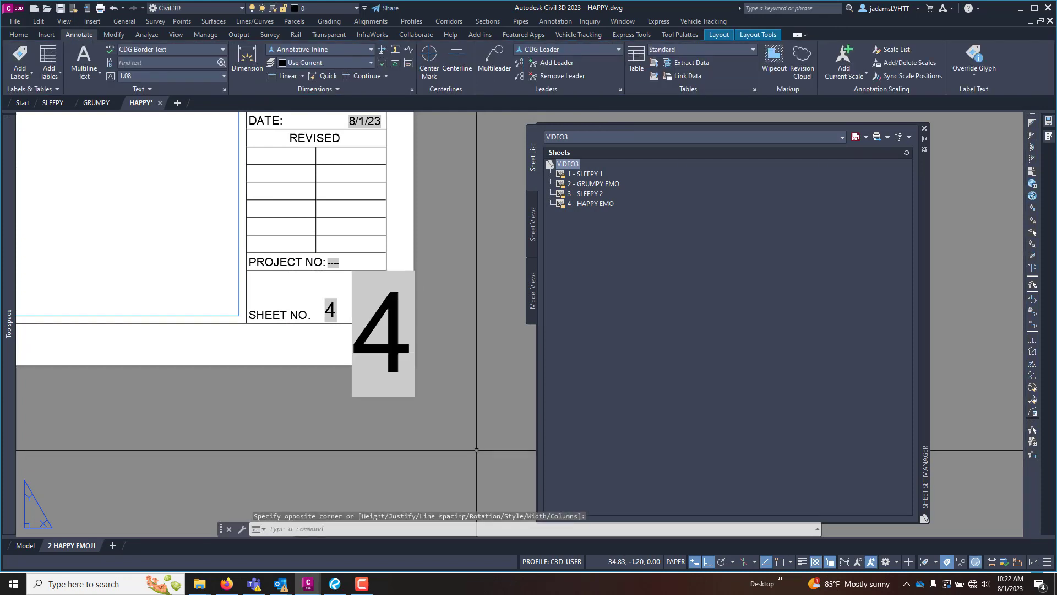
- Renumber the HAPPY EMO sheet from 4 to 40 via Rename & Renumber in Sheet Set Manager
click(353, 290)
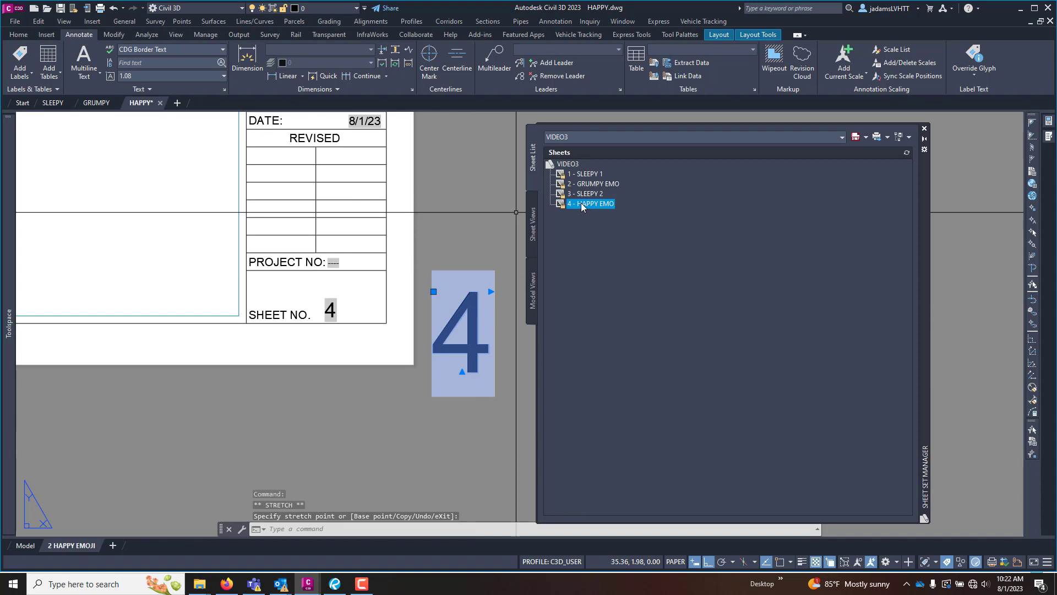
right_click(590, 203)
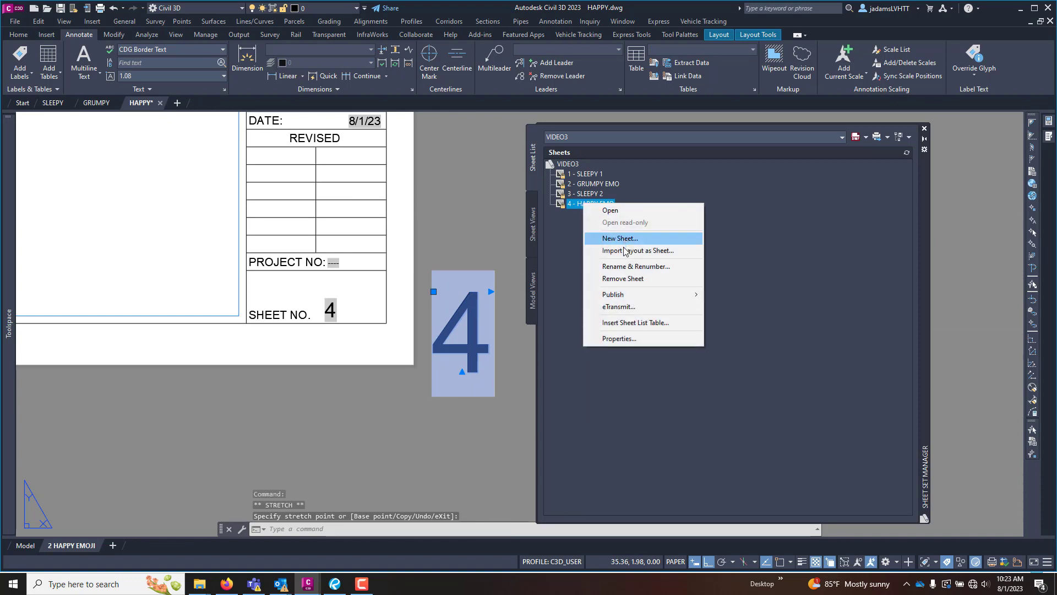
click(636, 265)
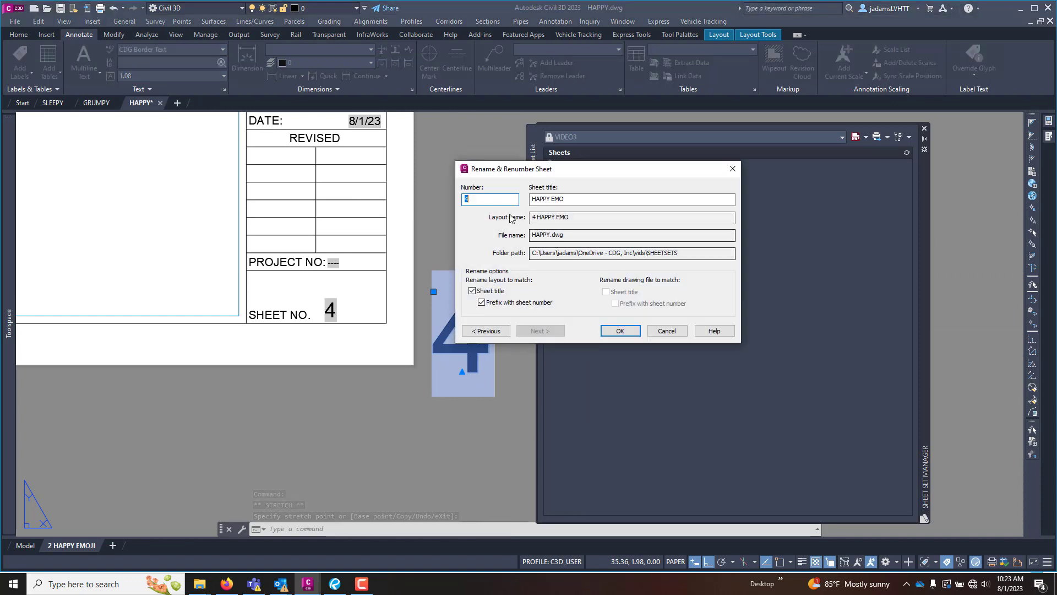
text(0)
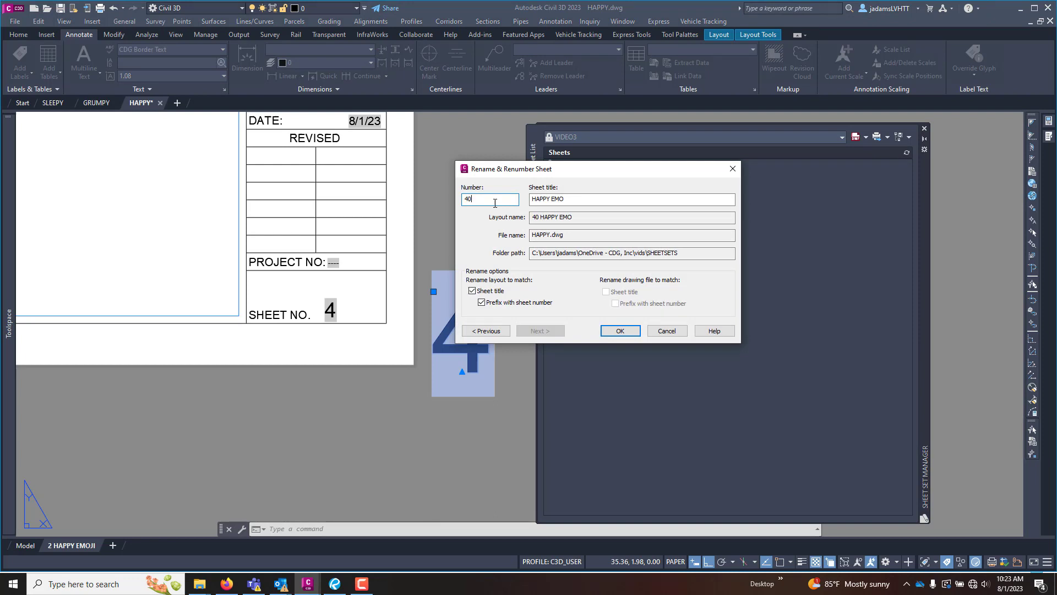
click(618, 331)
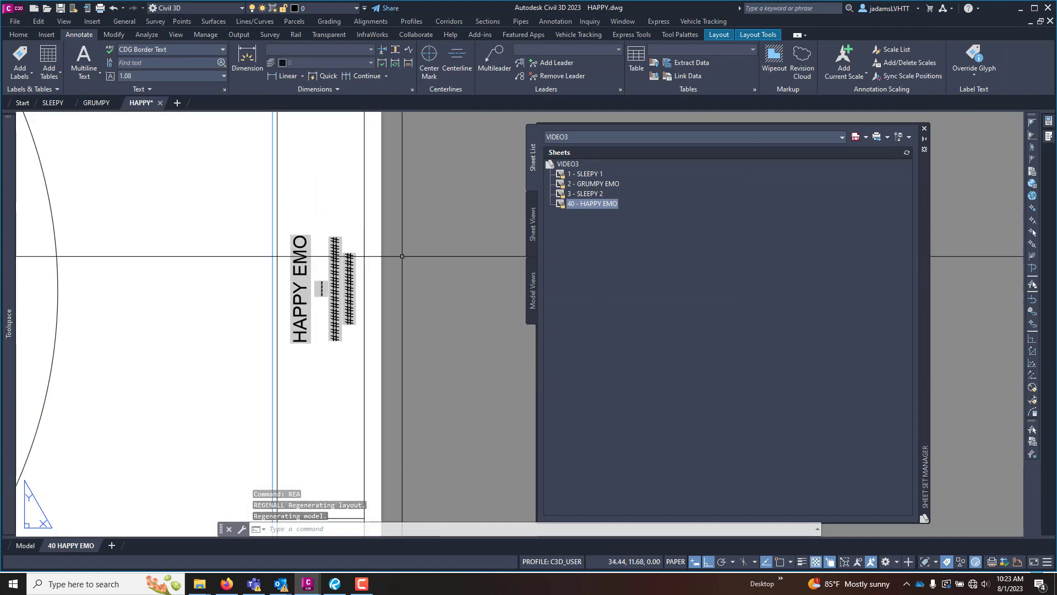
- Place a new text box holding a CurrentSheetTitle field in Uppercase, reading HAPPY EMO
click(83, 61)
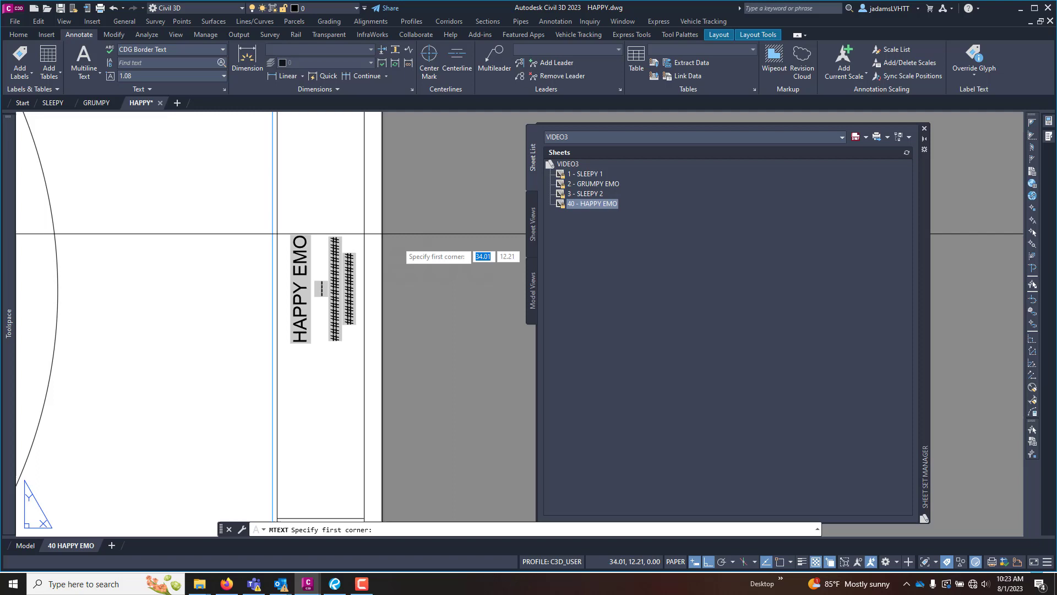
click(371, 221)
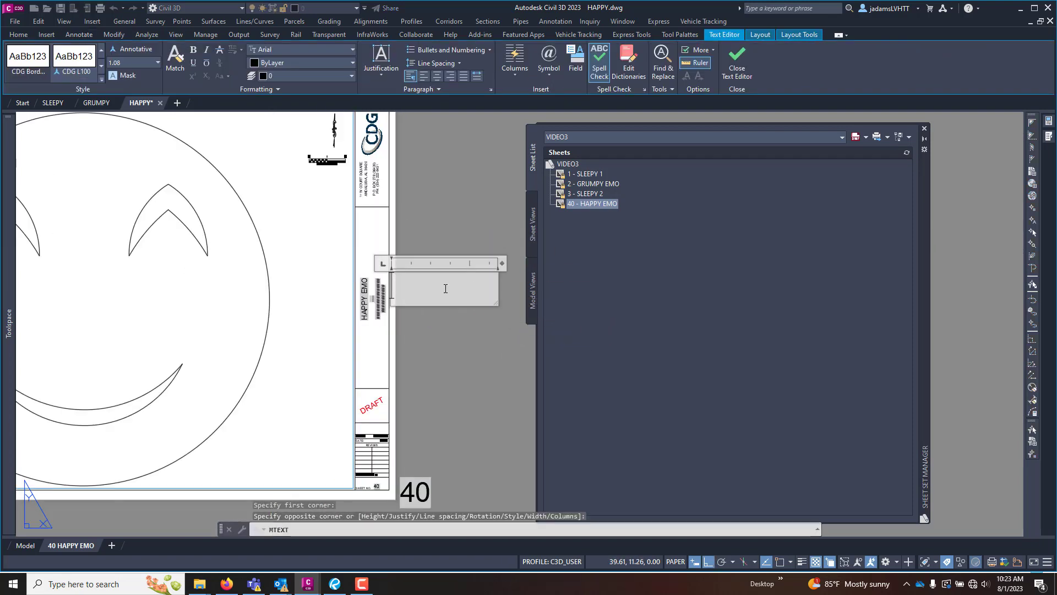
click(575, 57)
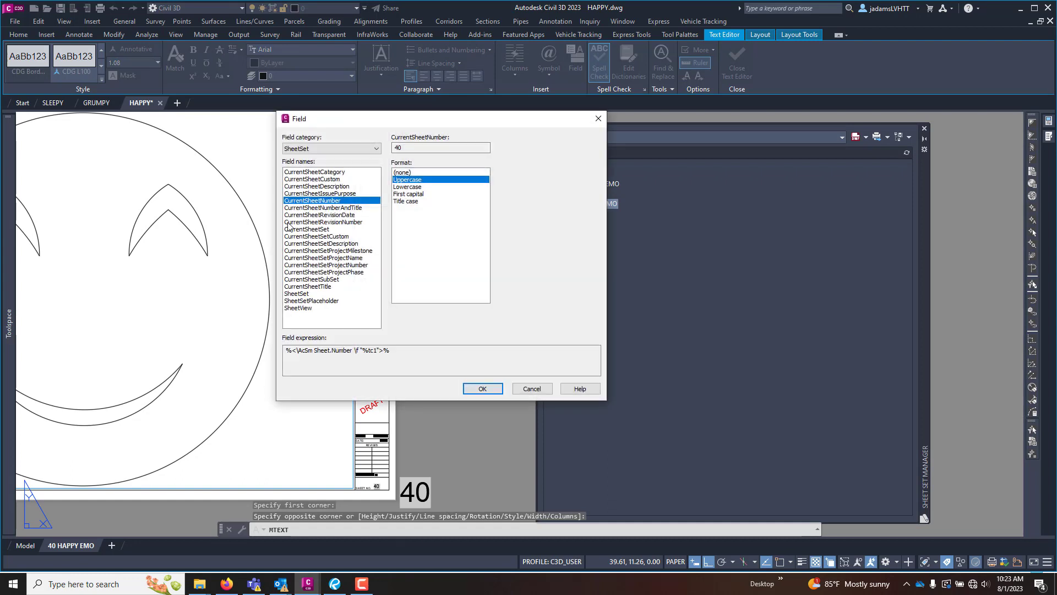
mouse_move(340, 219)
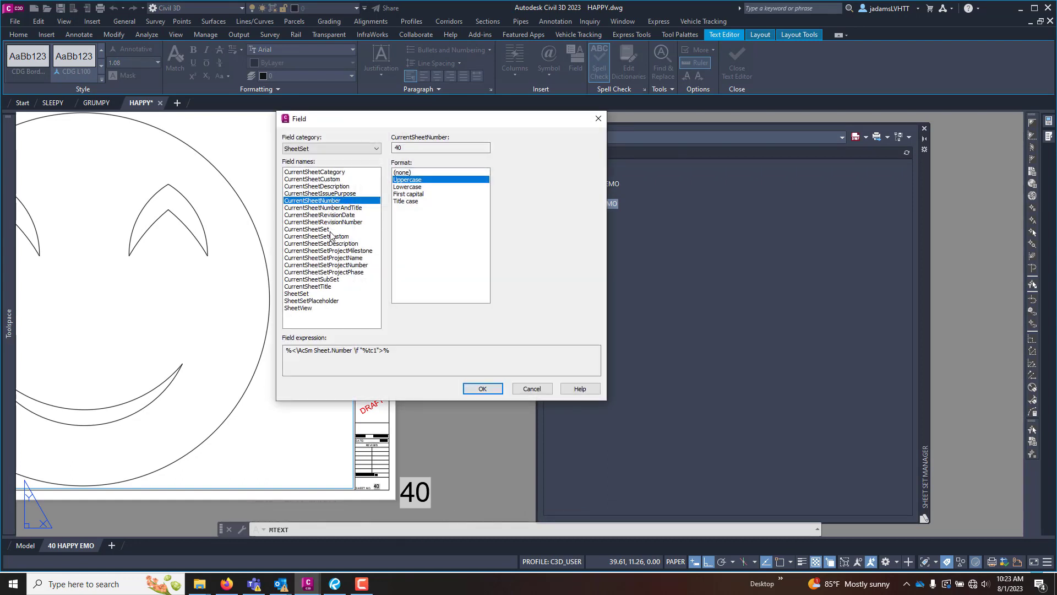
click(308, 286)
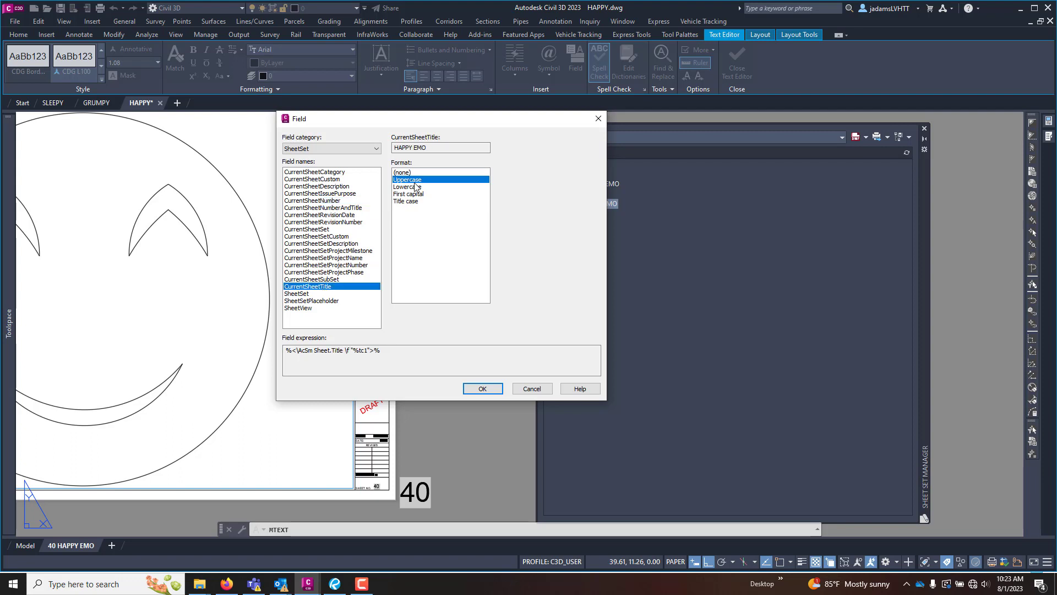
mouse_move(450, 341)
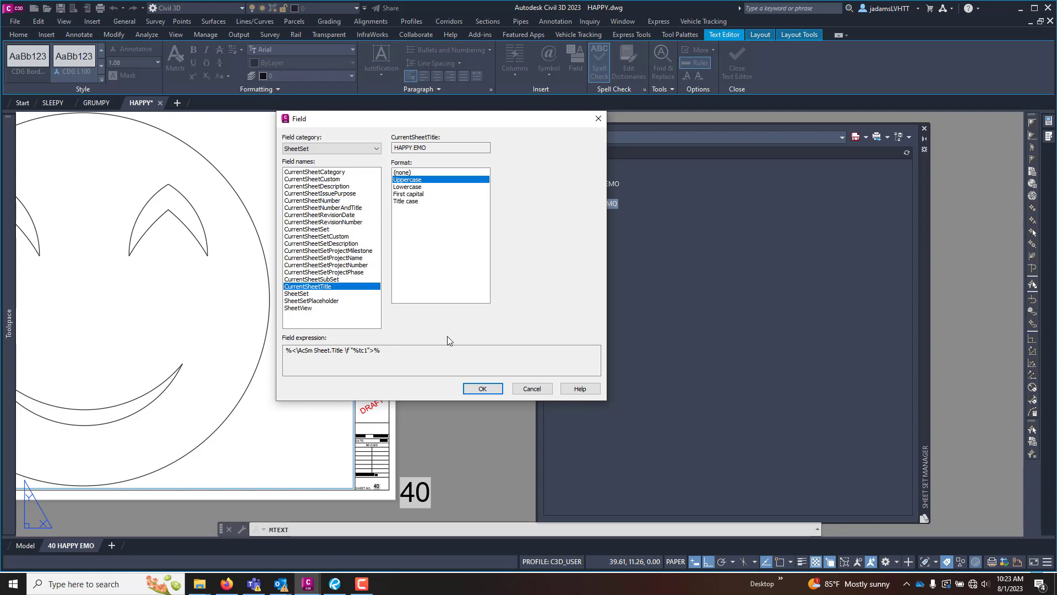
click(482, 389)
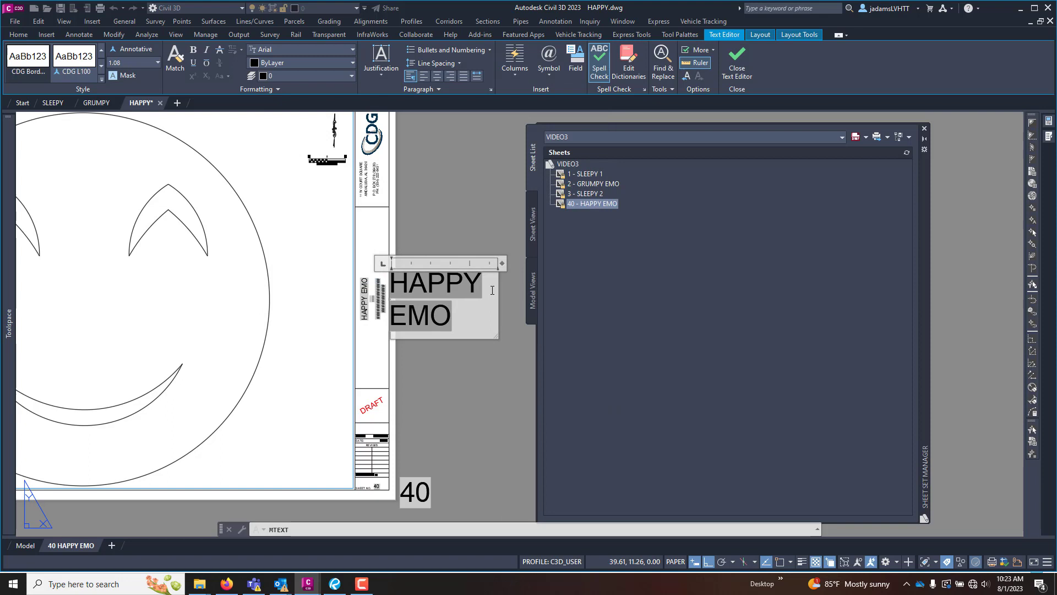
- Finish the HAPPY EMO title text, close the GRUMPY and SLEEPY drawings and select the title strip placeholder field
click(735, 61)
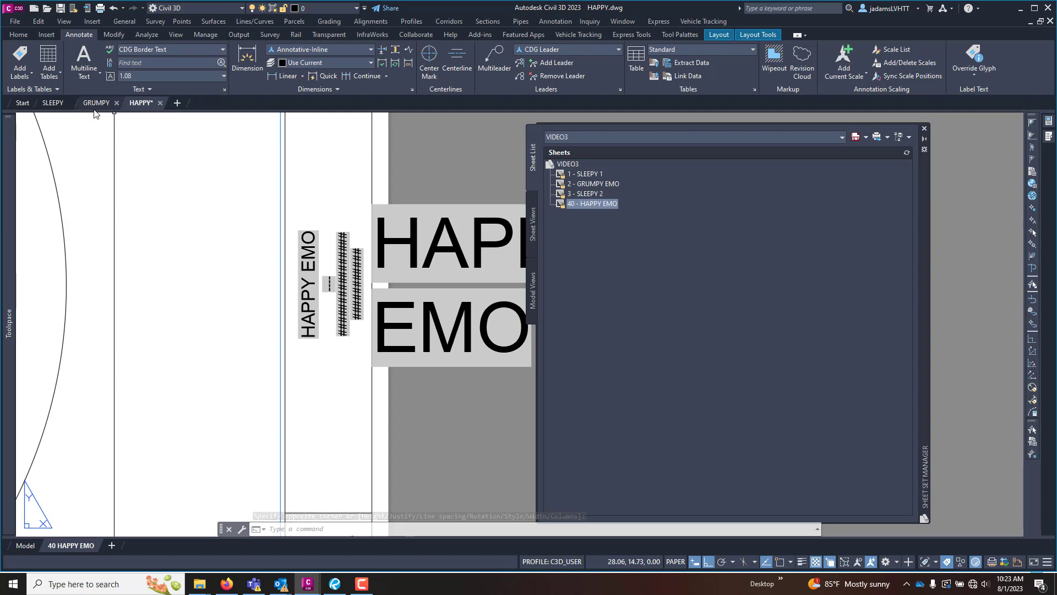
click(97, 102)
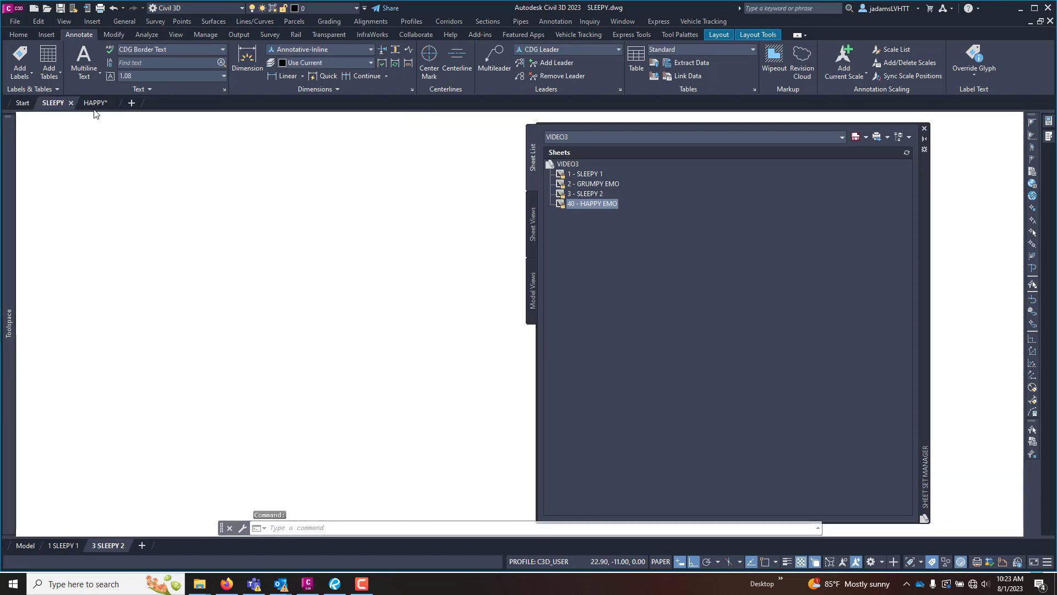
double_click(590, 203)
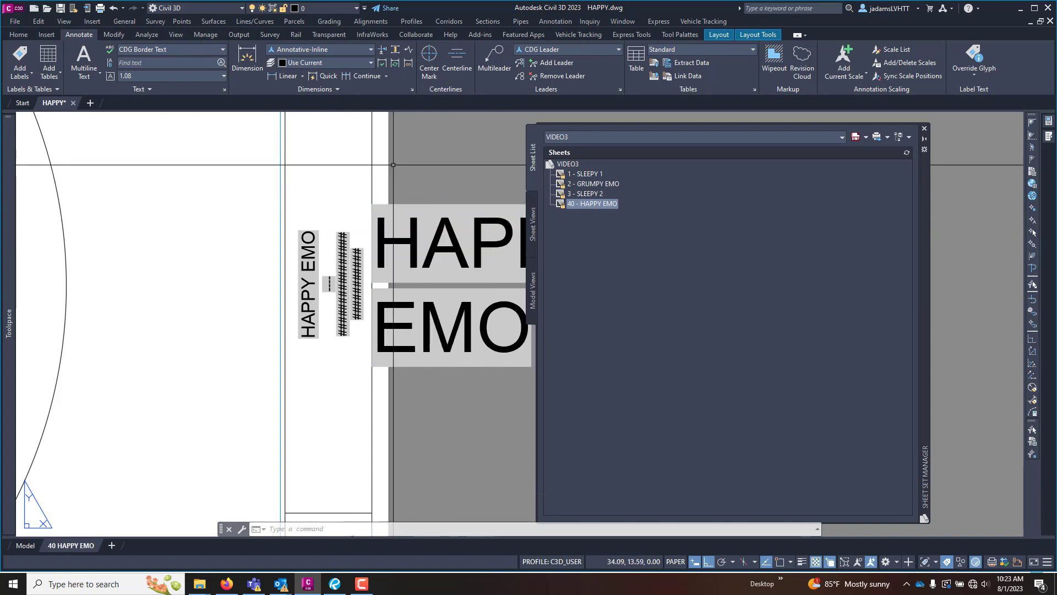
click(450, 277)
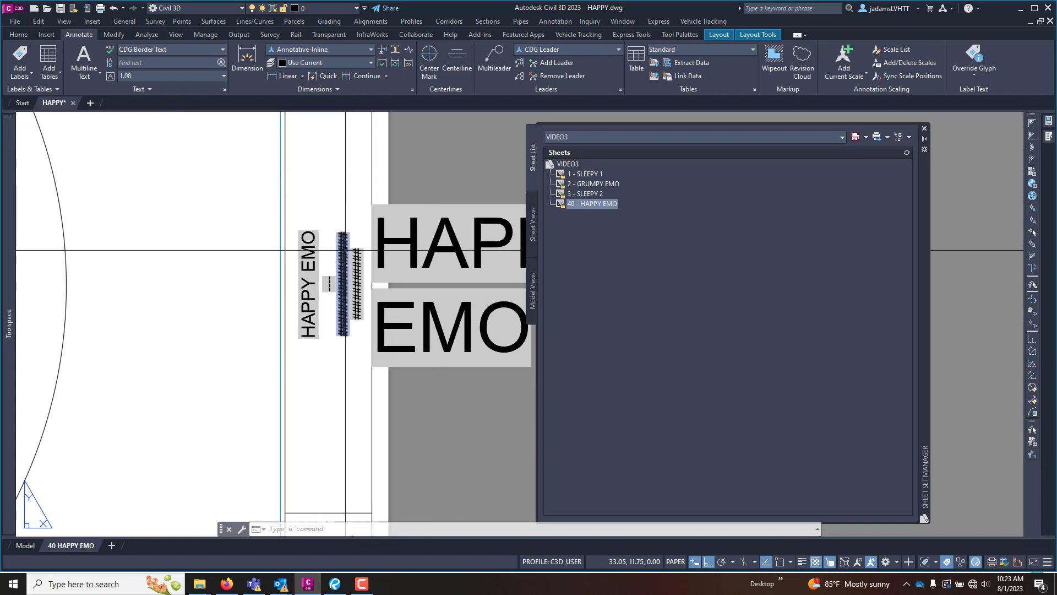
click(445, 283)
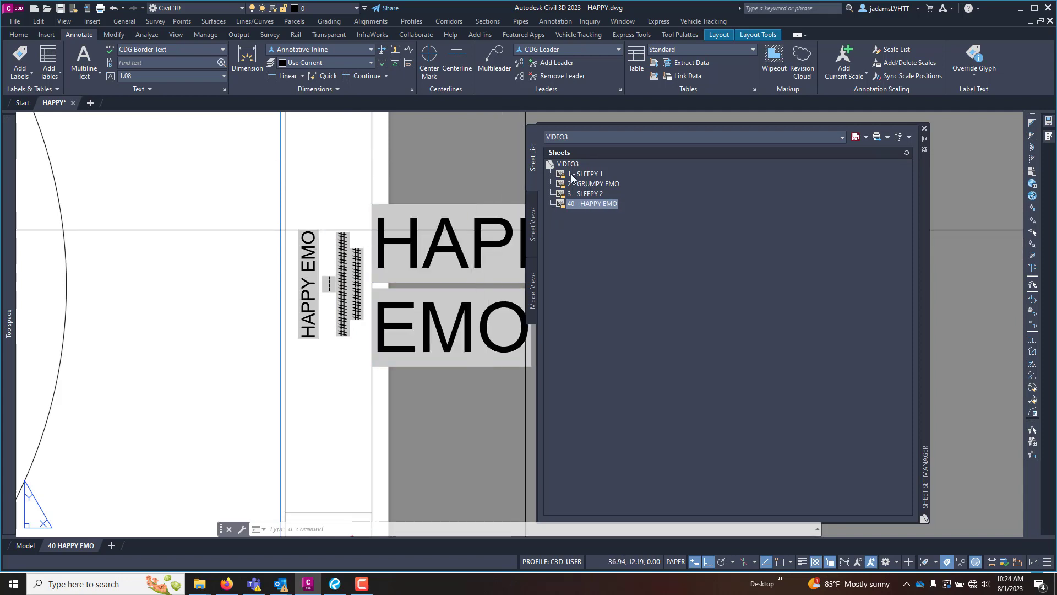
mouse_move(556, 201)
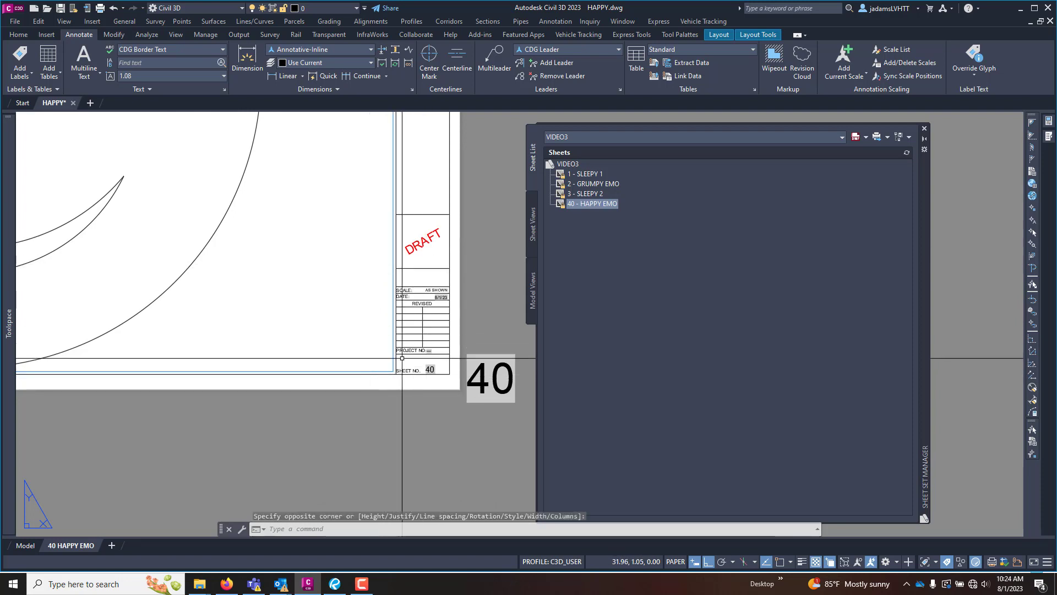
mouse_move(509, 311)
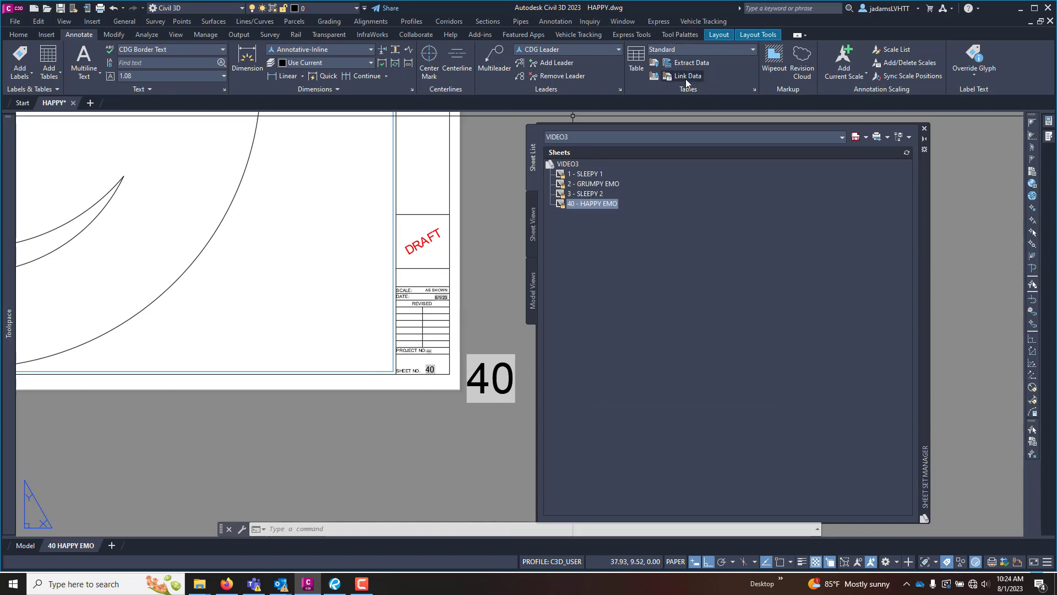
- Enter project number 8675301 in the VIDEO3 sheet set properties
click(567, 163)
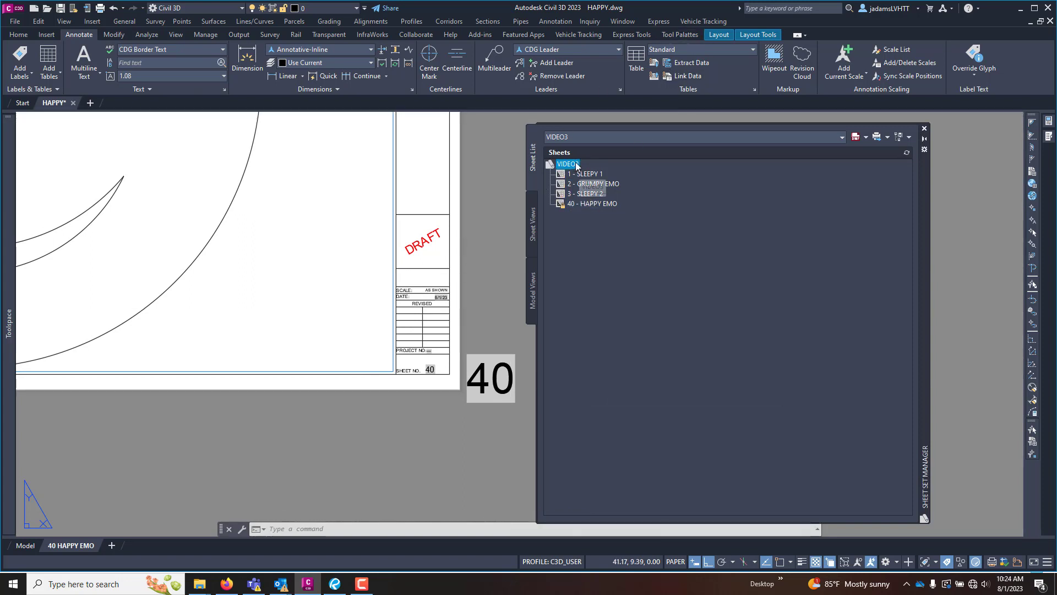
right_click(566, 164)
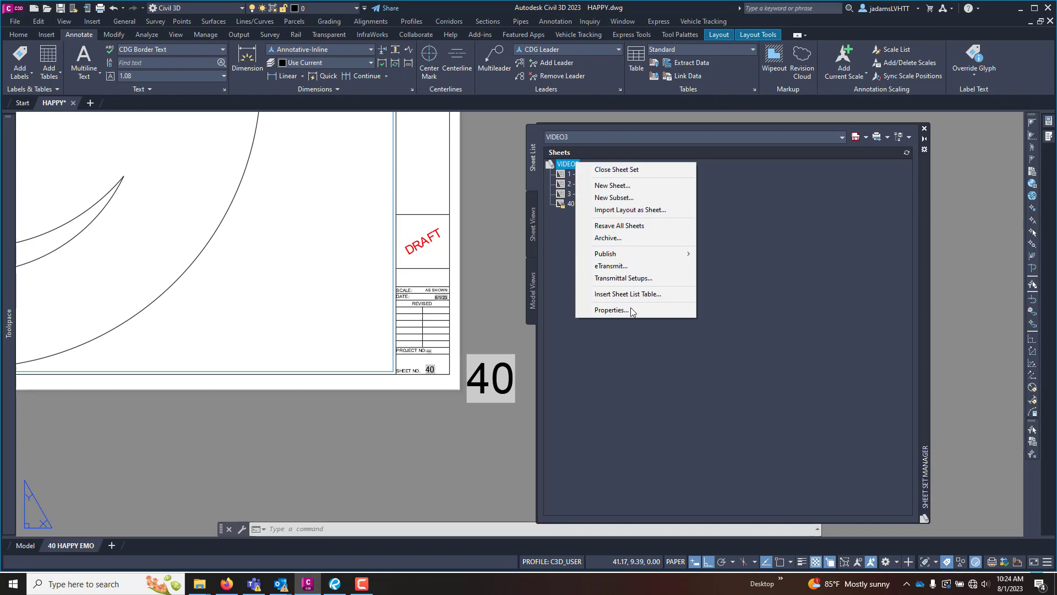
mouse_move(610, 311)
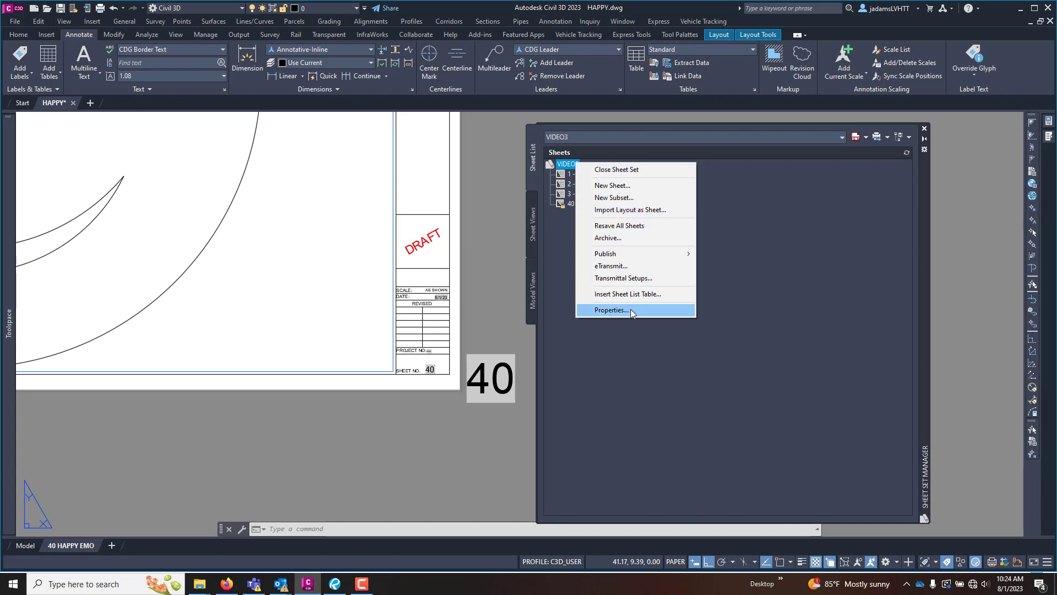
click(609, 310)
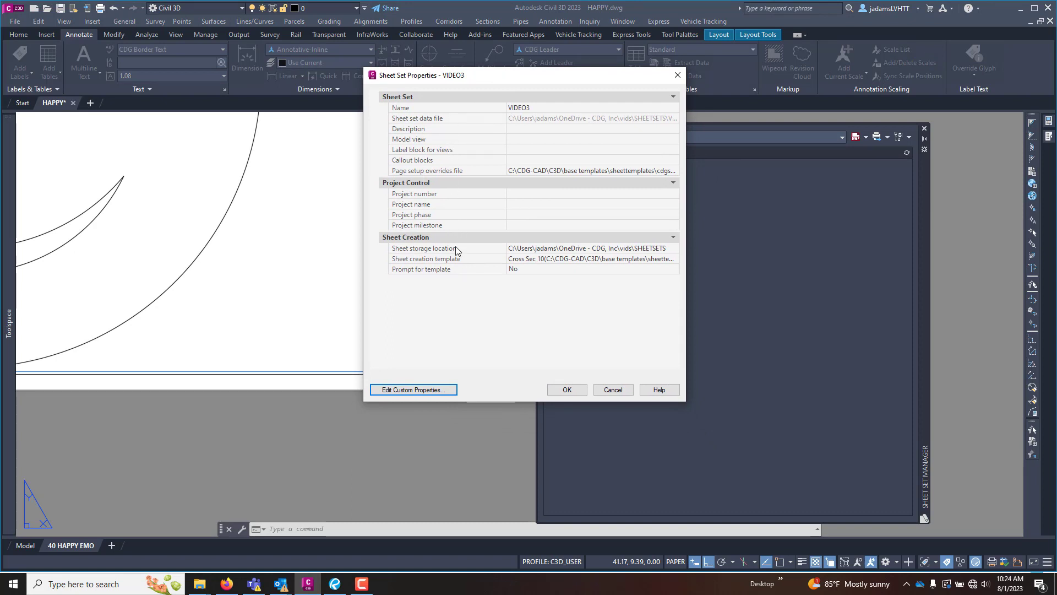
mouse_move(408, 196)
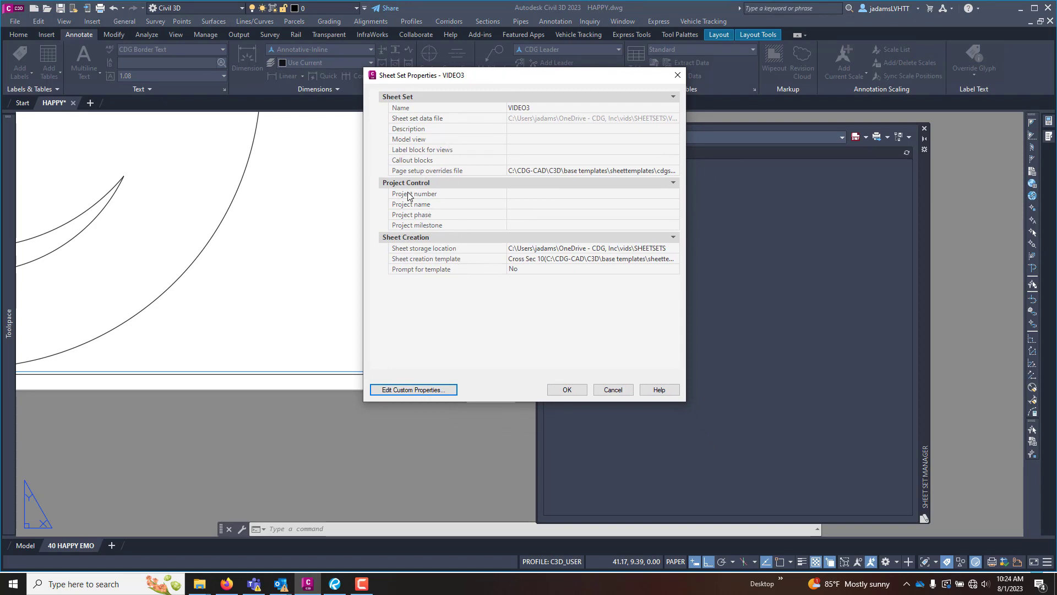
mouse_move(433, 220)
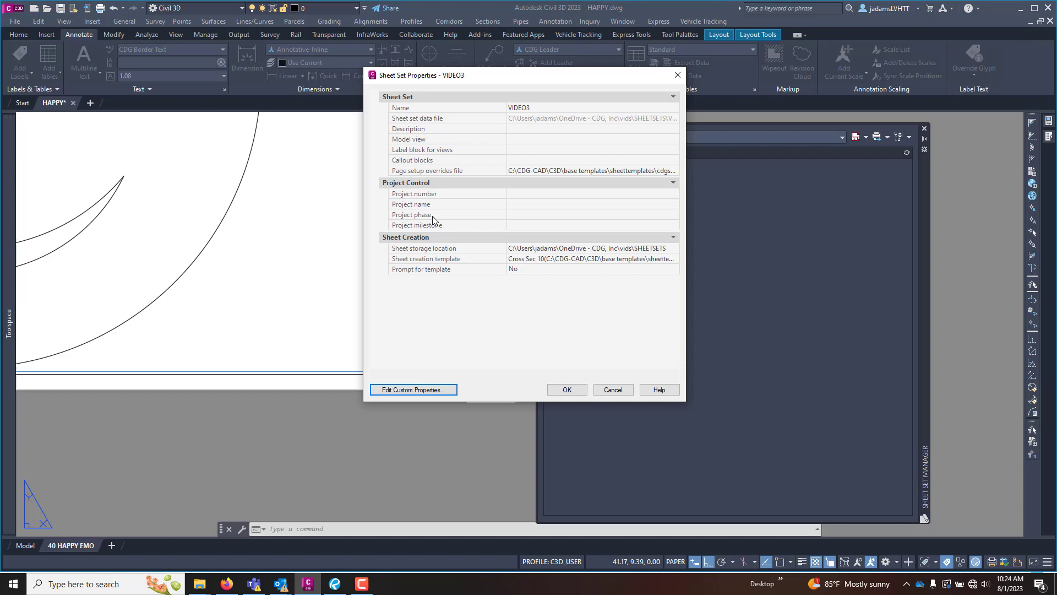
mouse_move(527, 81)
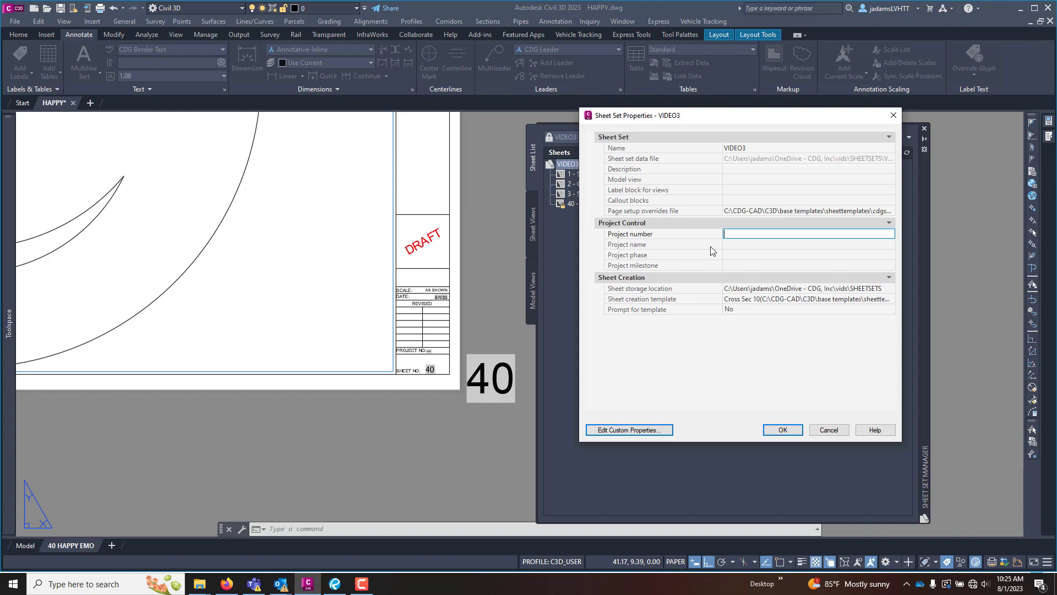
text(86753)
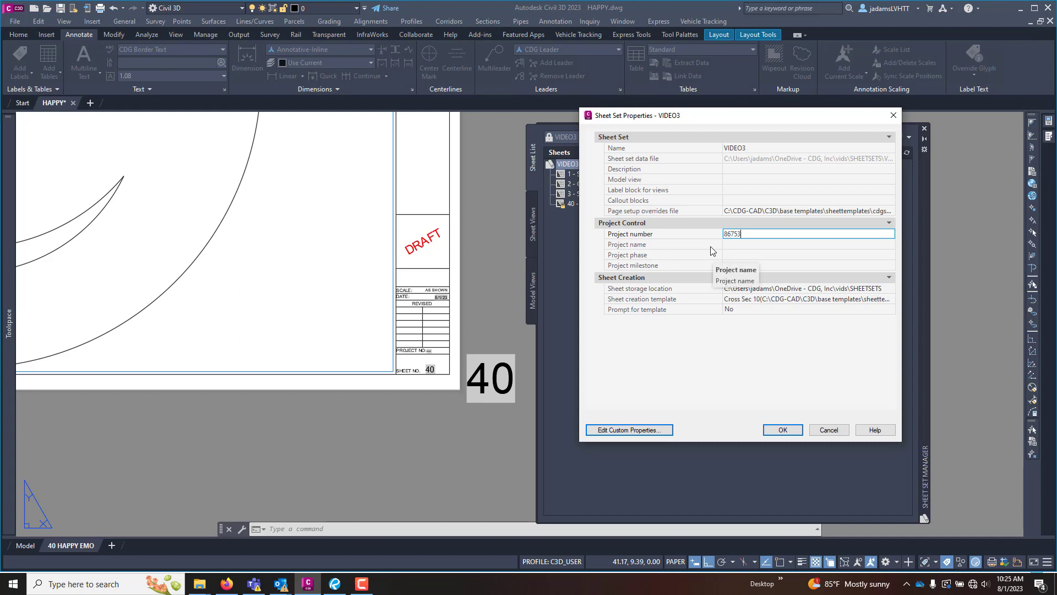
text(01)
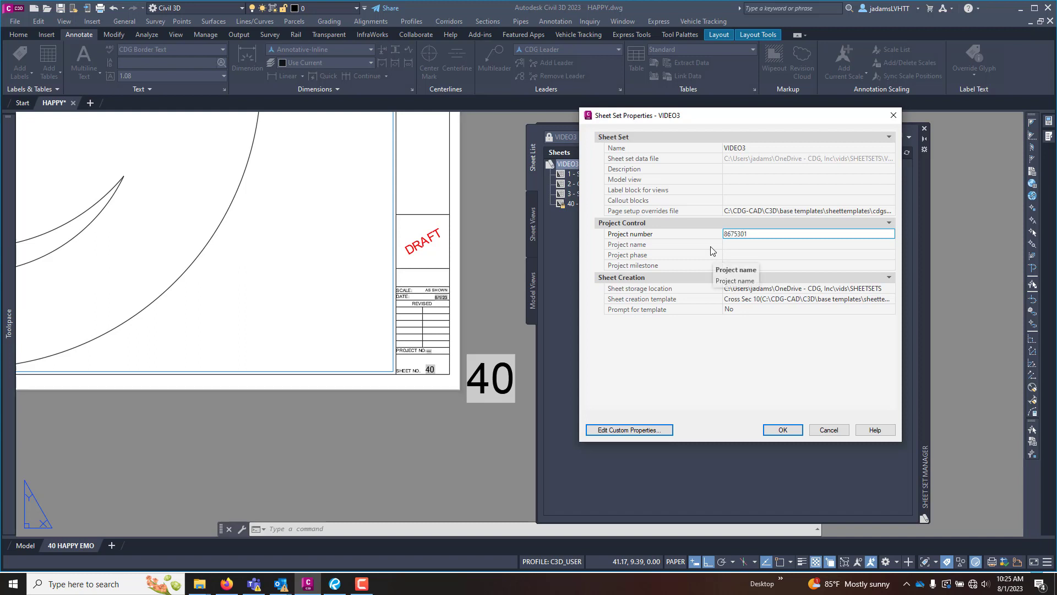
- Enter project name EMOJI SHEETS and confirm the sheet set properties
click(808, 245)
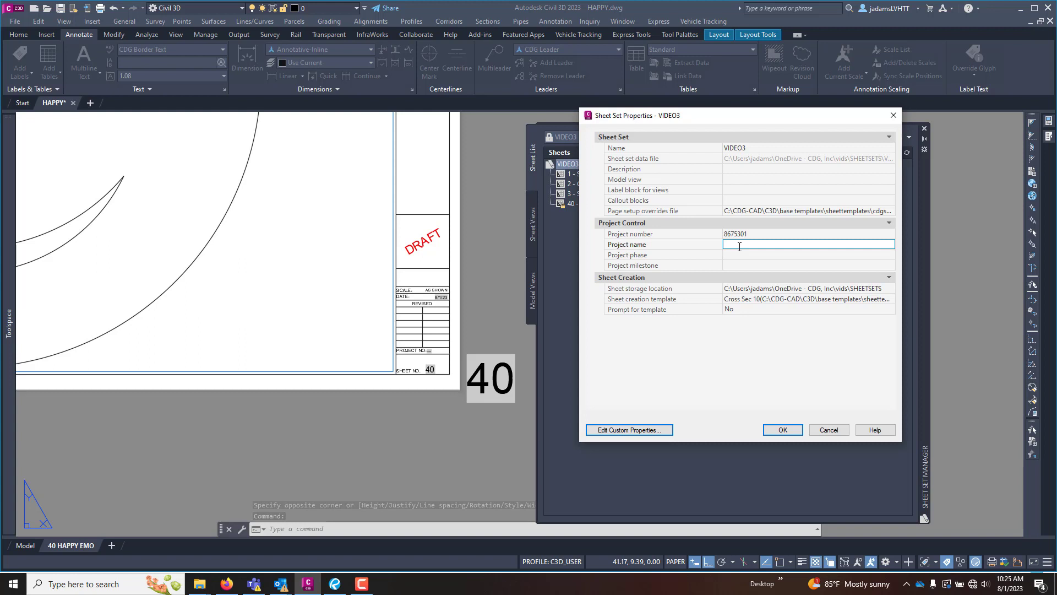
text(em)
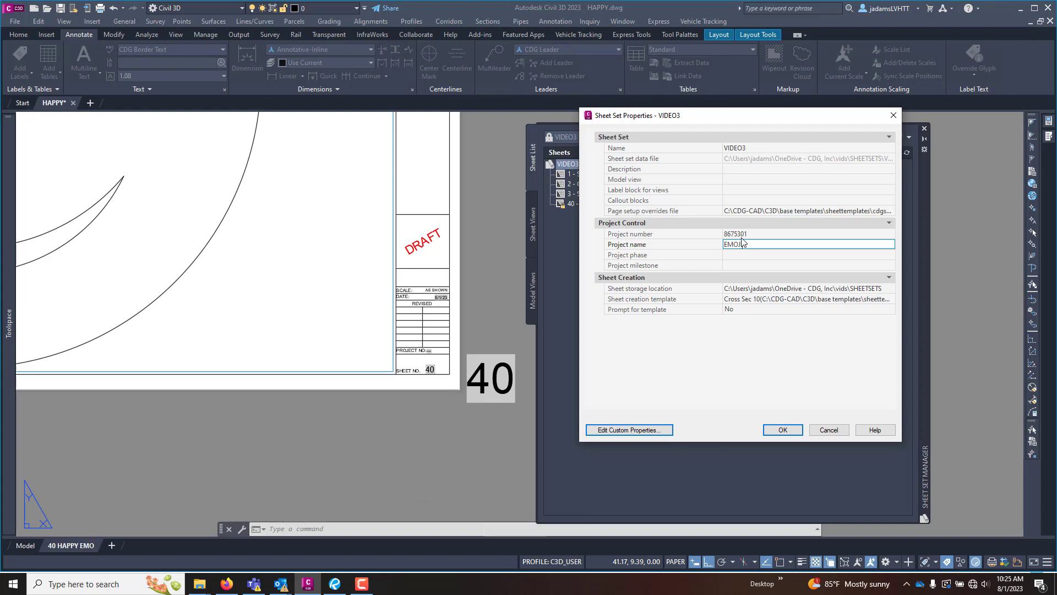
text(SHEETS)
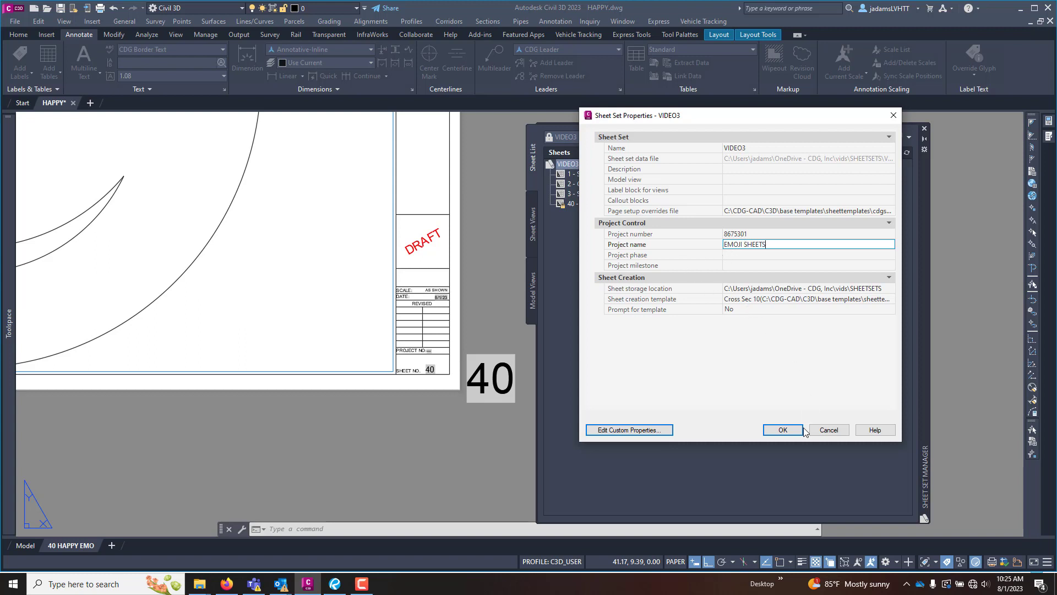
click(782, 429)
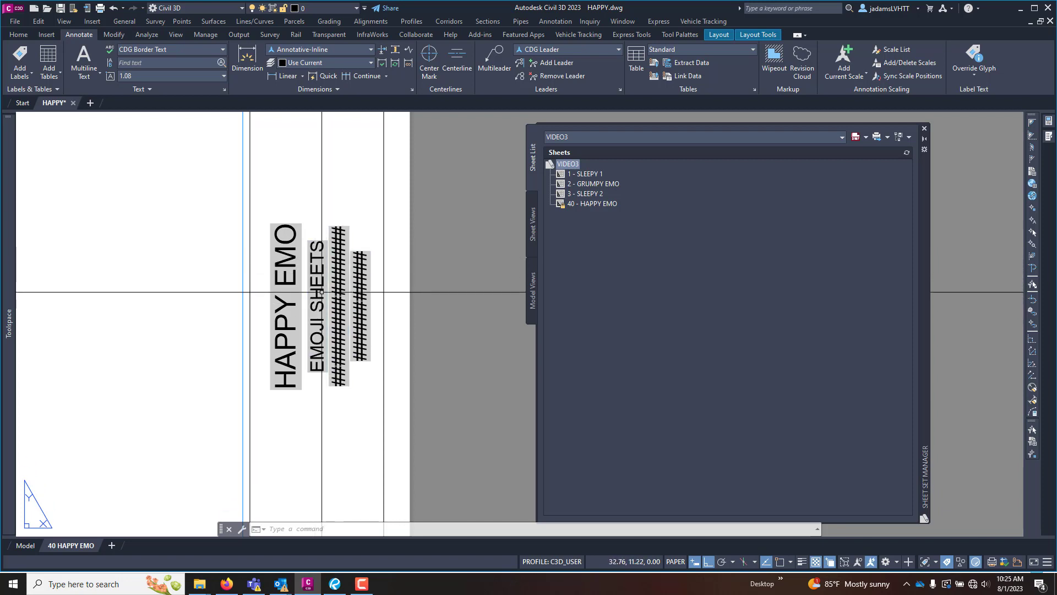
mouse_move(370, 220)
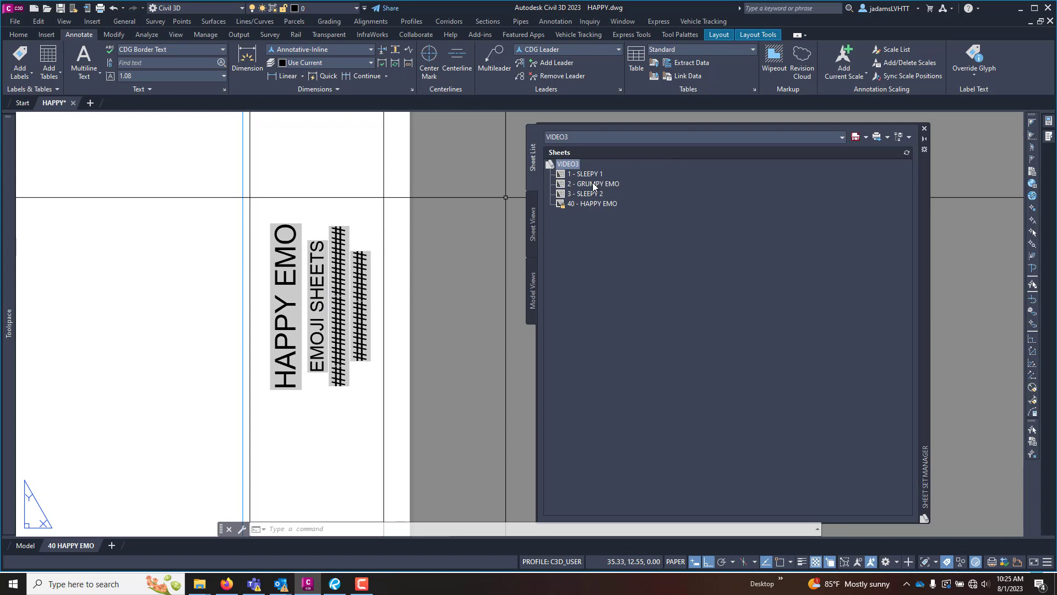
mouse_move(419, 221)
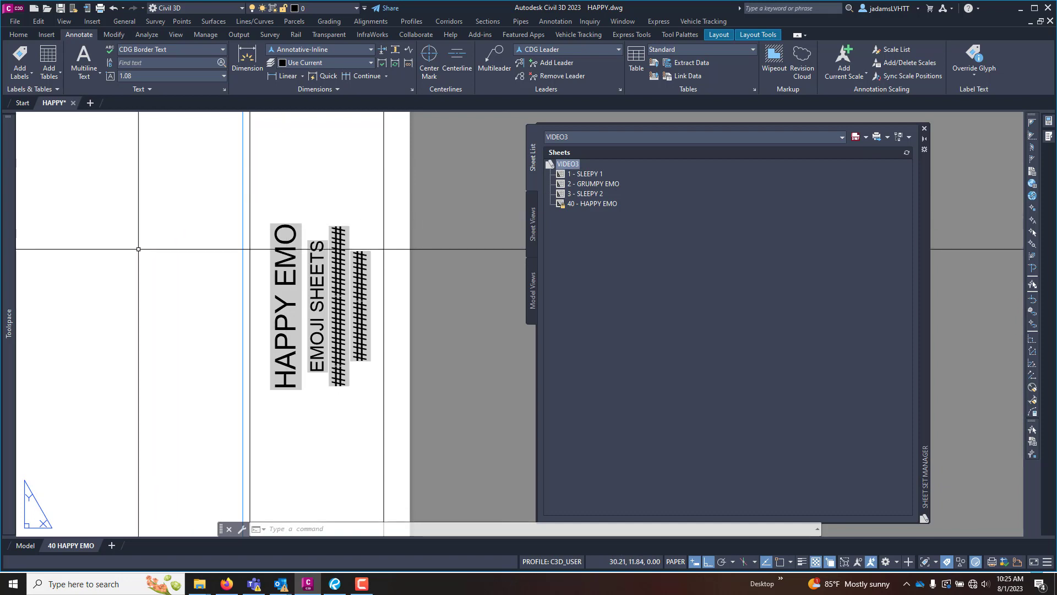
- Select the #### placeholder fields in the title strip of the HAPPY layout
click(284, 304)
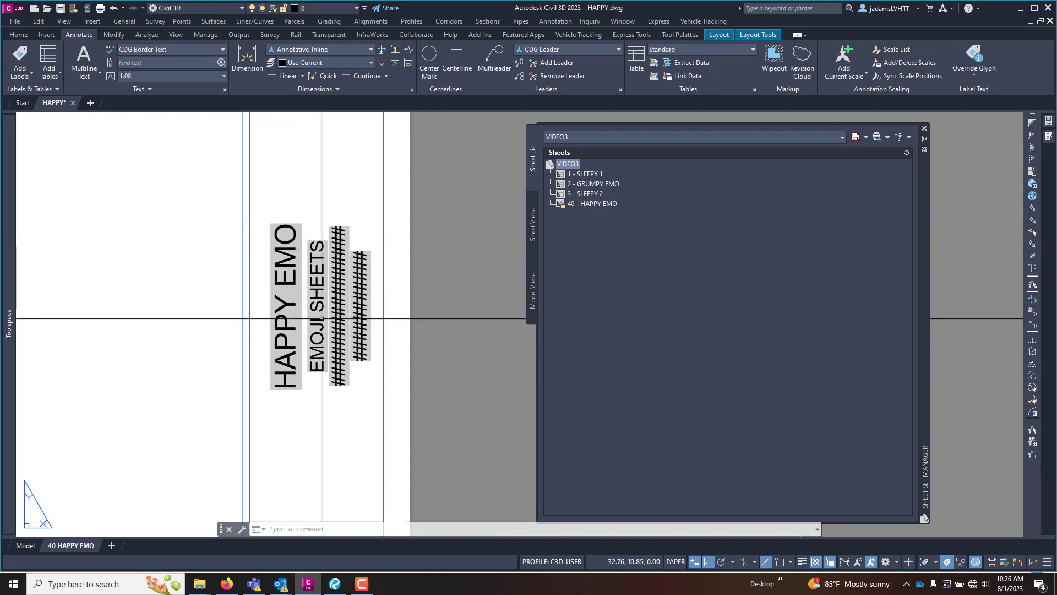
click(336, 308)
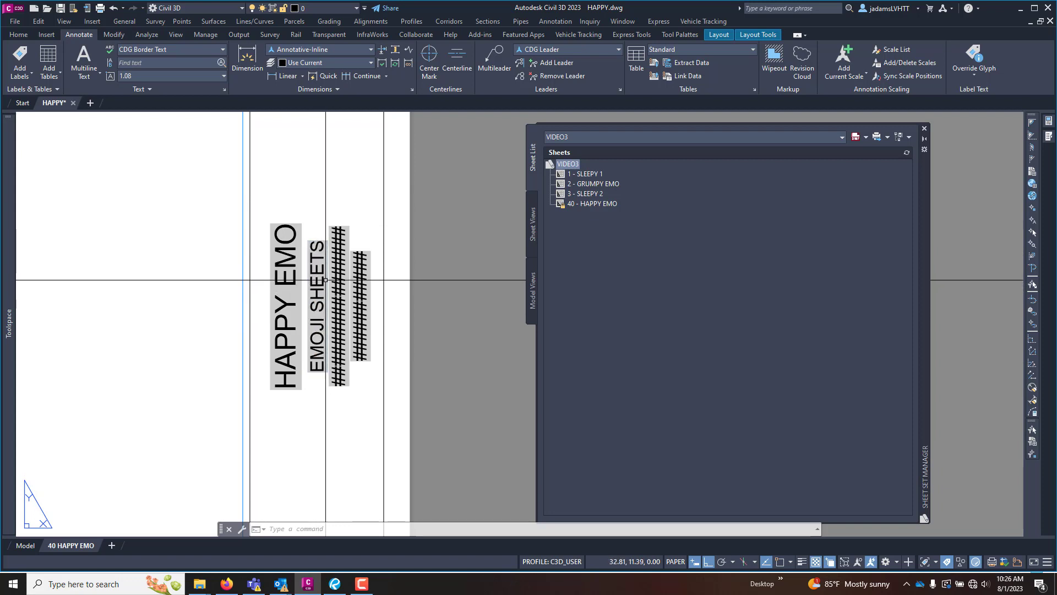
mouse_move(304, 316)
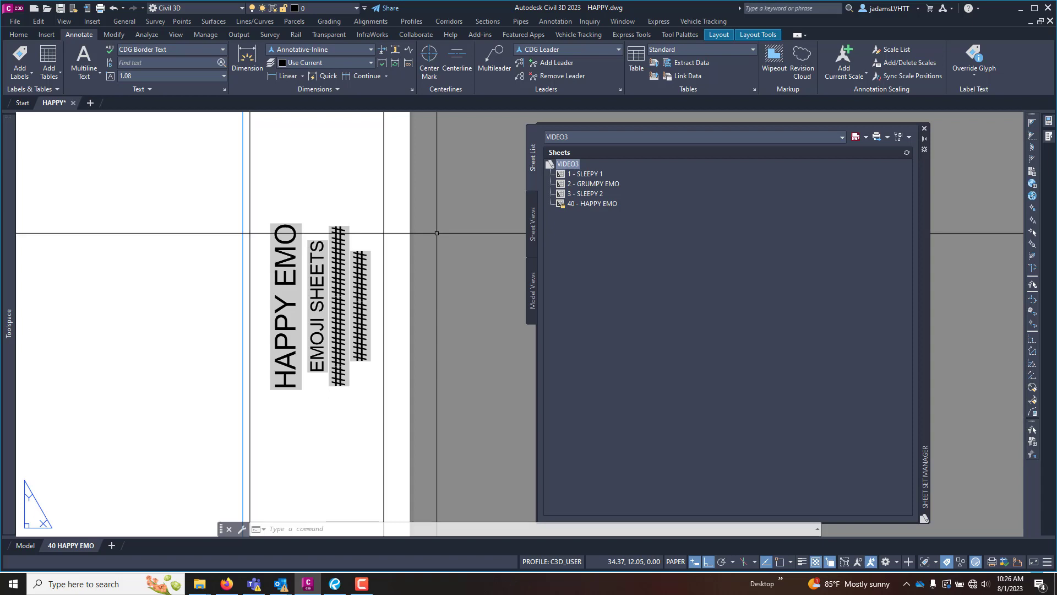
mouse_move(100, 522)
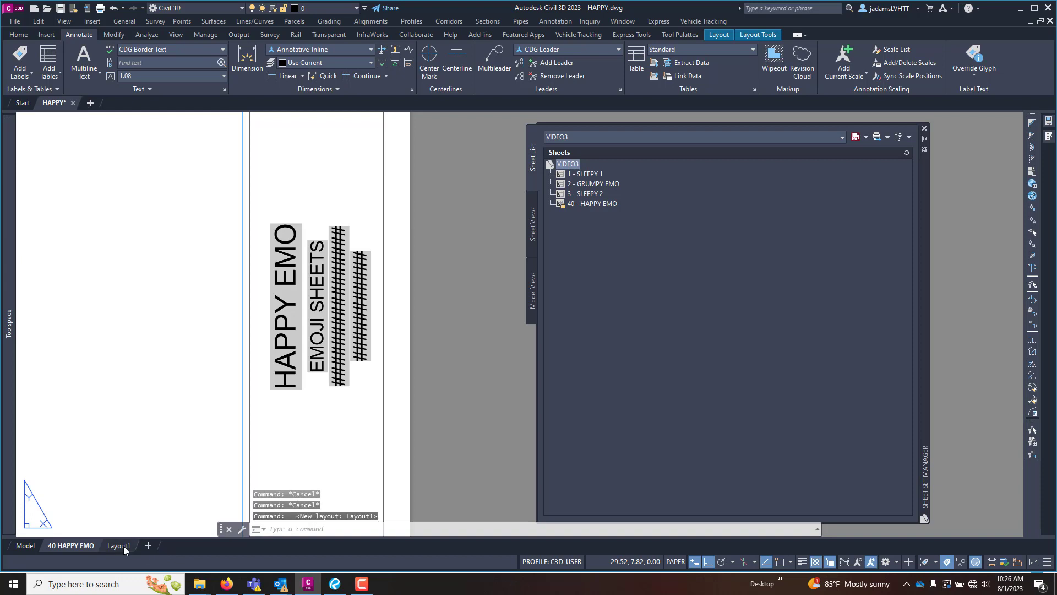
- Import the TITLE SHEET 22x34 layout from CDG TITLE SHEET TEMPLATE.dwt in SheetTemplates
right_click(118, 545)
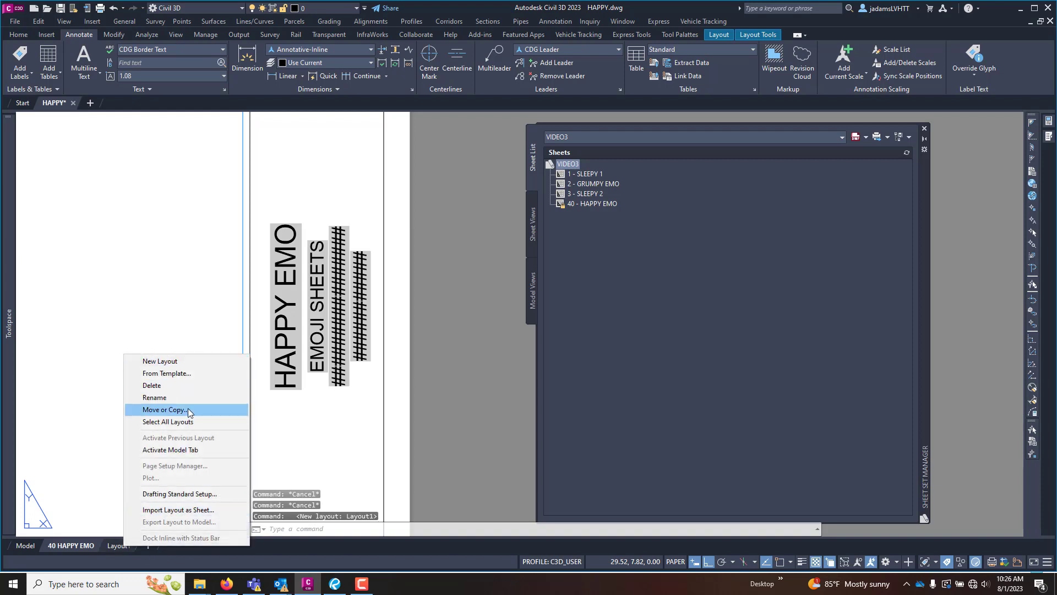
mouse_move(179, 385)
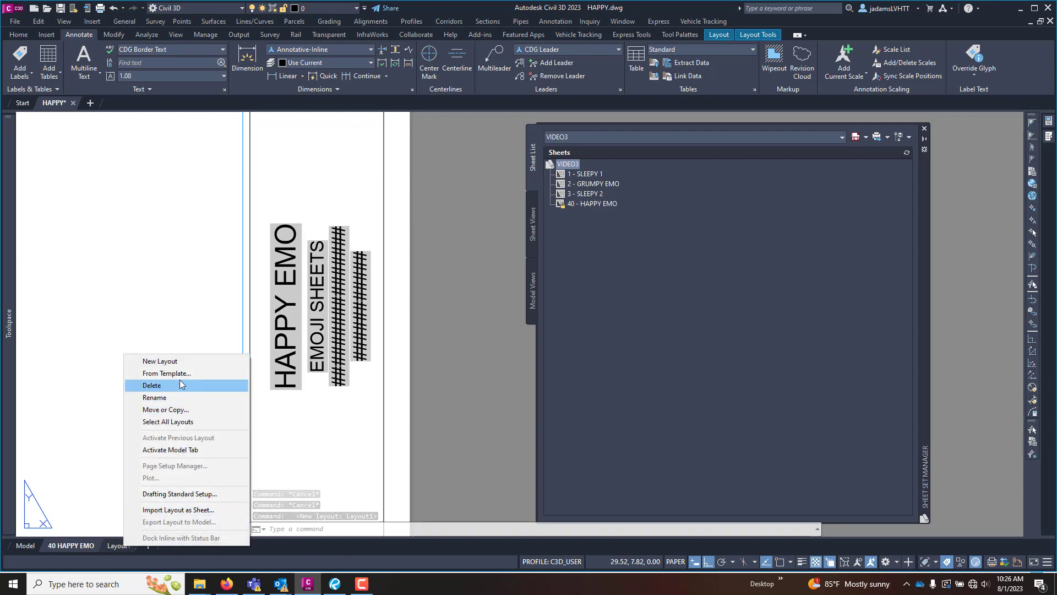
click(166, 373)
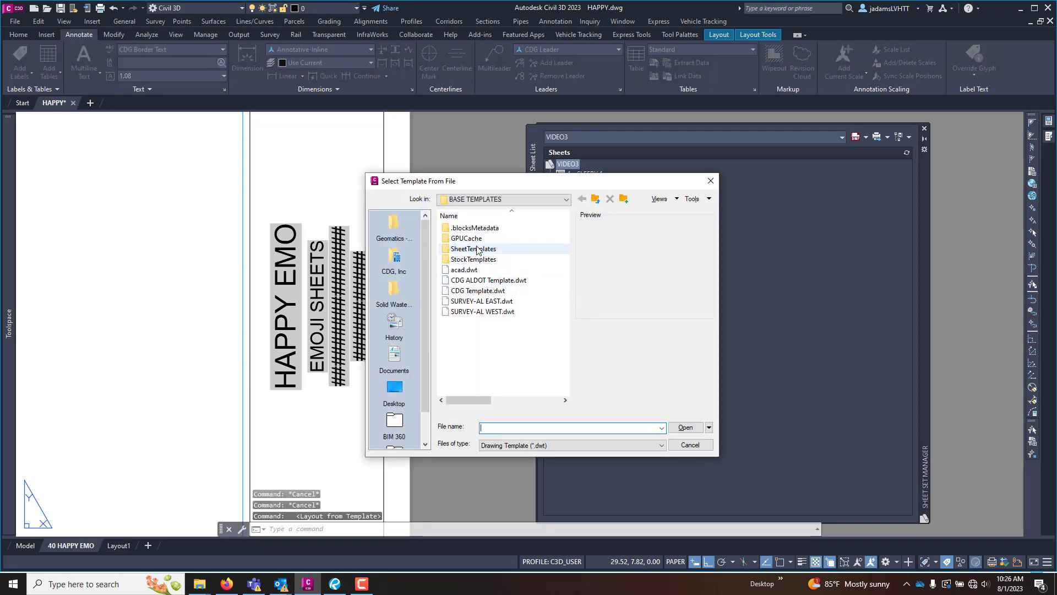
double_click(472, 249)
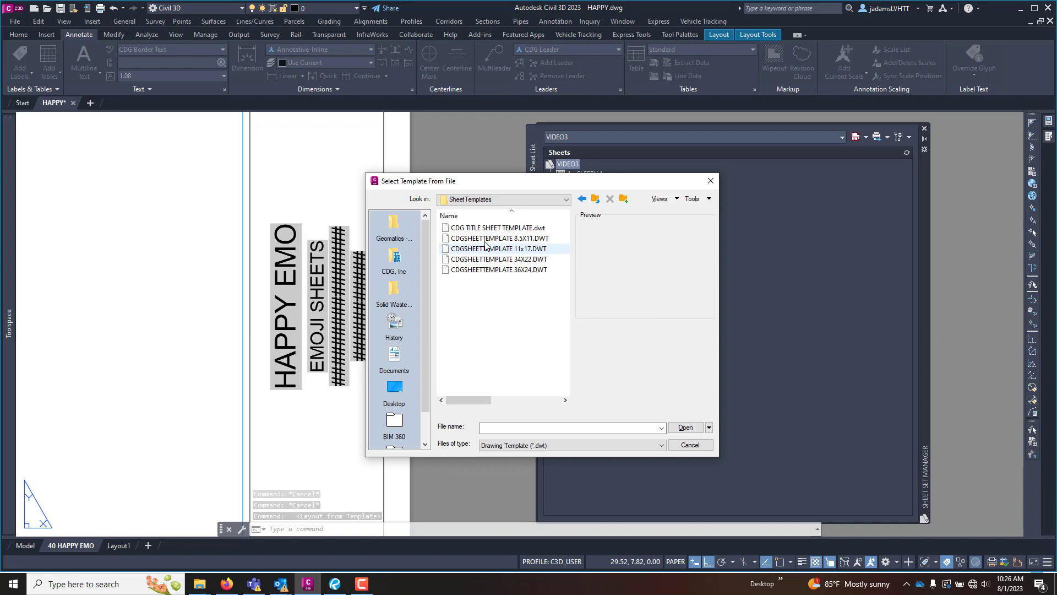
click(493, 227)
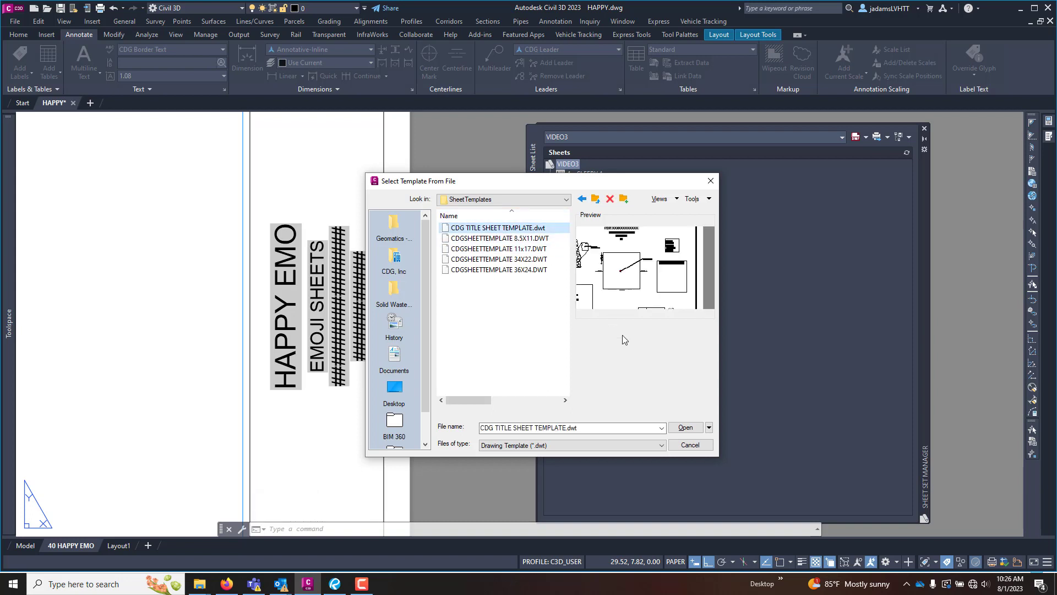
click(684, 427)
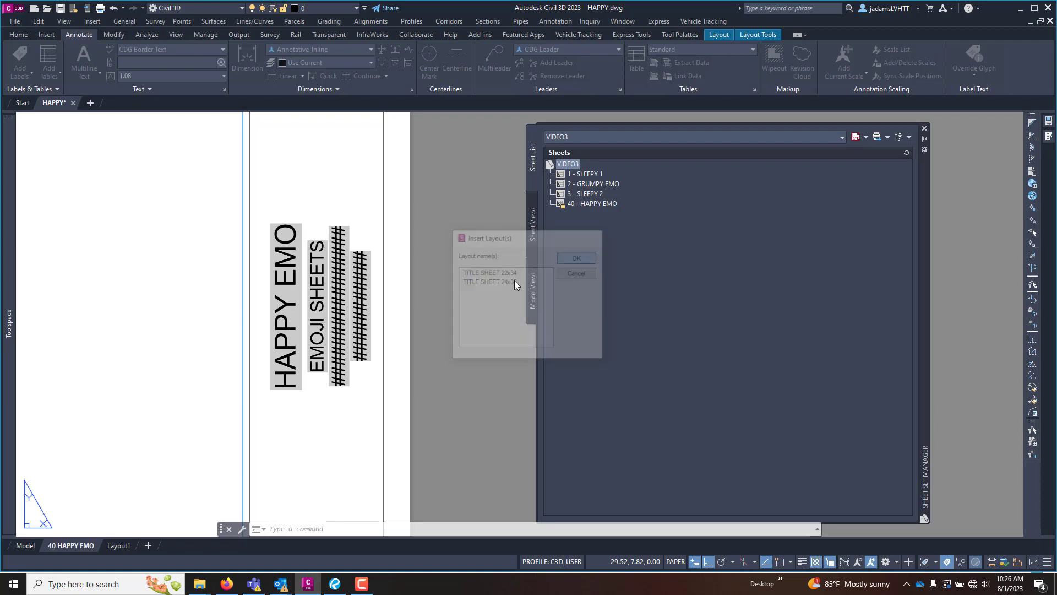
click(574, 258)
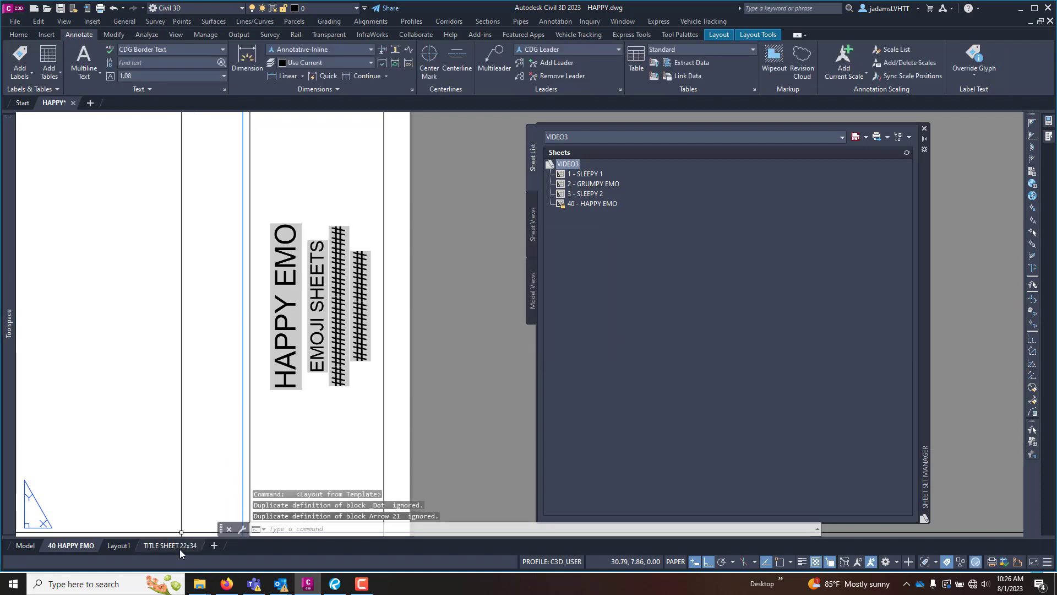
- Switch to the TITLE SHEET 22x34 layout and review the VIDEO3 sheet set properties
click(169, 546)
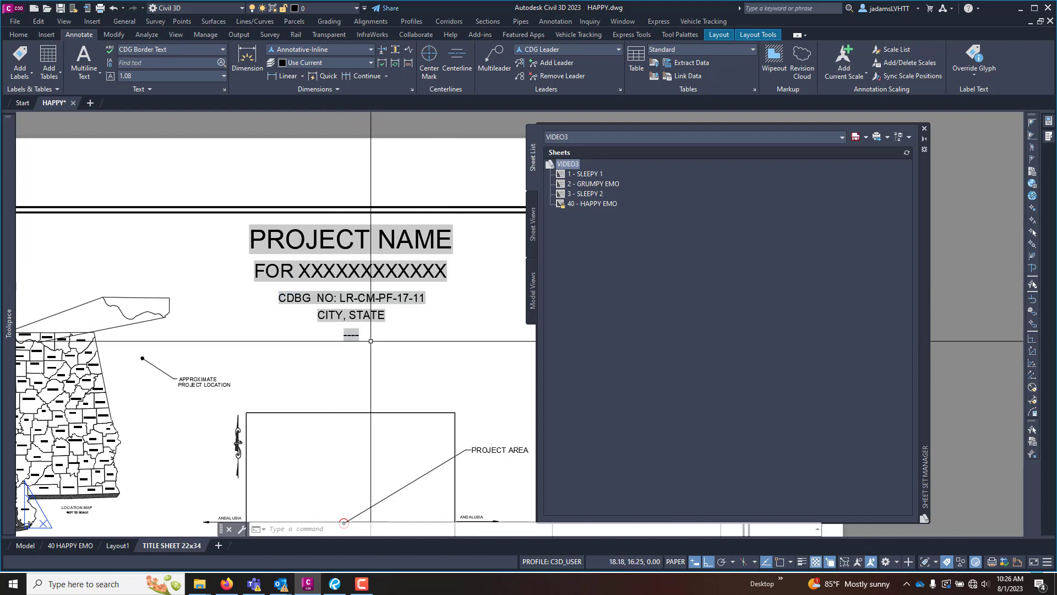
right_click(566, 165)
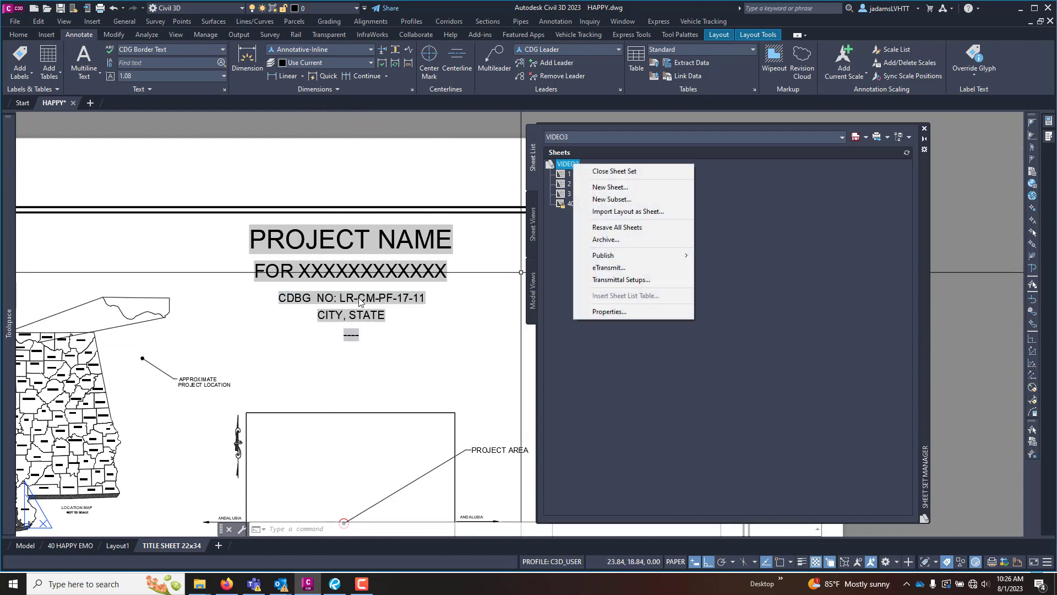
mouse_move(616, 227)
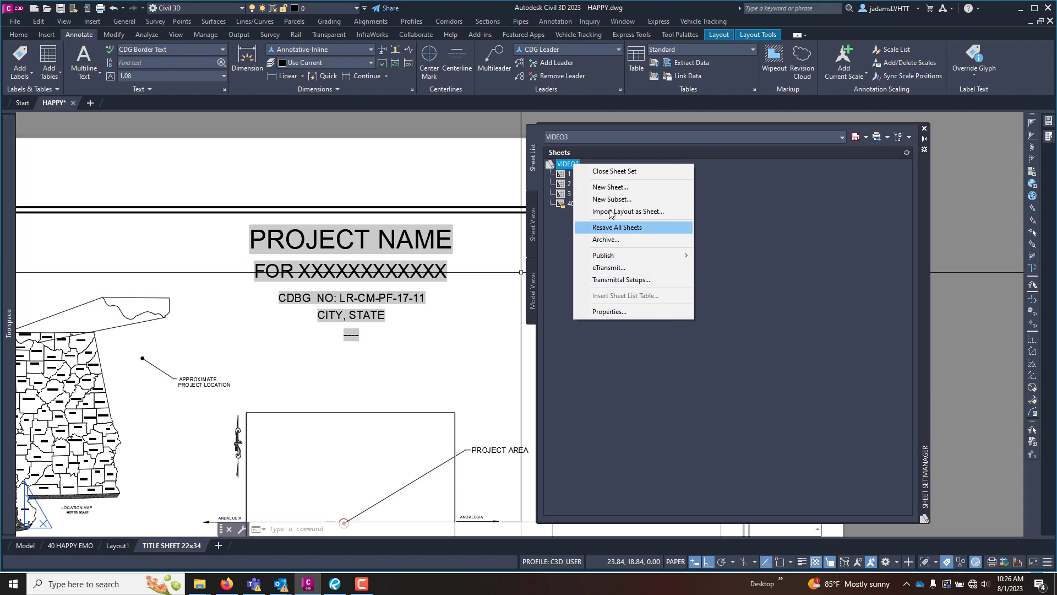
click(607, 311)
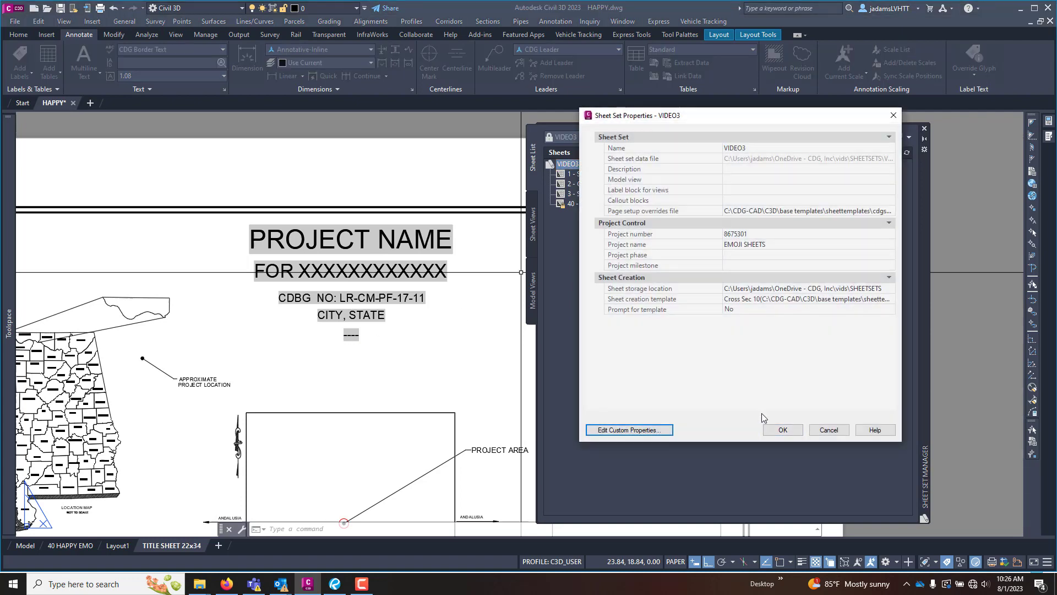
mouse_move(654, 194)
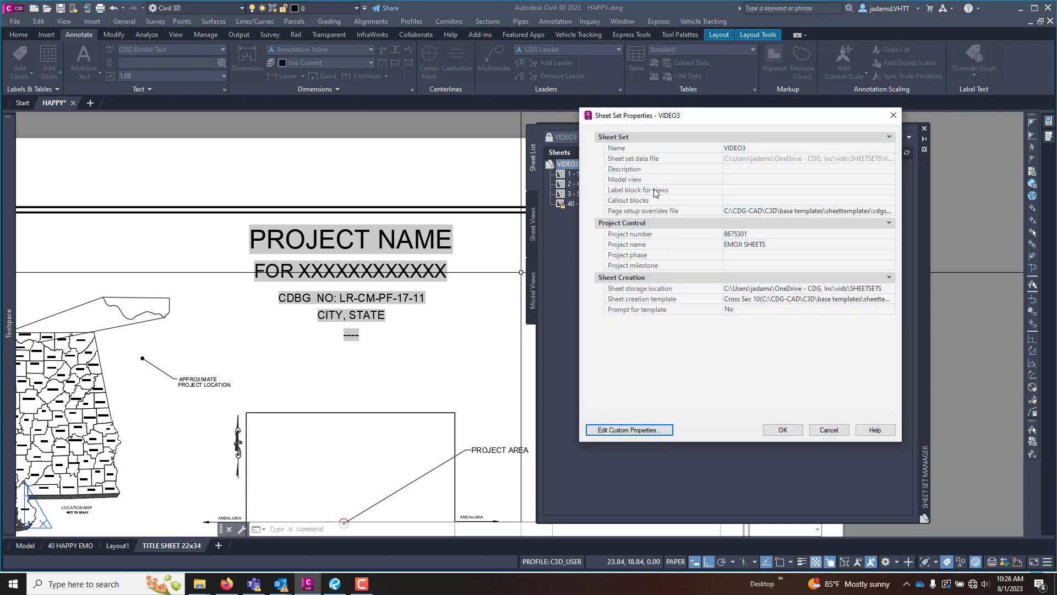
mouse_move(650, 264)
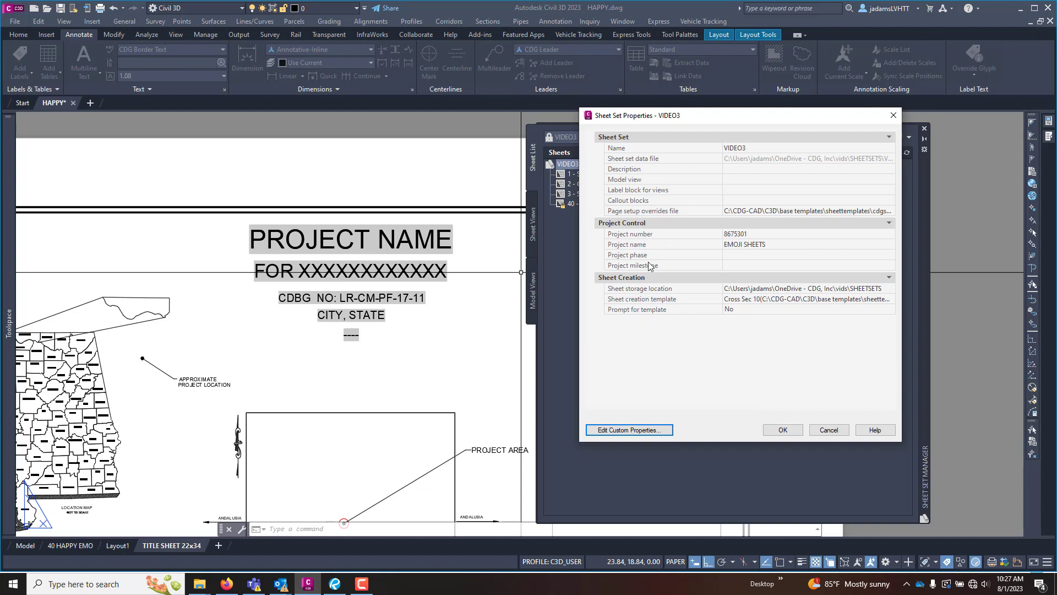
mouse_move(649, 291)
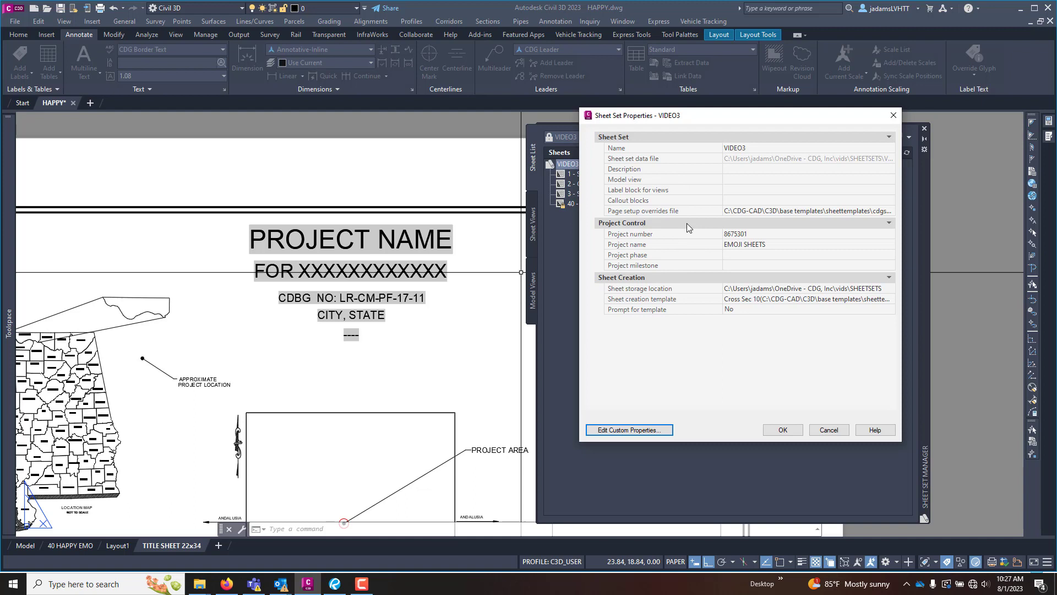
mouse_move(610, 167)
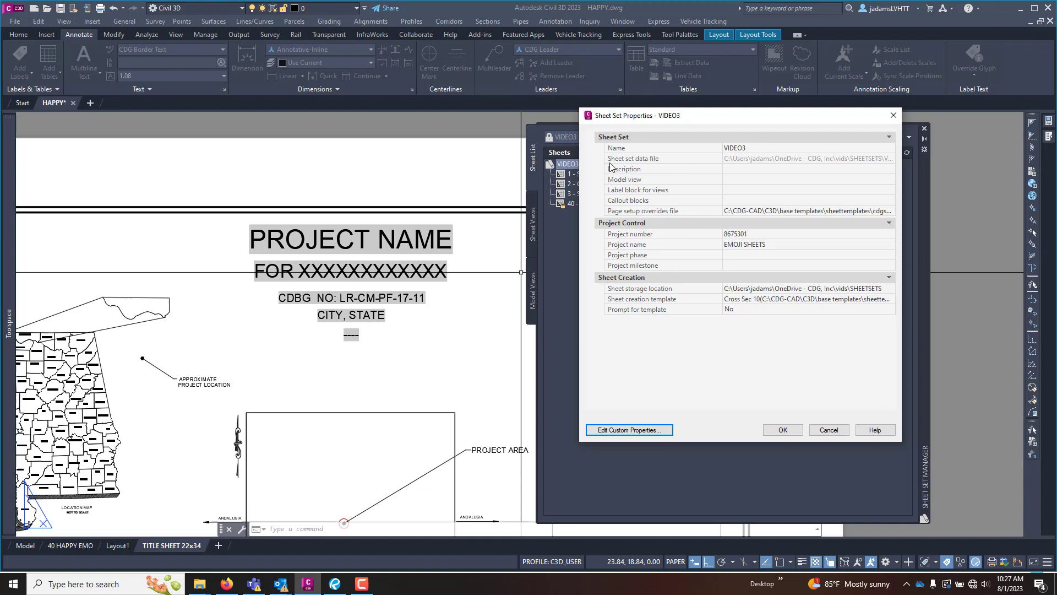
mouse_move(634, 244)
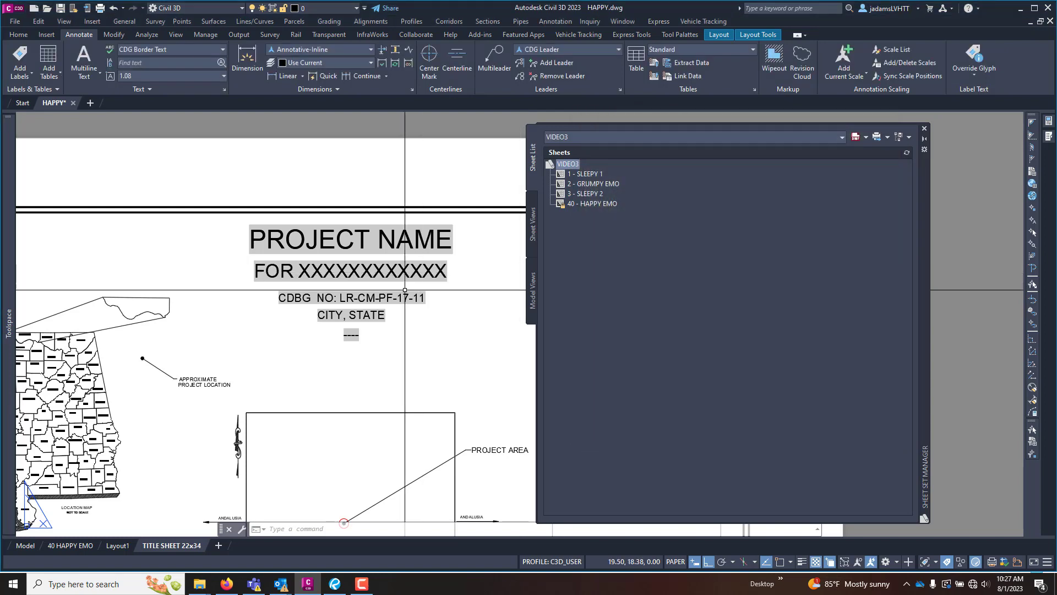
double_click(350, 315)
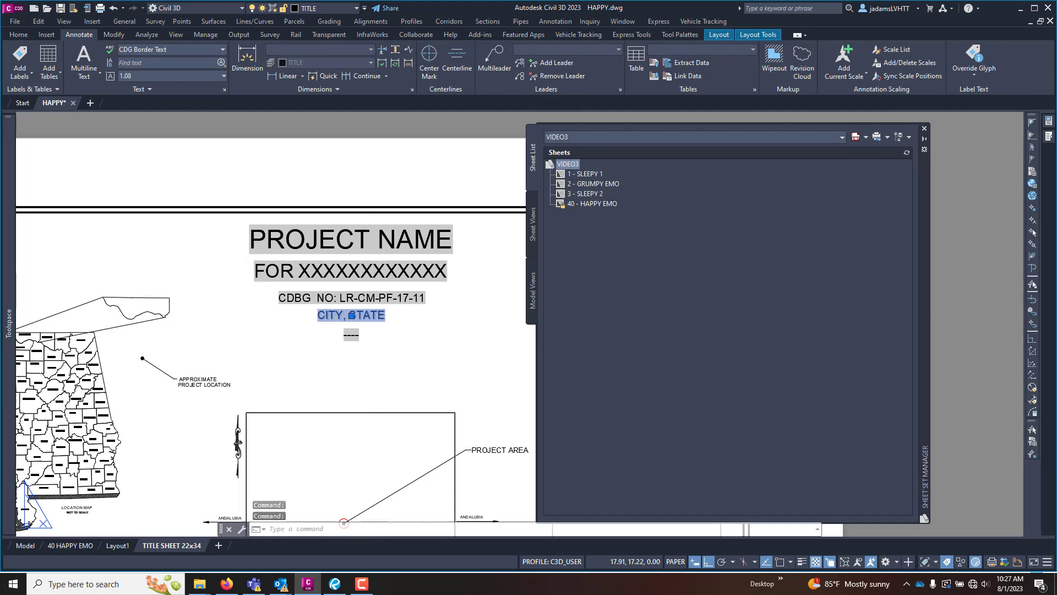
double_click(350, 315)
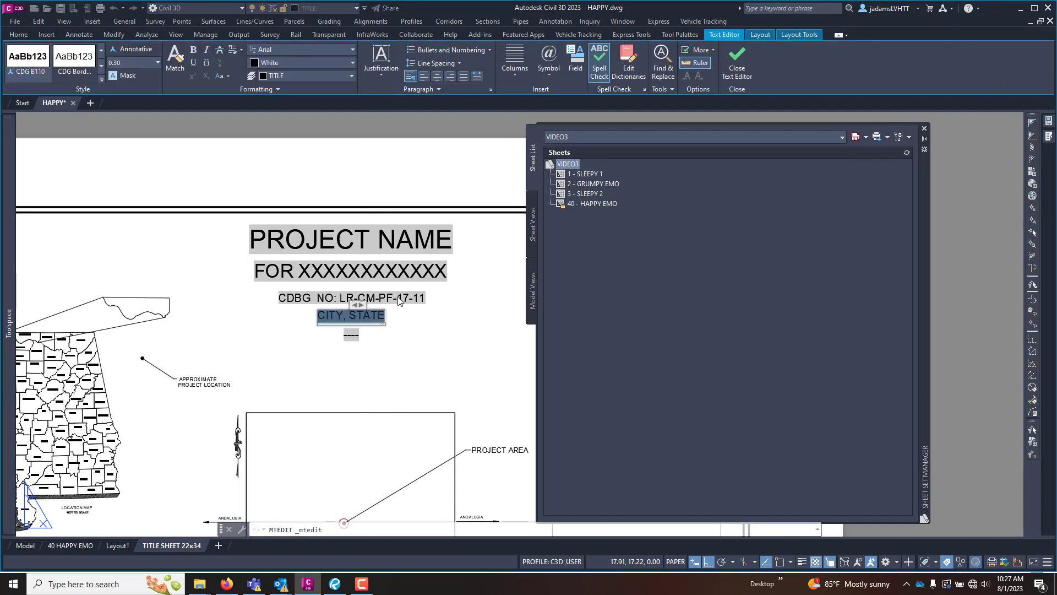
click(575, 61)
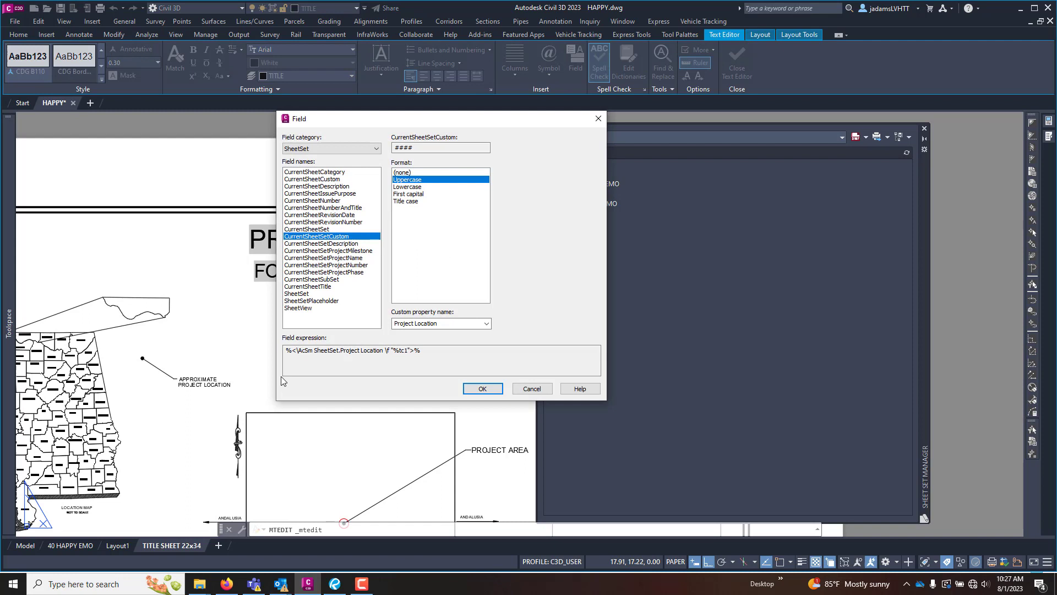
mouse_move(360, 194)
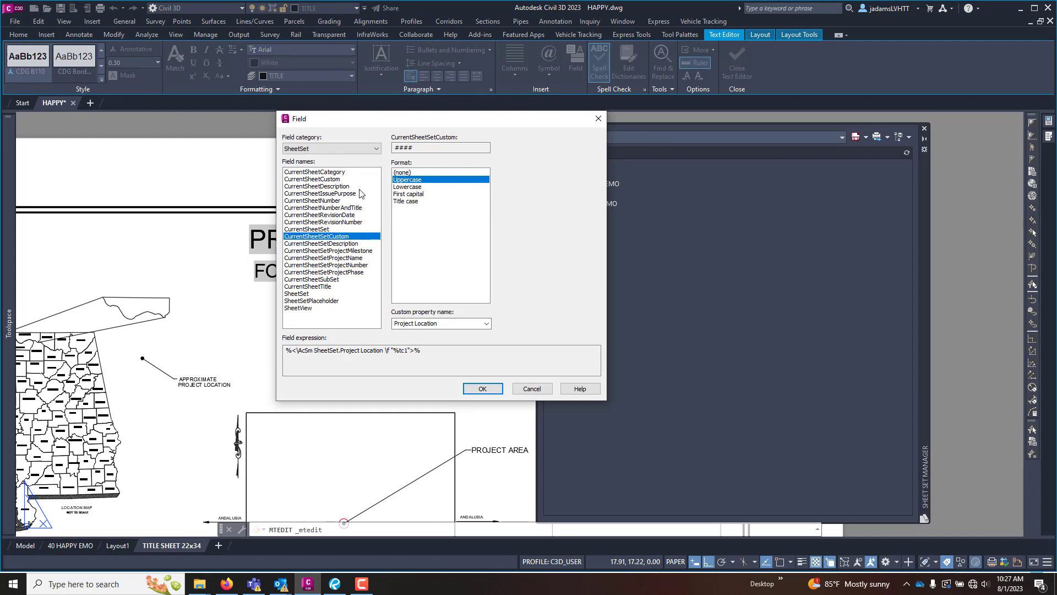
mouse_move(314, 241)
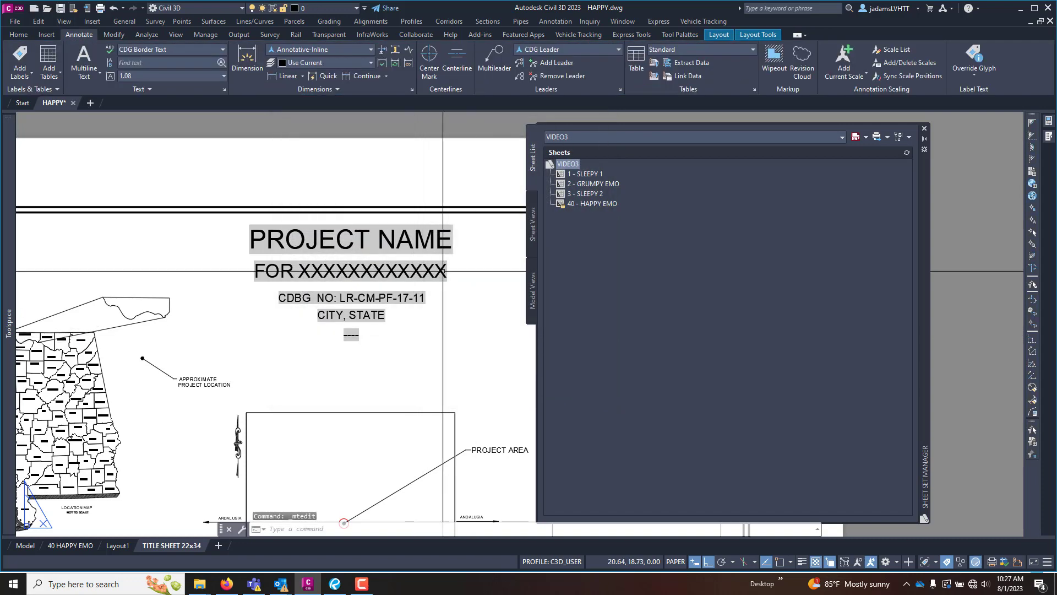
- Add a new custom property from the VIDEO3 sheet set's Edit Custom Properties list
right_click(567, 164)
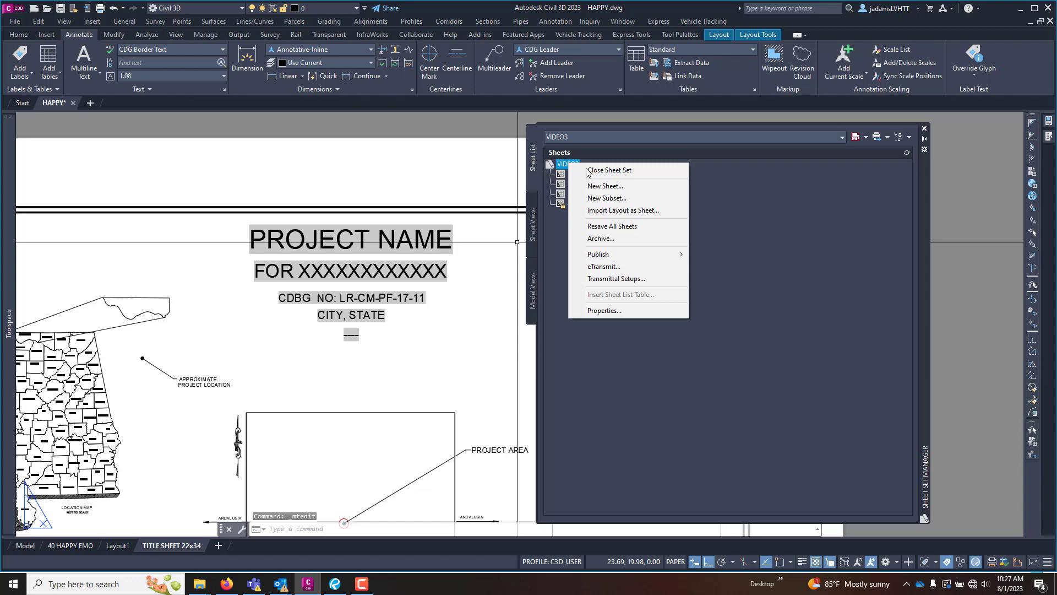
click(603, 311)
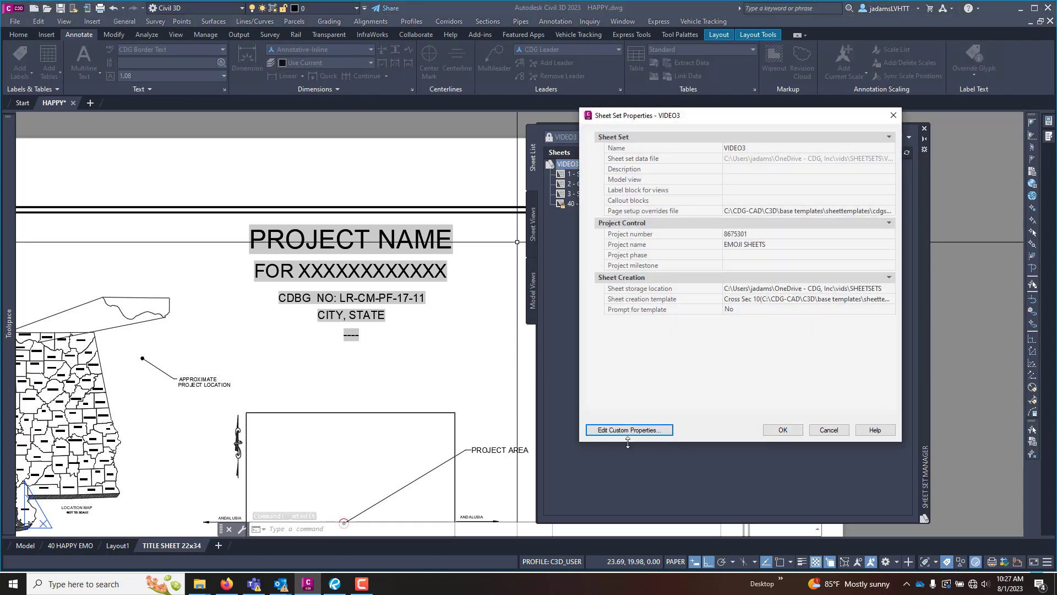
click(627, 429)
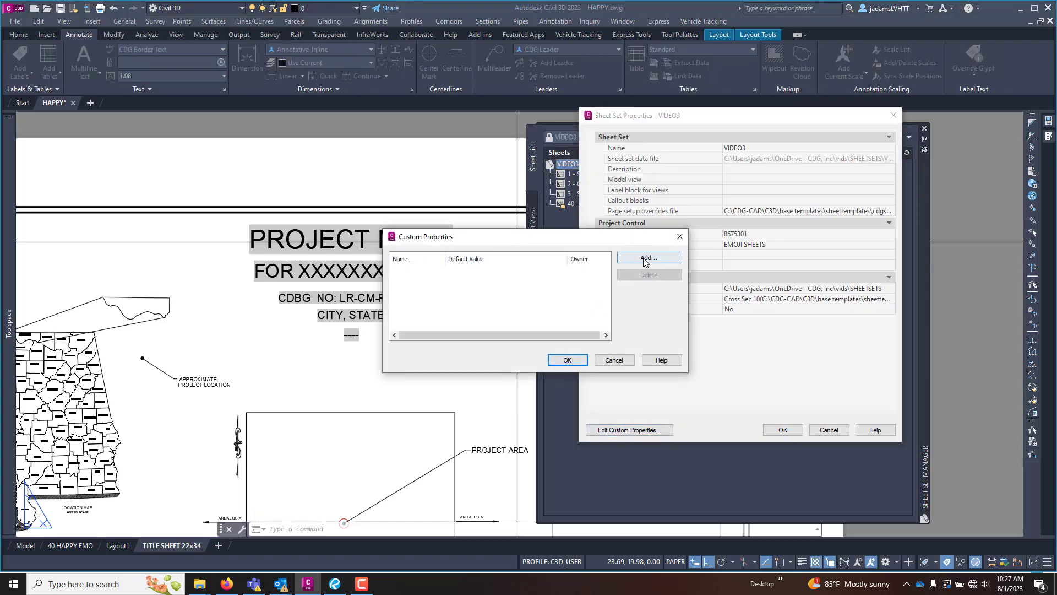
click(648, 258)
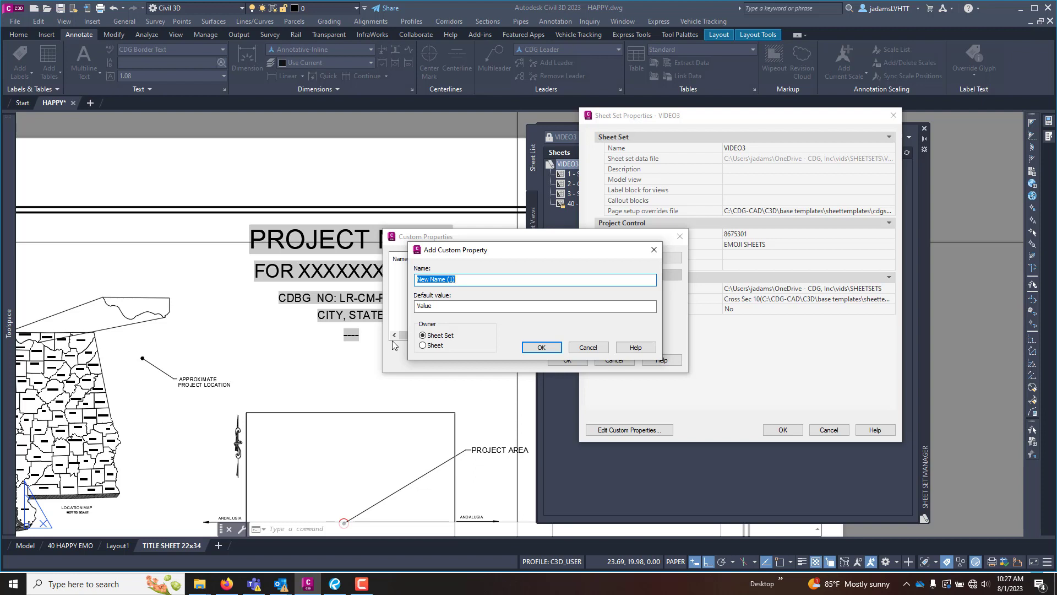
- Name the property LOCATION with default value CITY, STATE, owned by the sheet set, and confirm
text(LOCATION)
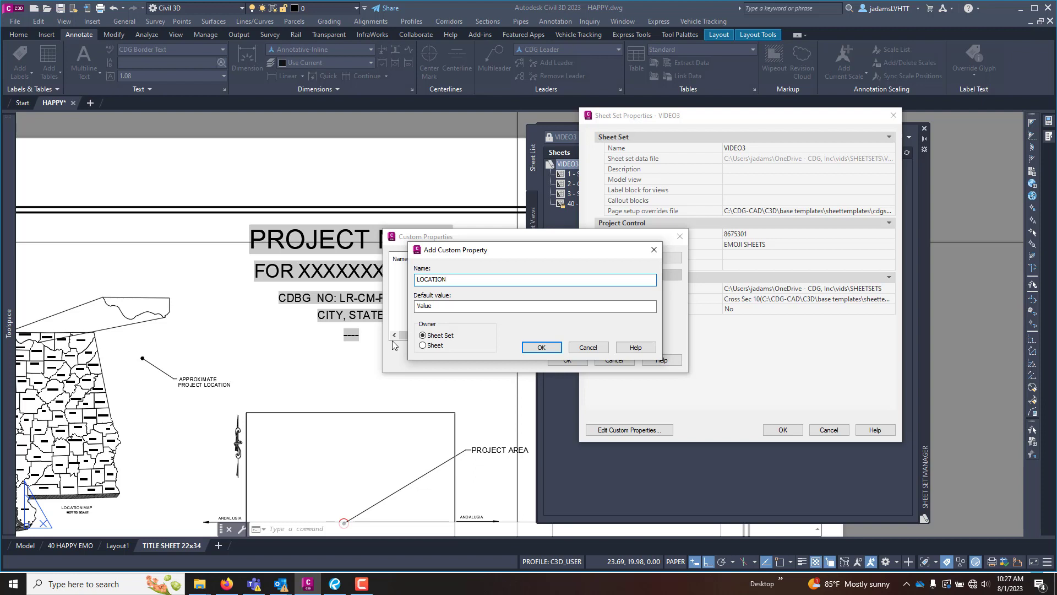
text(CIT)
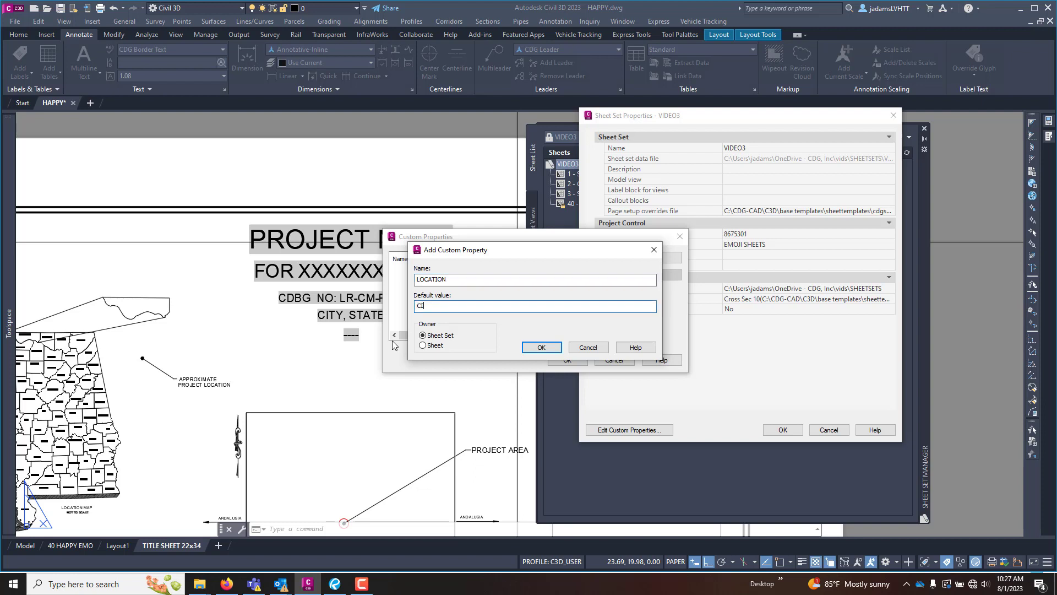
text(CITY, STA)
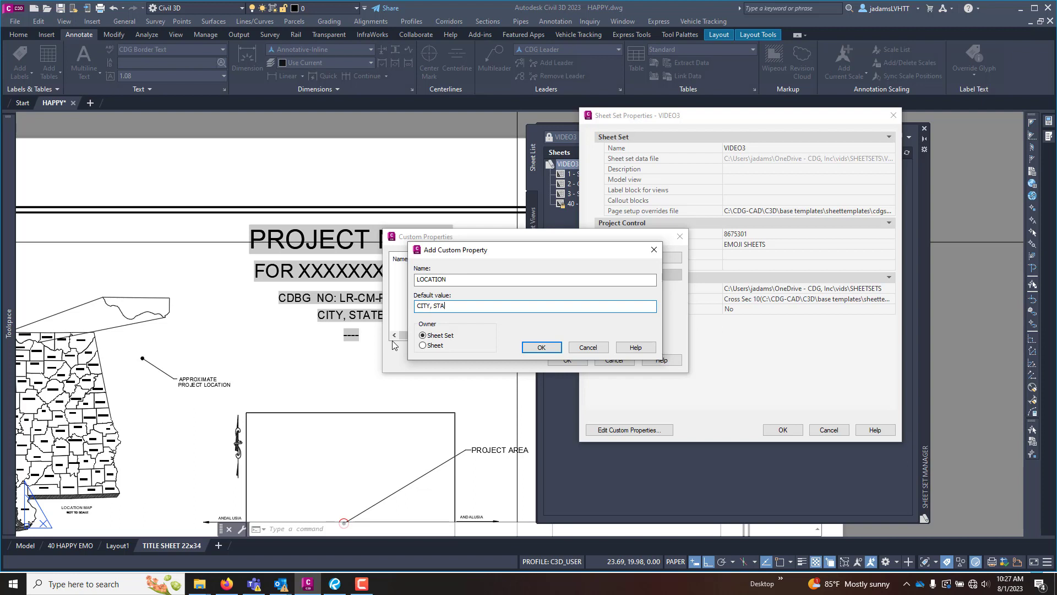
text(TE)
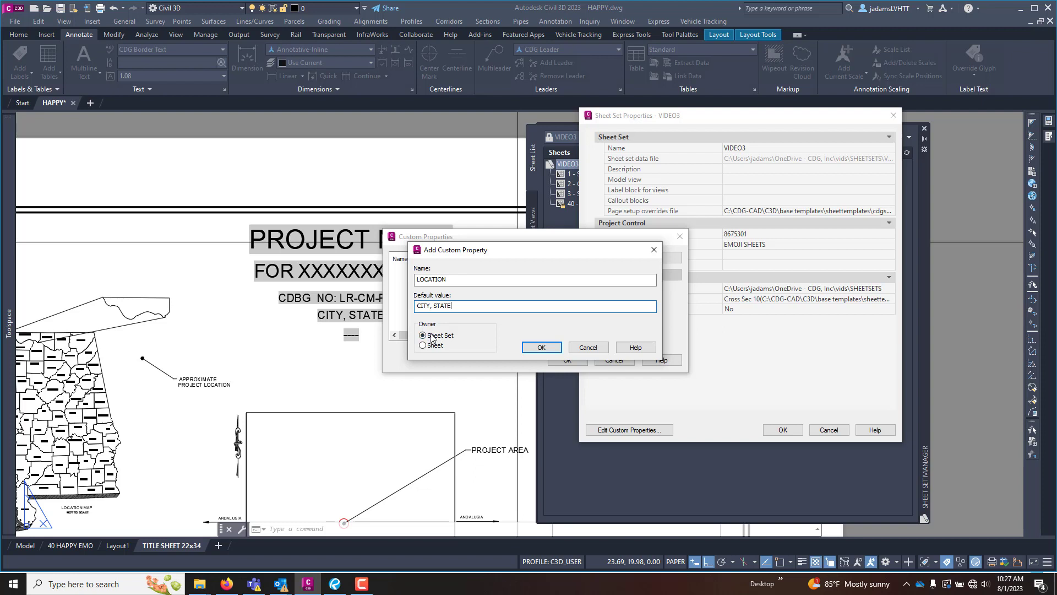
click(540, 346)
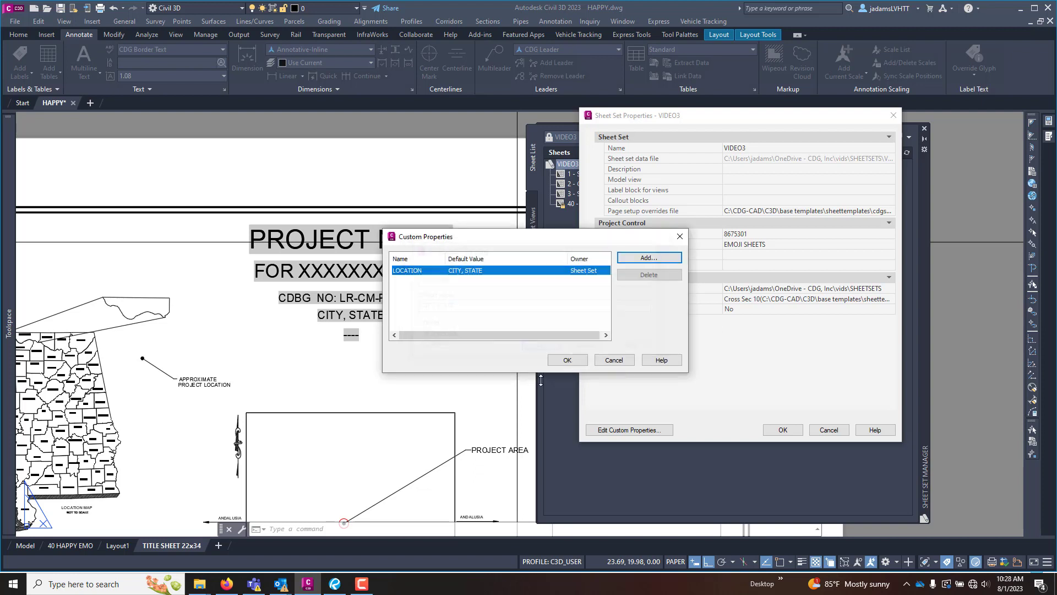
click(566, 359)
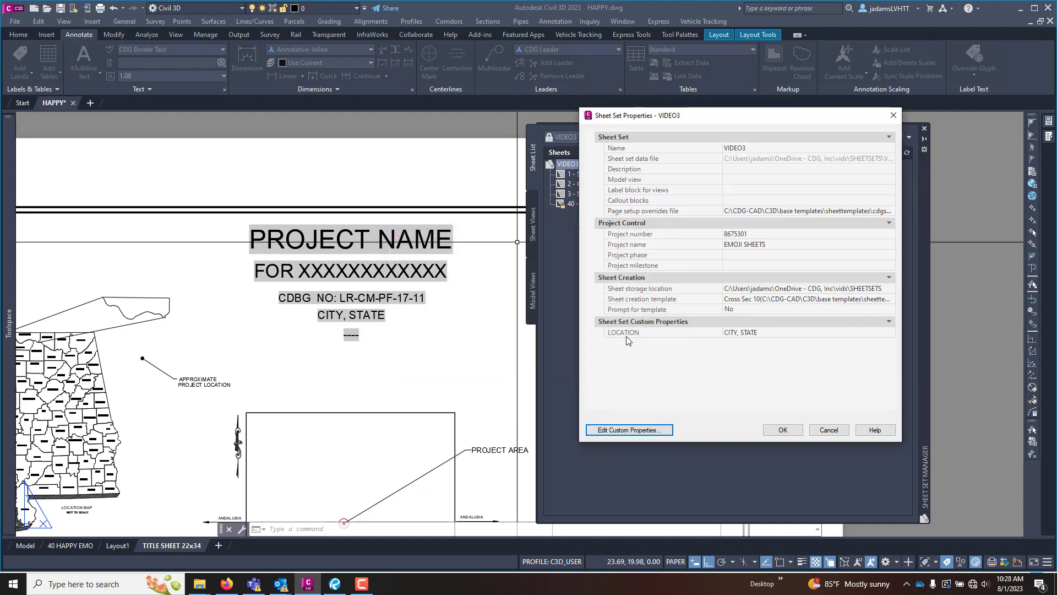
mouse_move(774, 339)
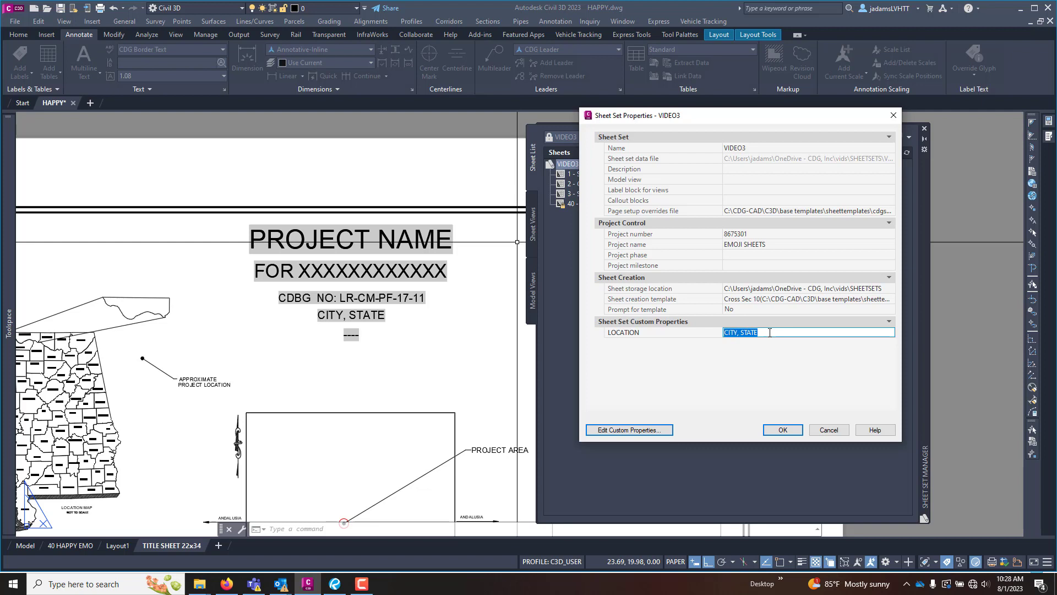
- Enter AUBURN, ALABAMA as the LOCATION value and accept the Sheet Set Properties
text(A)
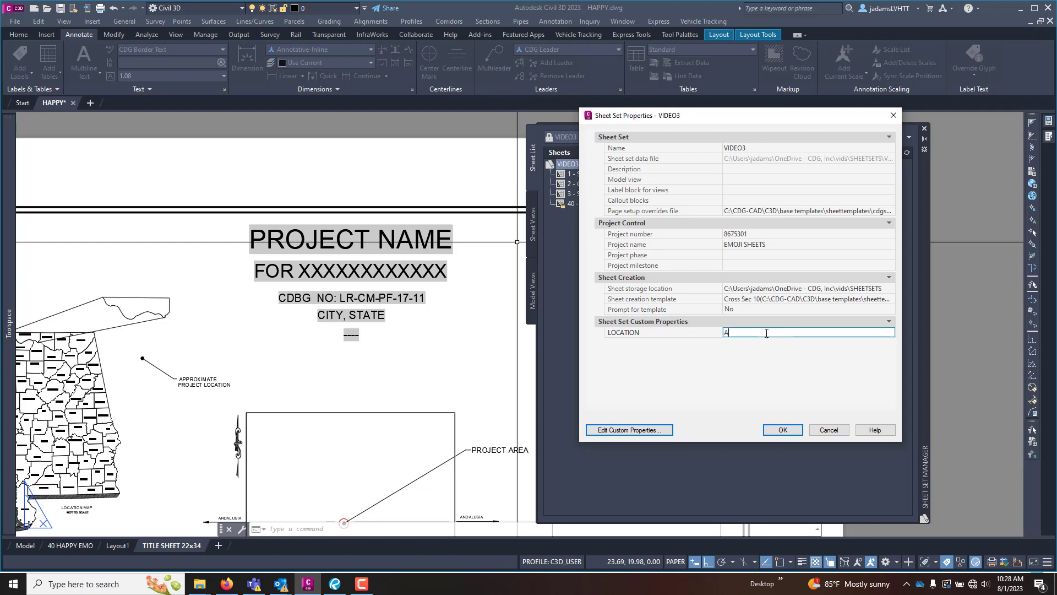
text(U)
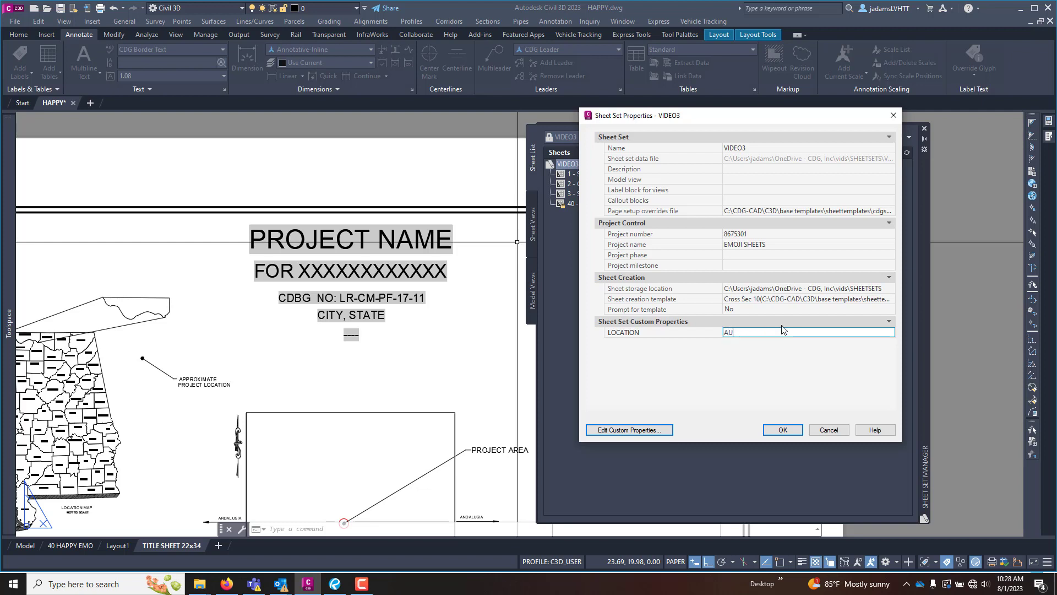
text(BURN, ALAB)
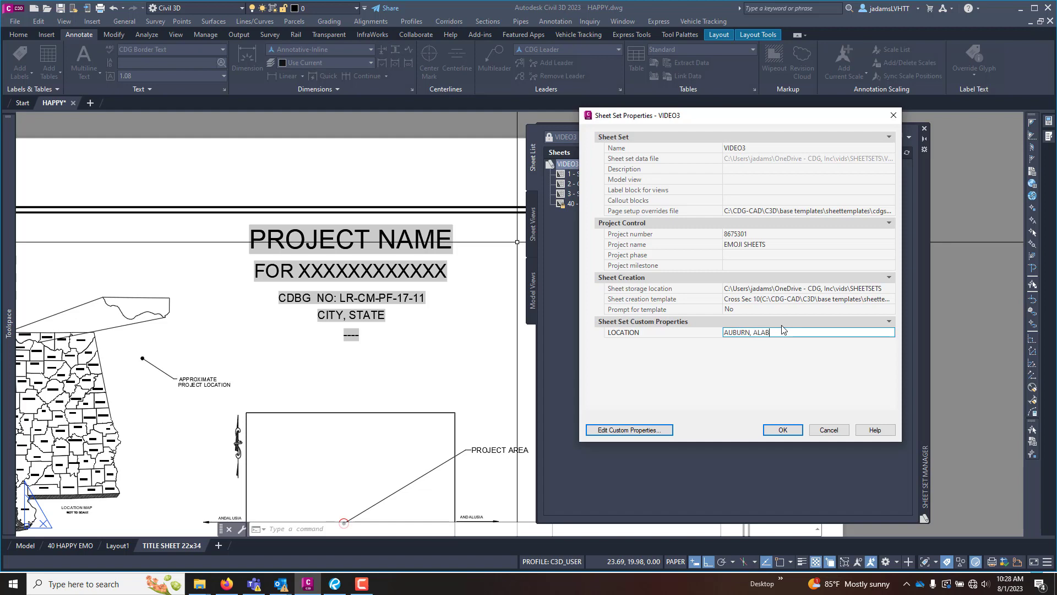
text(AMA)
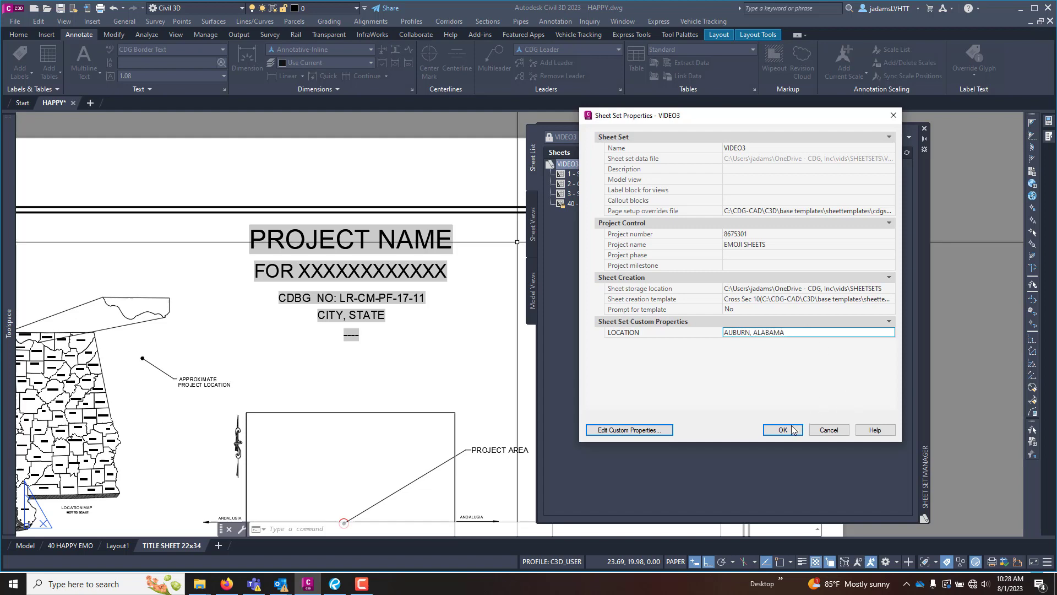
click(782, 430)
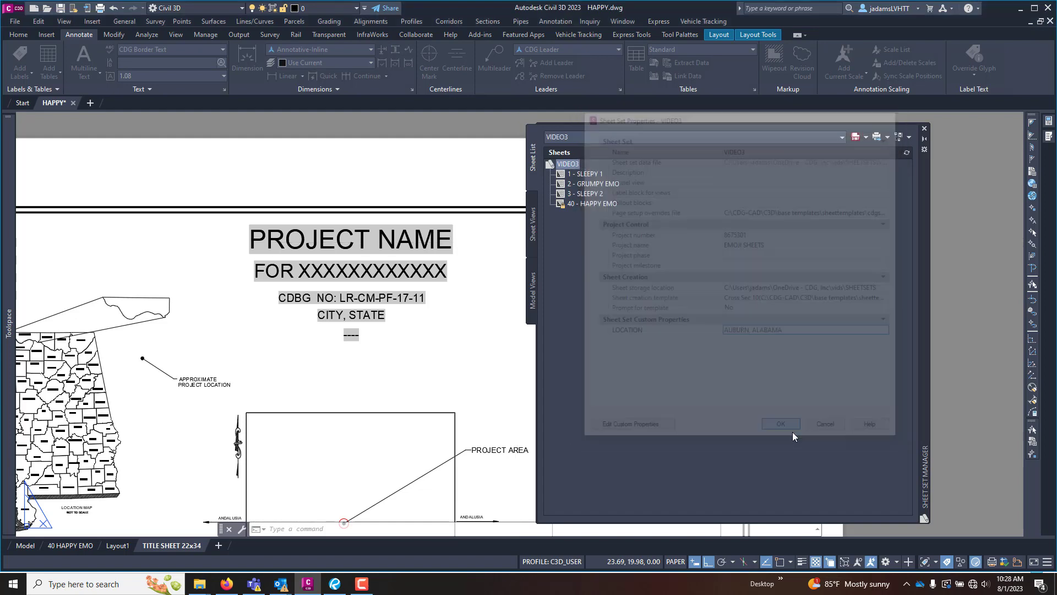
click(780, 423)
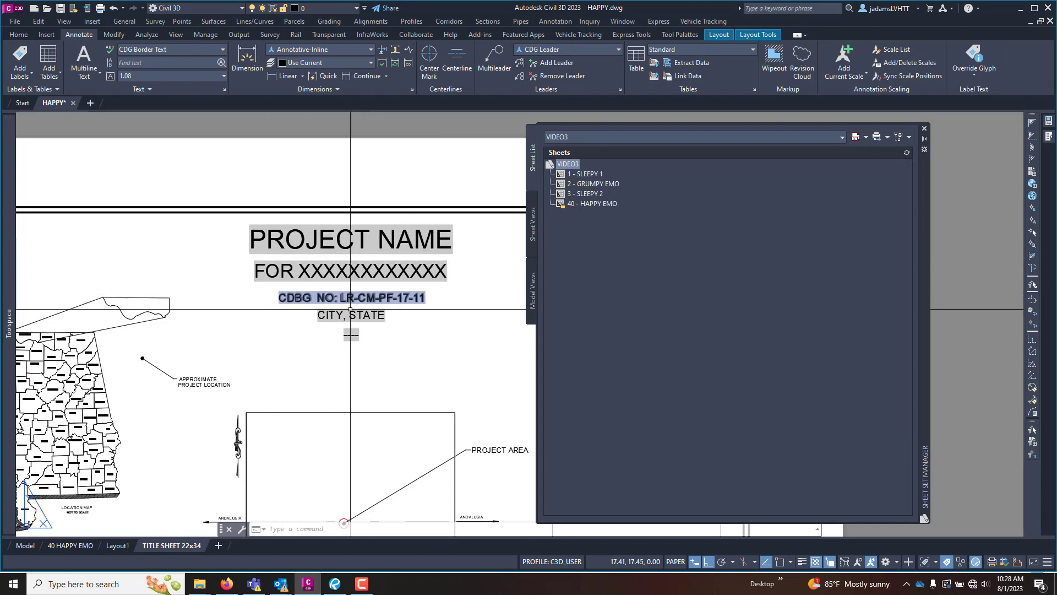
- Copy the CITY, STATE mtext beside the original and begin editing the copy
text(M)
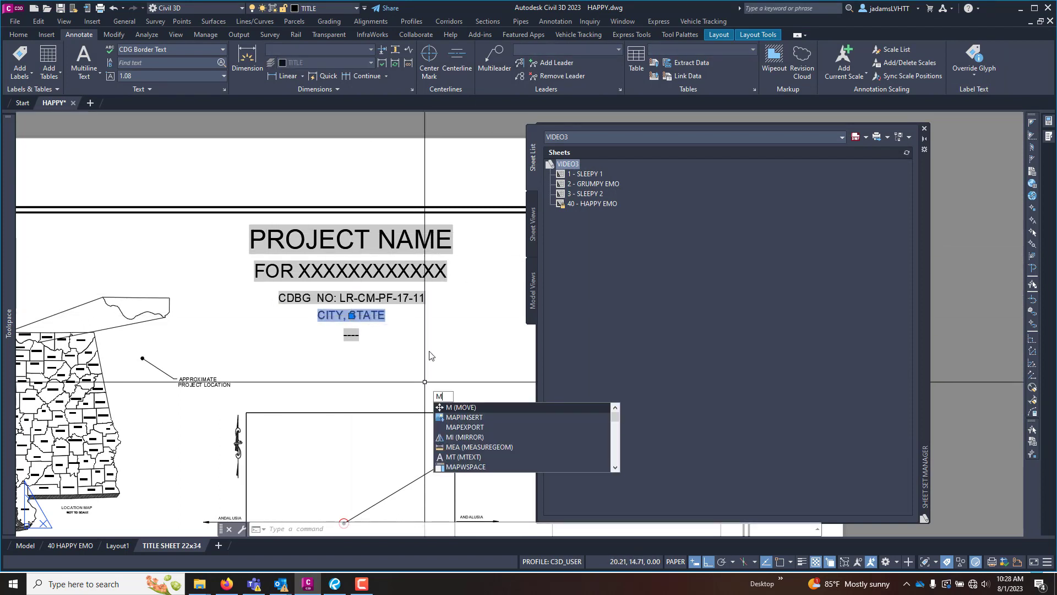
right_click(350, 324)
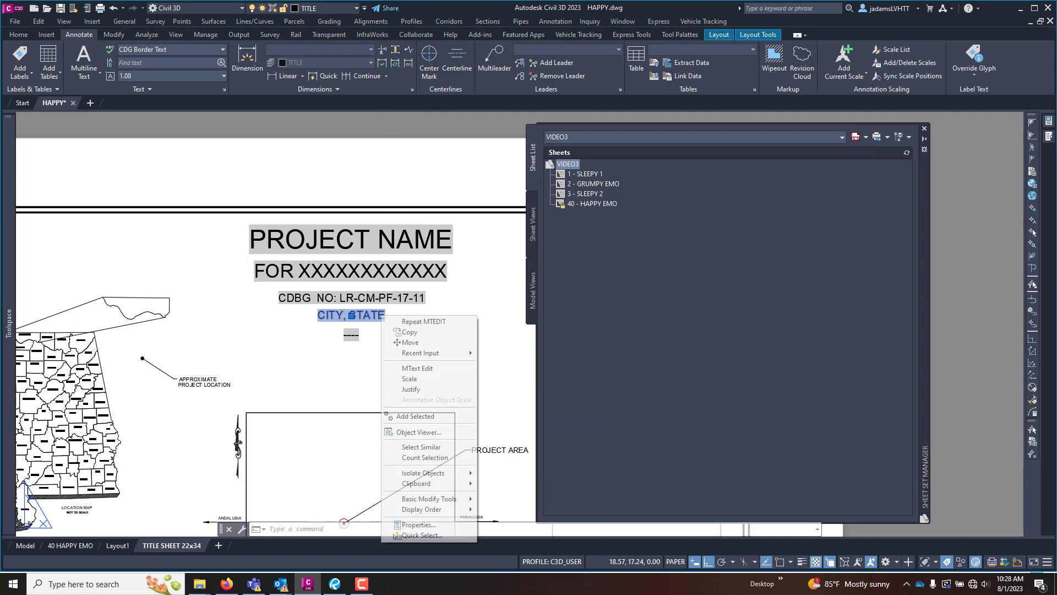
click(409, 332)
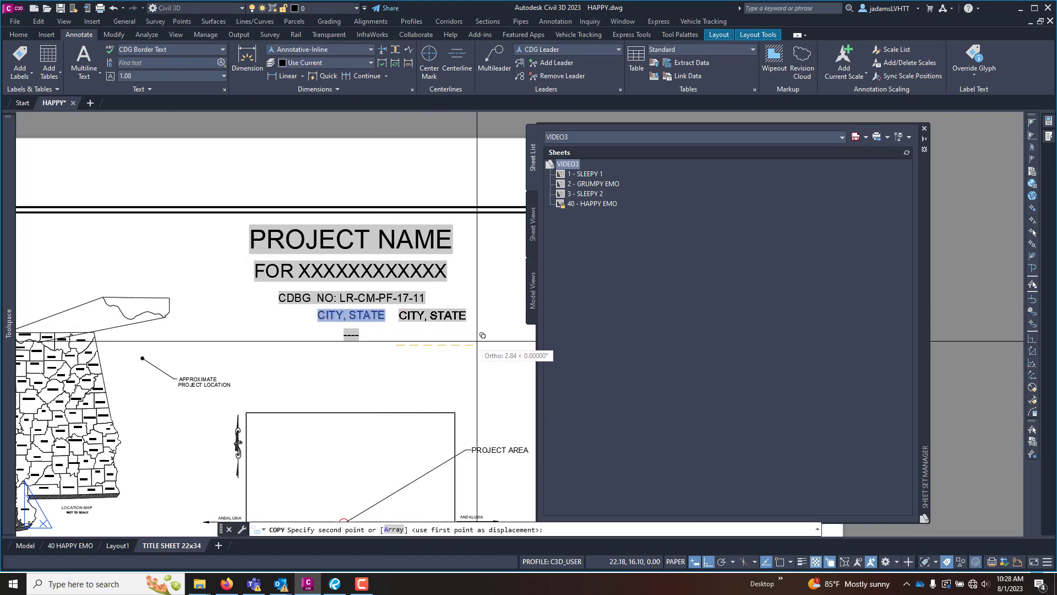
double_click(431, 315)
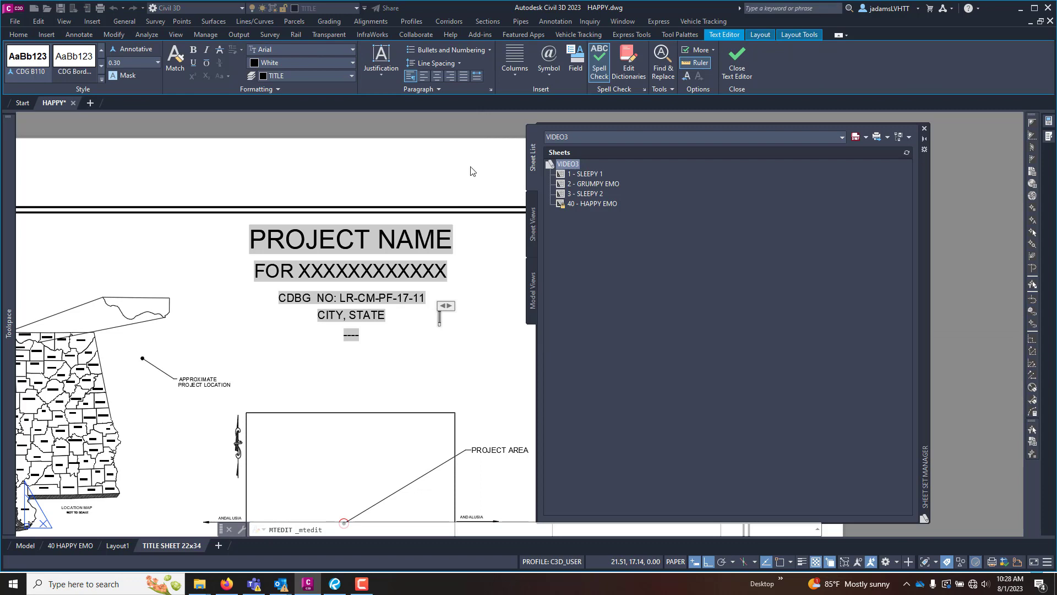
- Attempt a CurrentSheetSetCustom field without a property; dismiss the Invalid field code warning
click(575, 60)
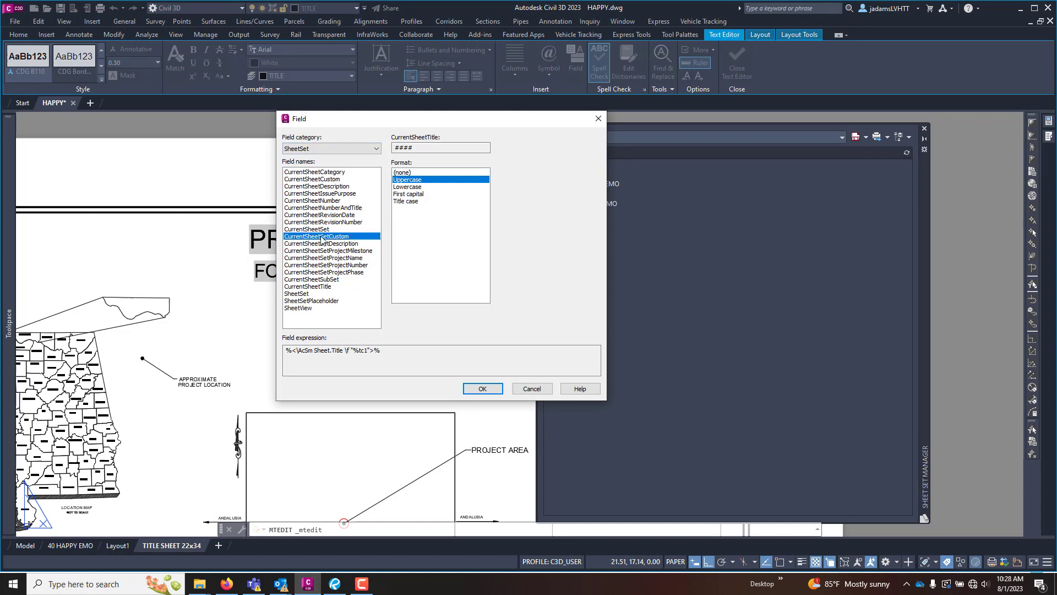
click(317, 235)
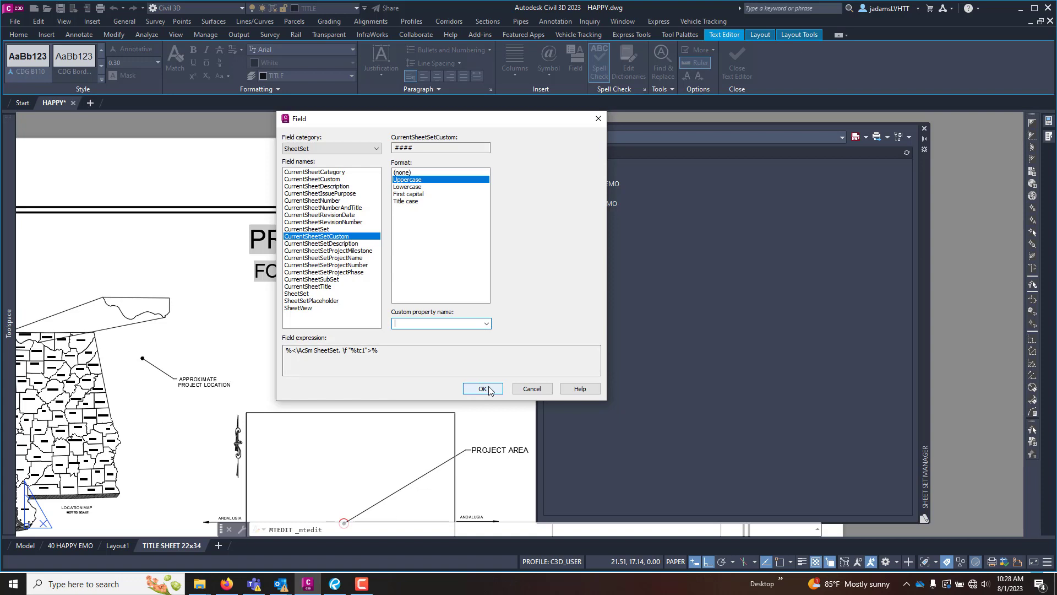
click(482, 389)
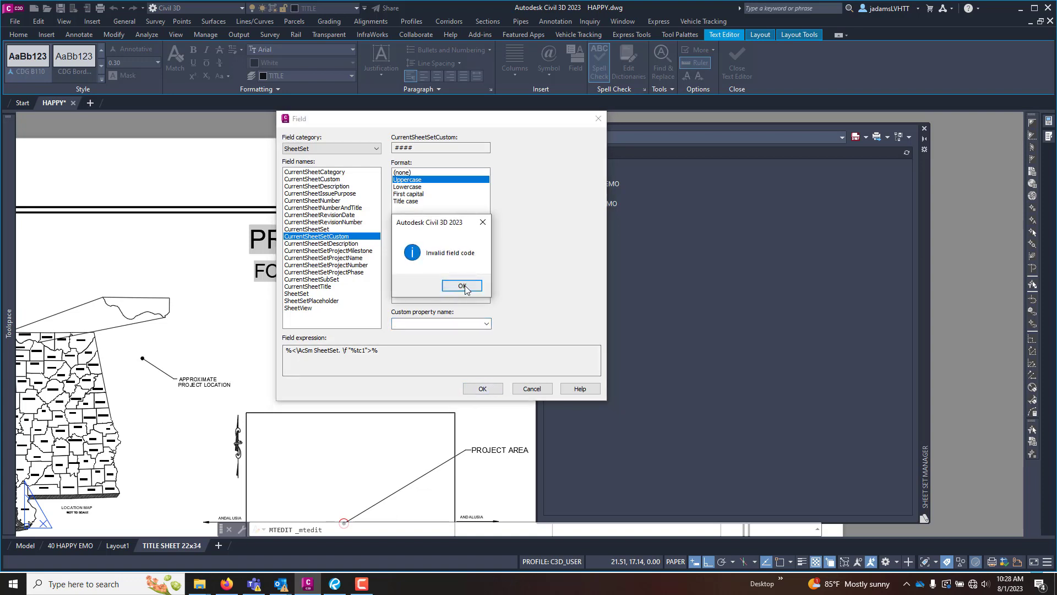
click(461, 286)
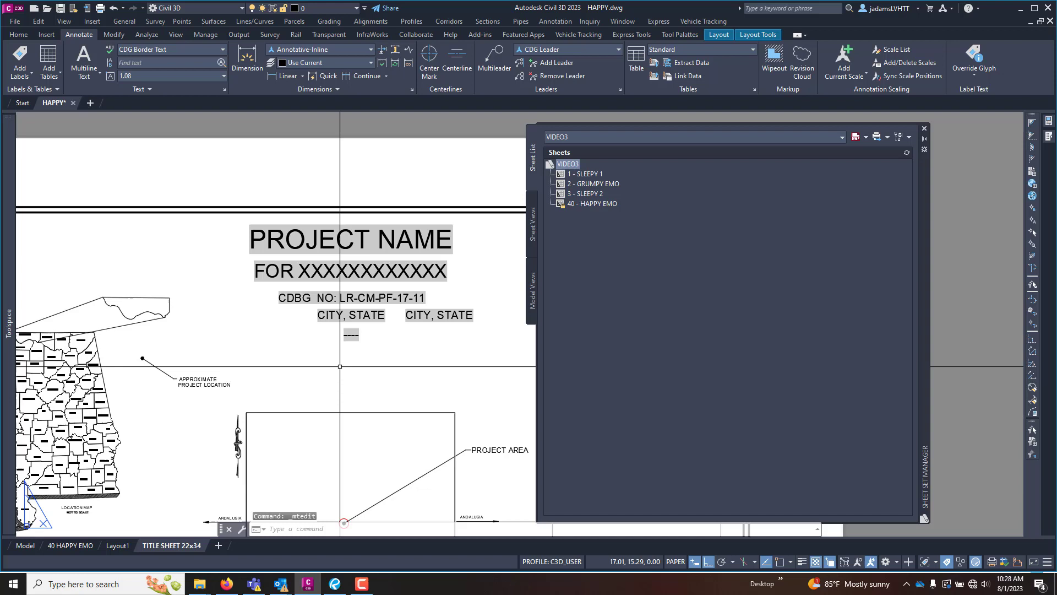
- Save HAPPY.dwg and import its TITLE SHEET 22x34 layout into the VIDEO3 sheet set
right_click(54, 102)
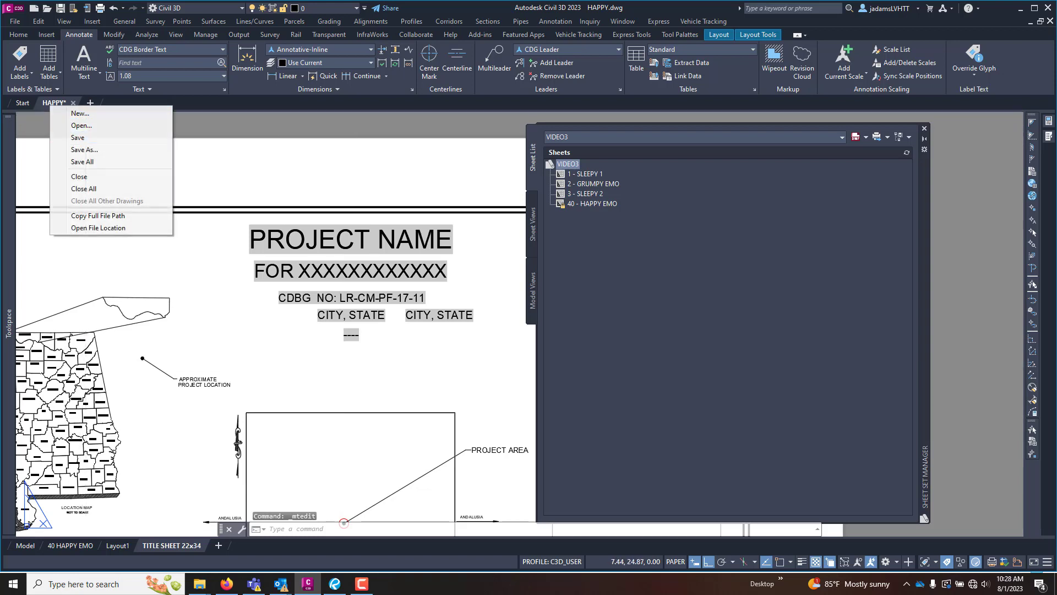
right_click(569, 164)
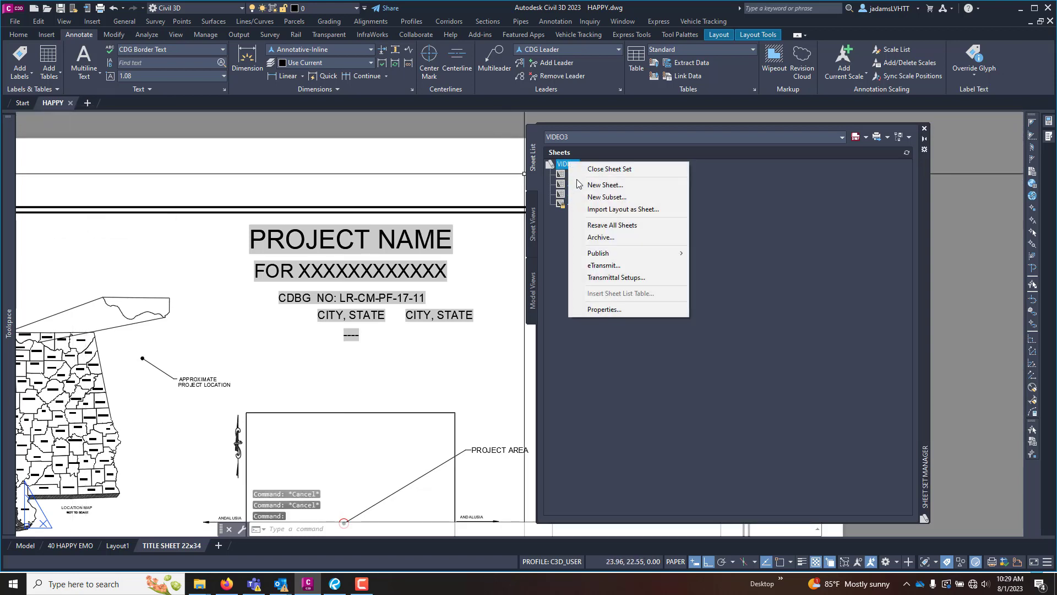
click(623, 210)
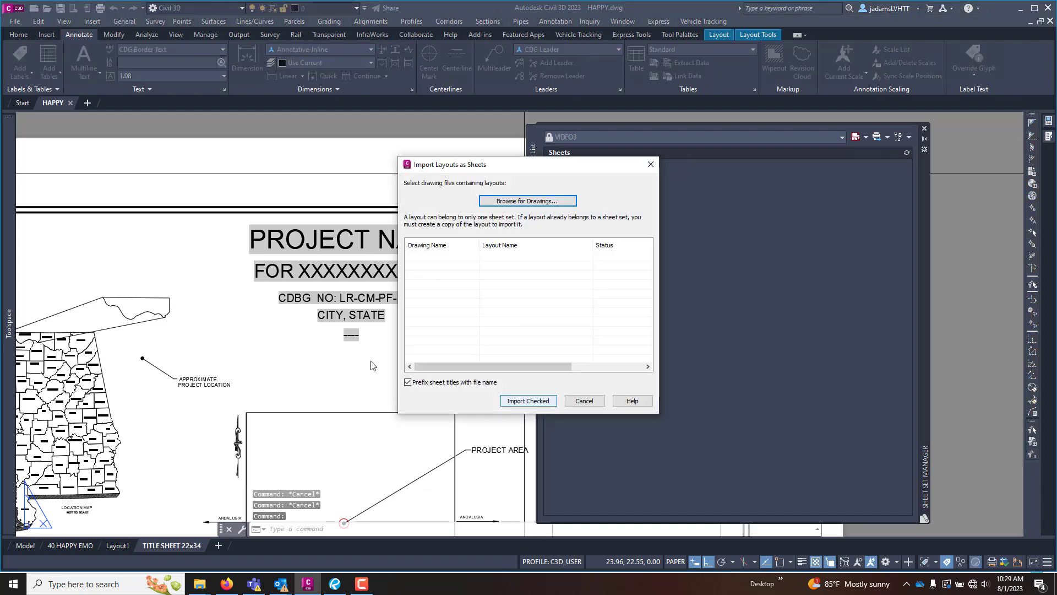
click(527, 200)
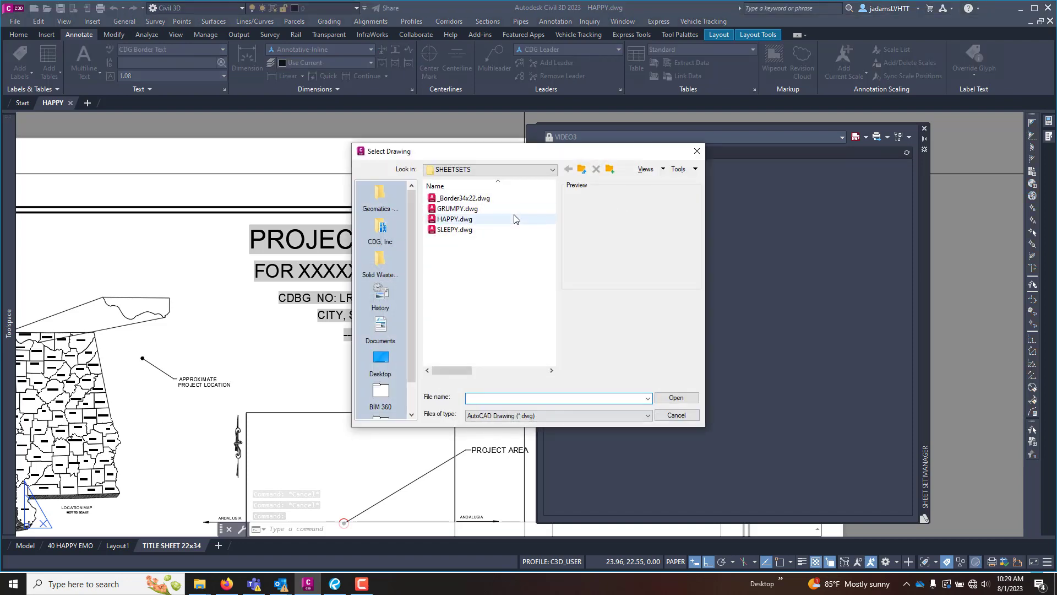
click(454, 219)
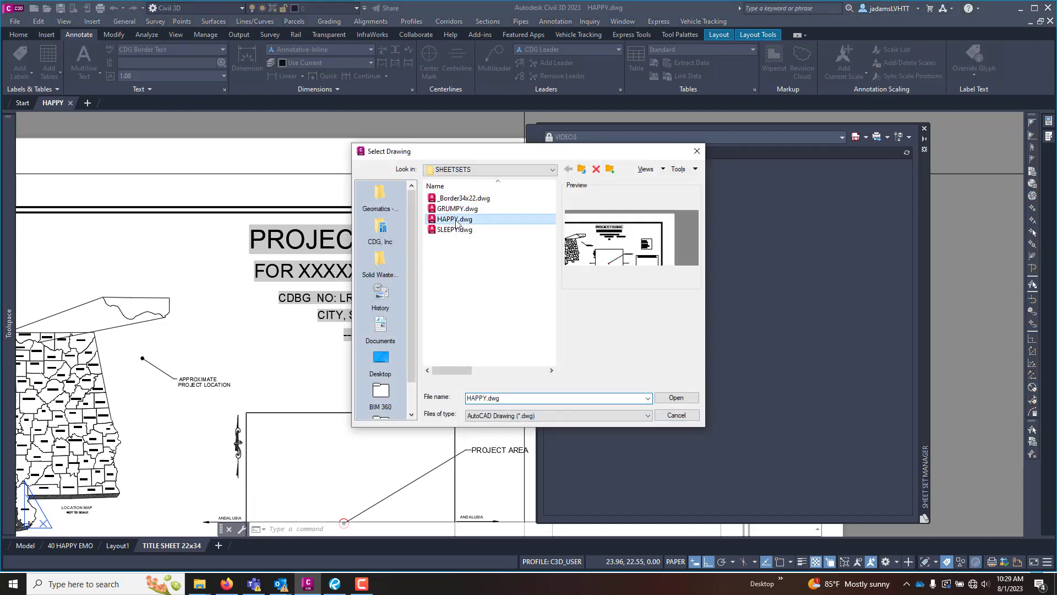
click(675, 398)
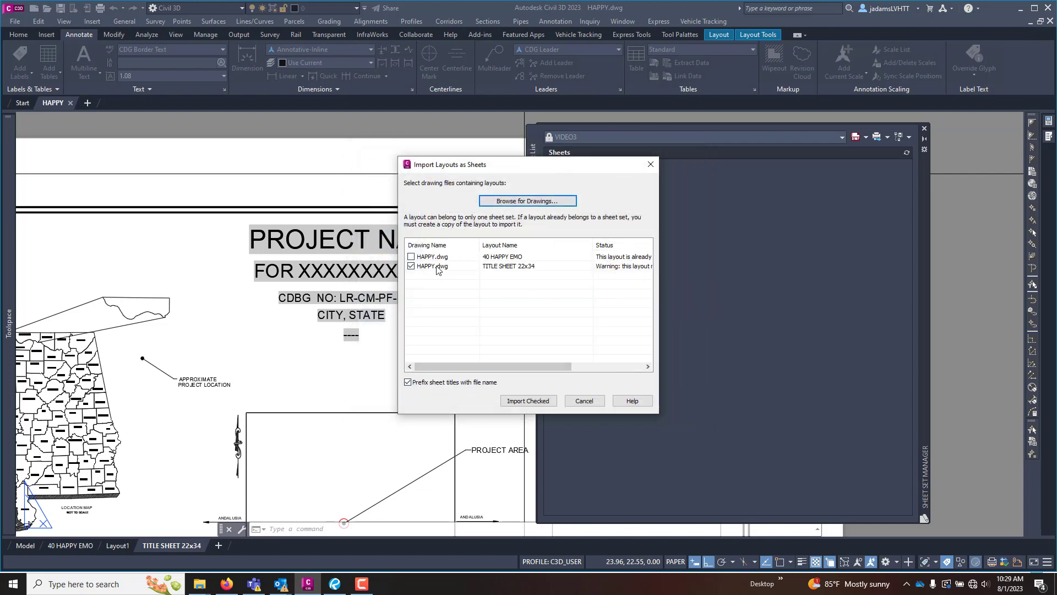
mouse_move(533, 364)
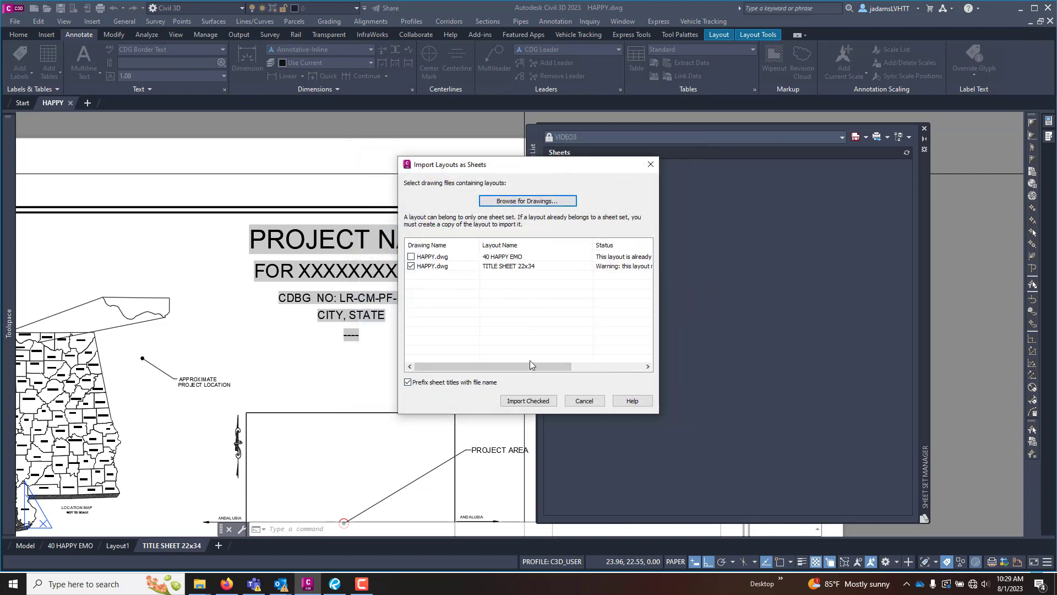
click(527, 401)
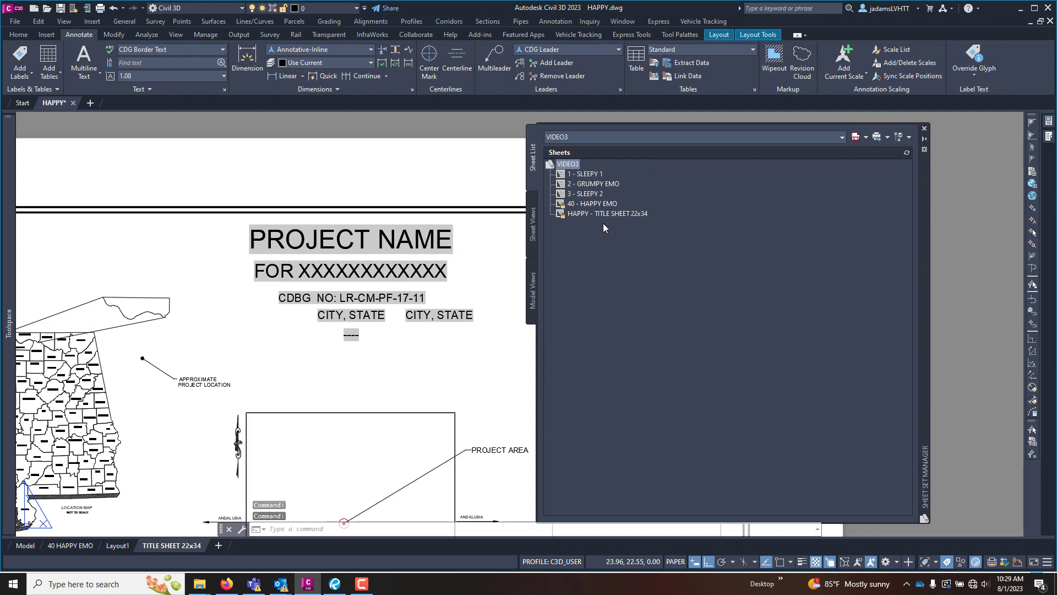
- Drag HAPPY - TITLE SHEET 22x34 above 1 - SLEEPY 1 in the sheet list
click(606, 213)
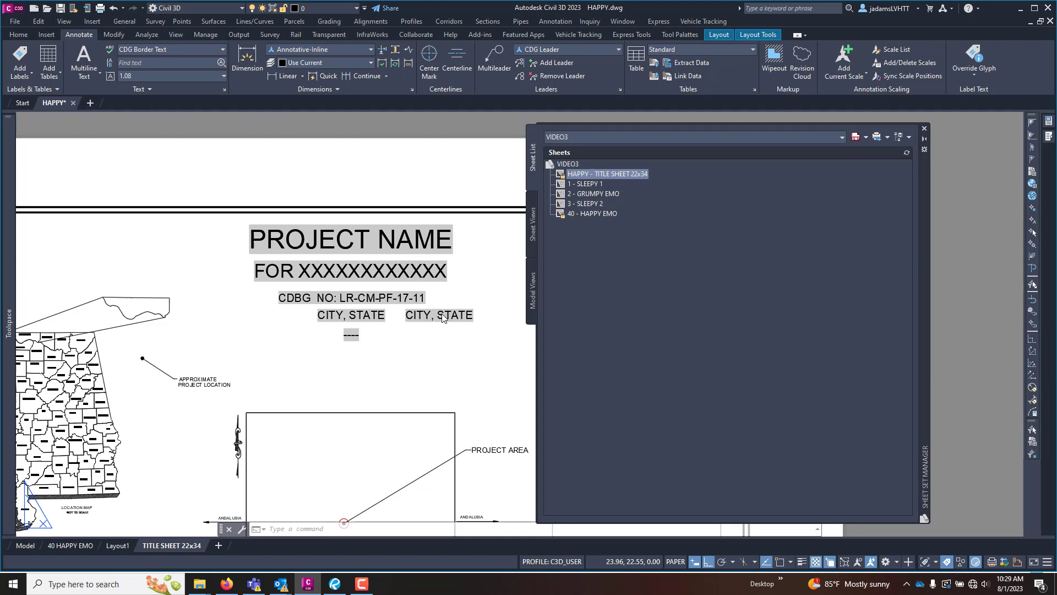
- Replace the copied CITY, STATE text with a LOCATION field reading AUBURN, ALABAMA below the original
double_click(438, 315)
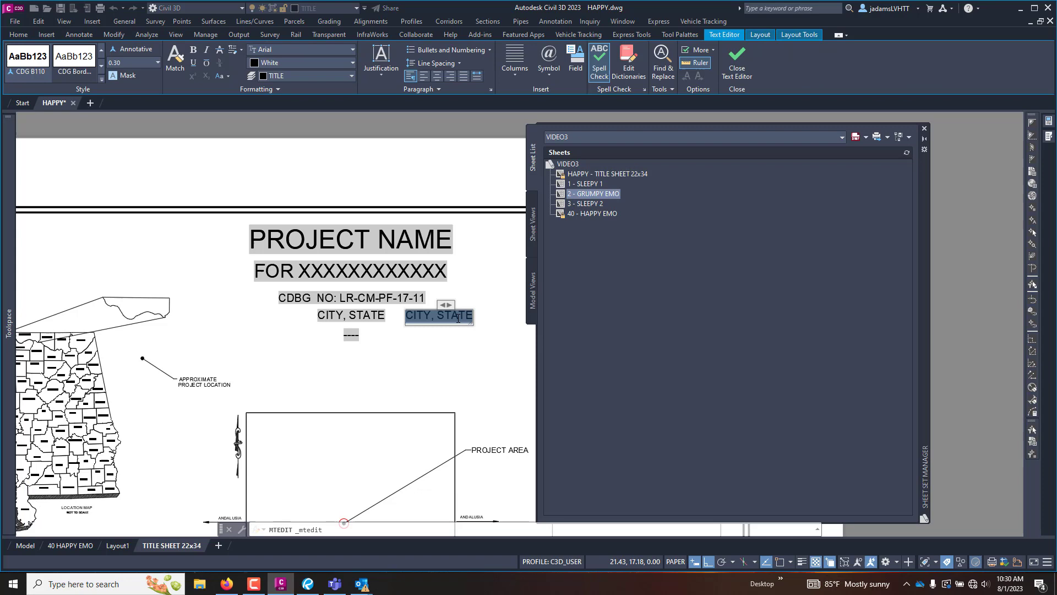
mouse_move(457, 321)
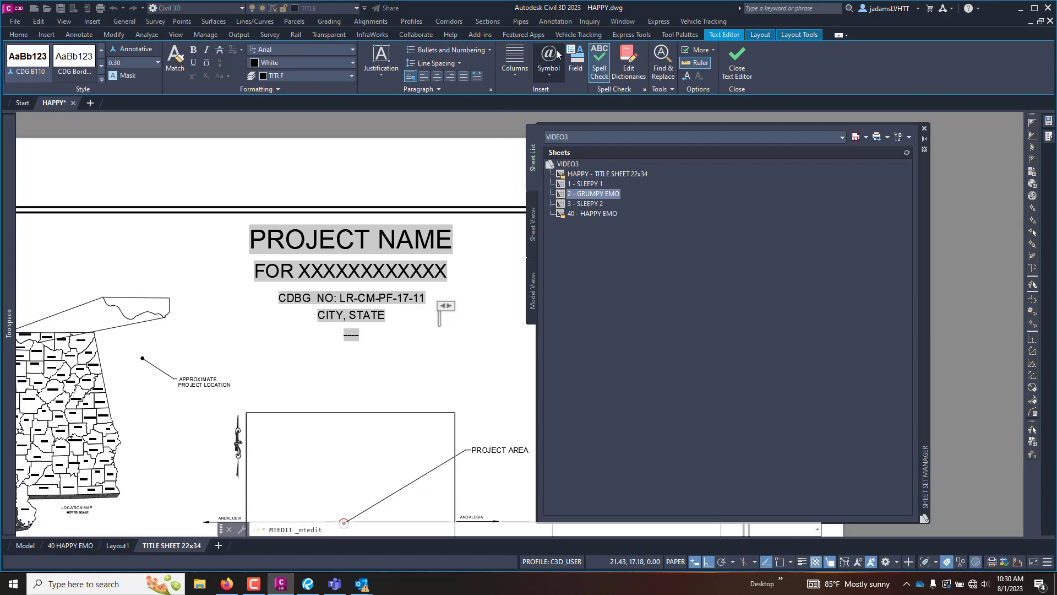
click(575, 63)
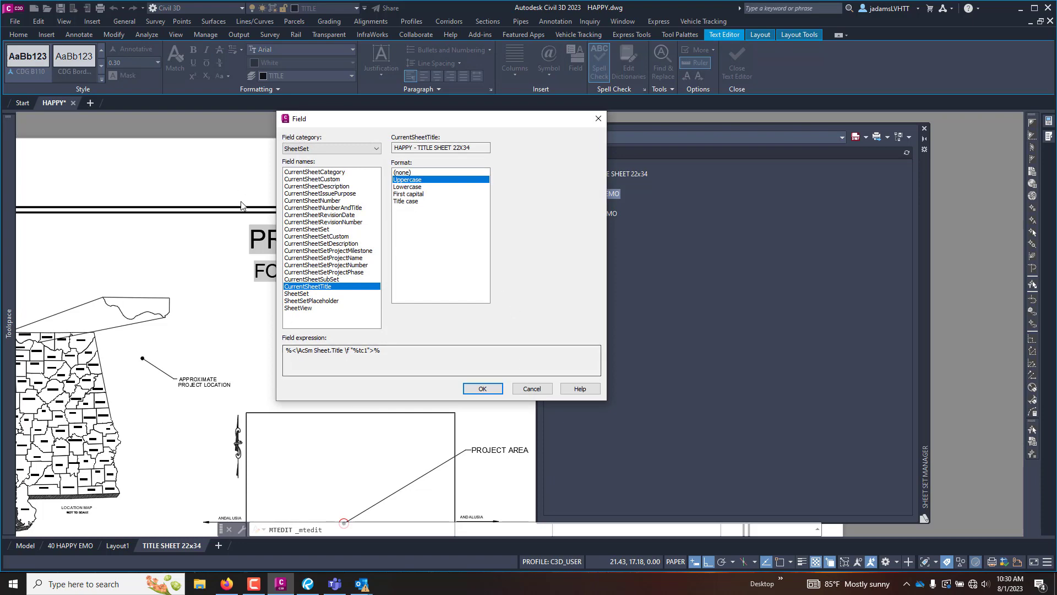
click(317, 236)
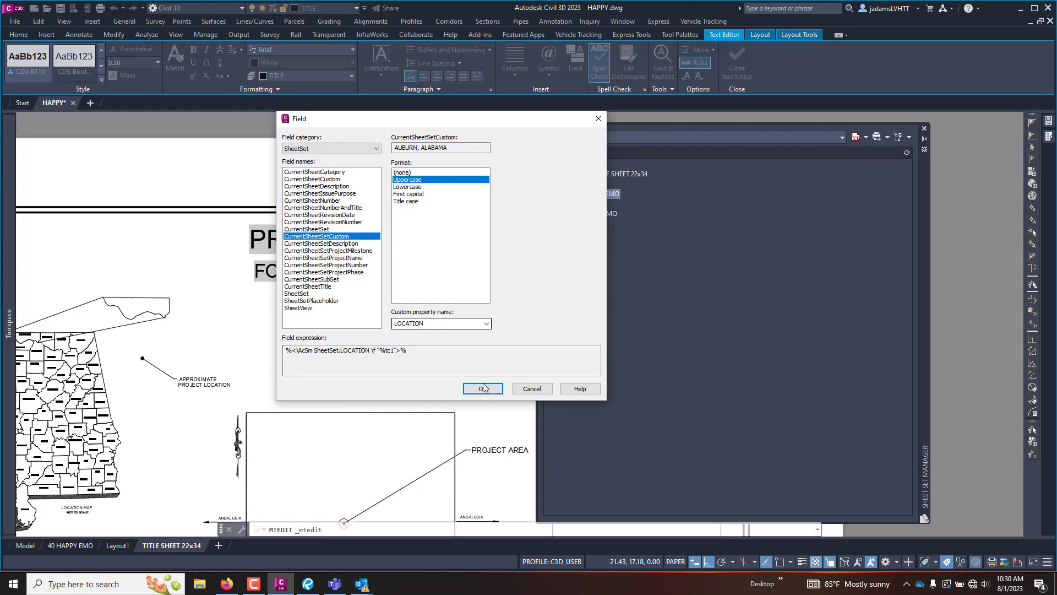
click(482, 389)
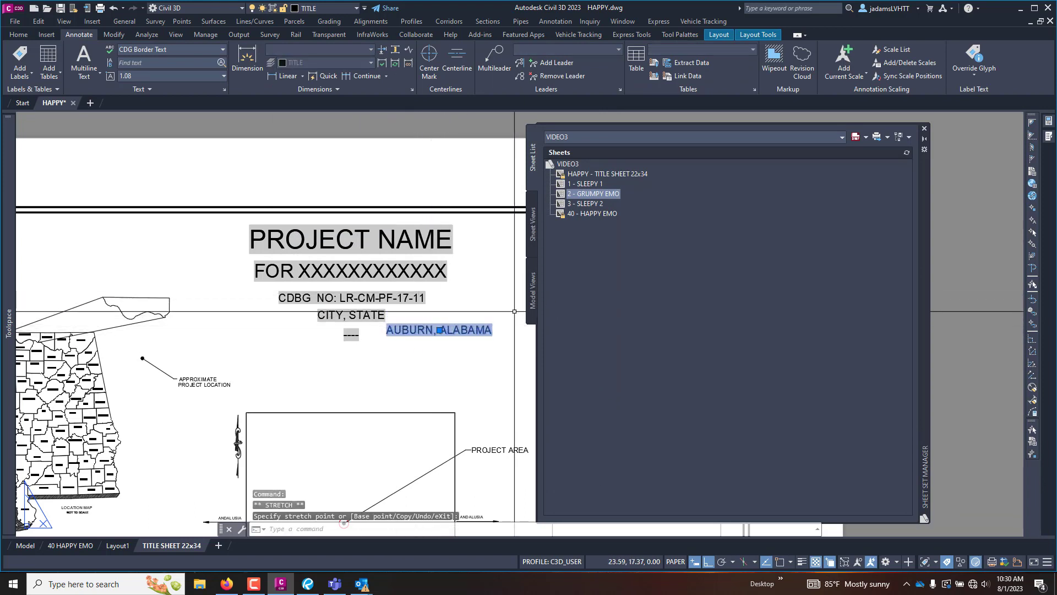
click(567, 164)
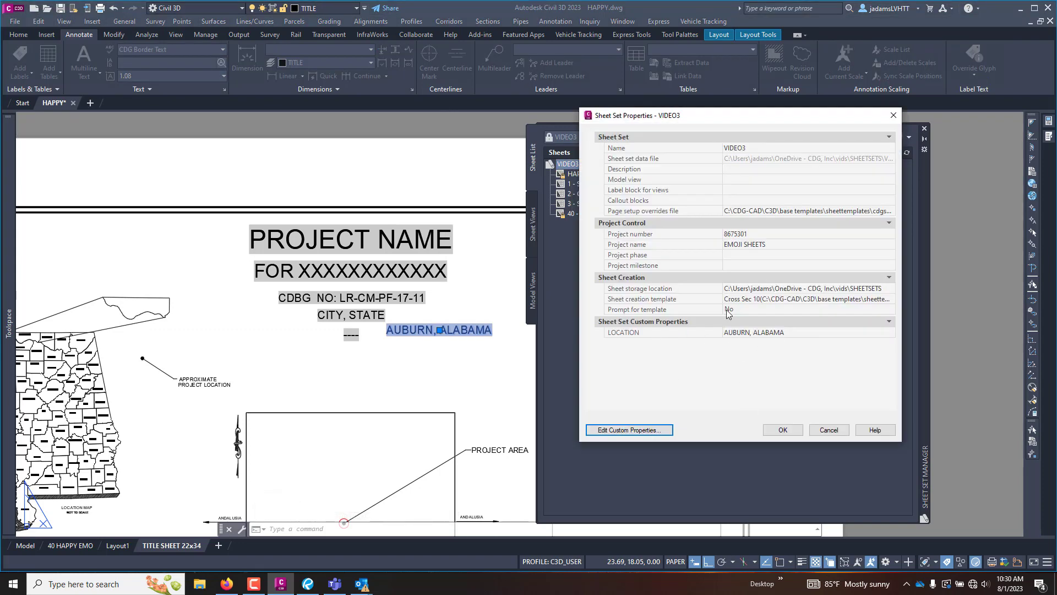
mouse_move(388, 330)
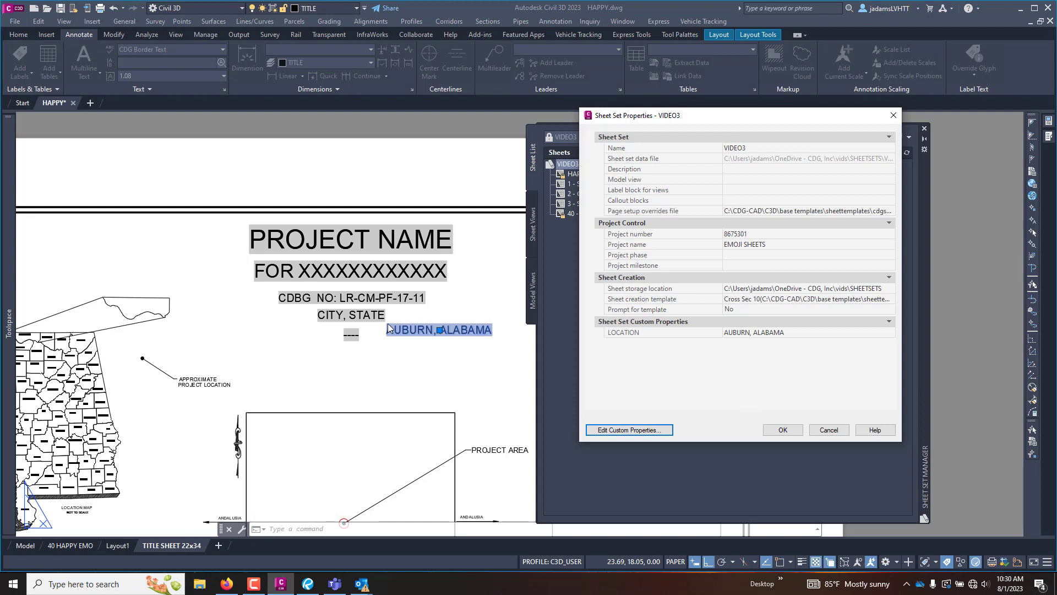
mouse_move(484, 266)
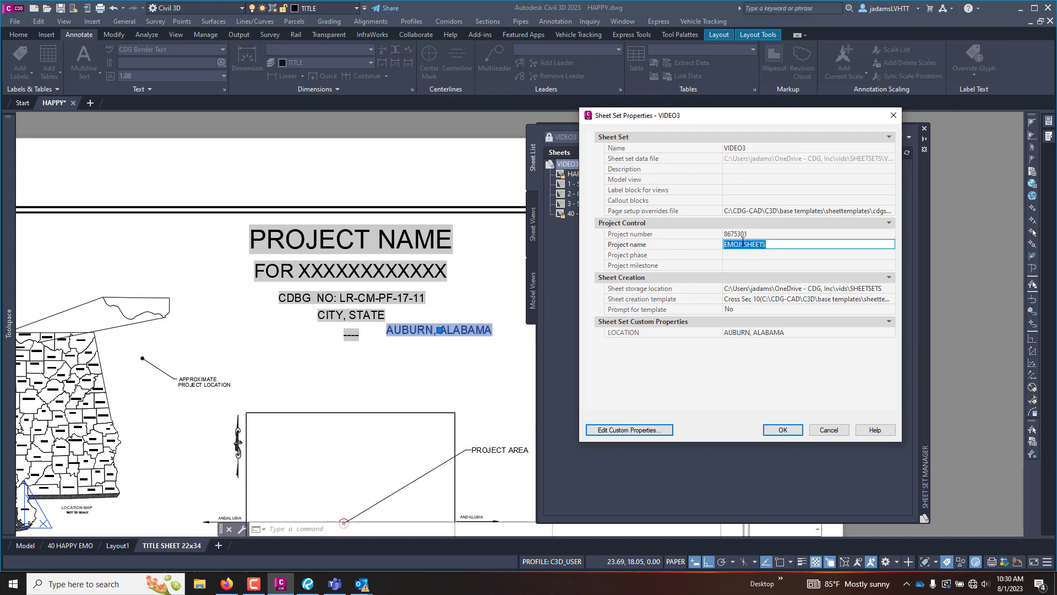
mouse_move(791, 385)
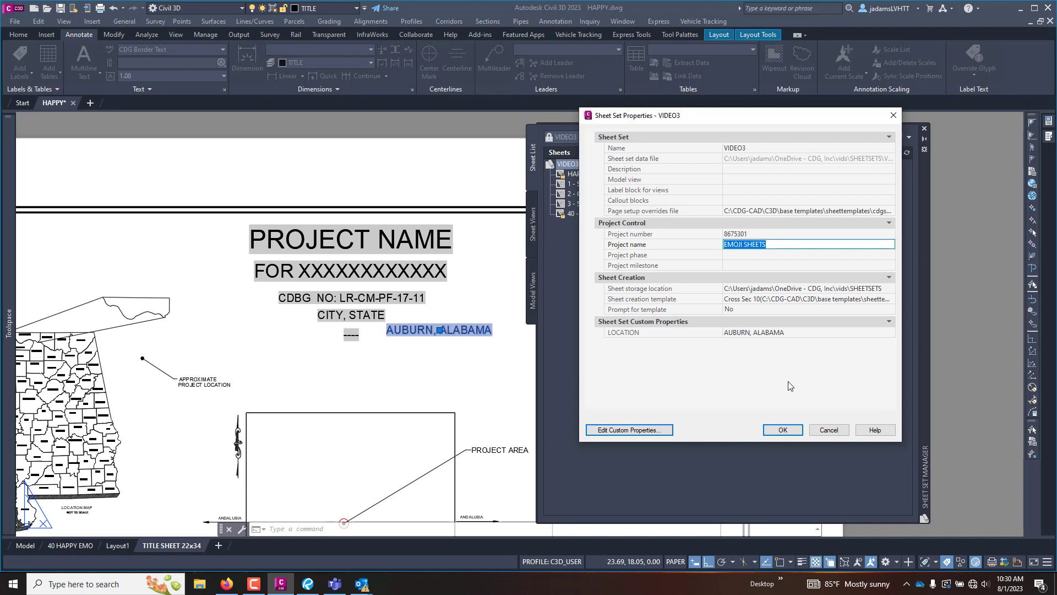
- Confirm EMOJI SHEETS as the sheet set's project name
click(782, 429)
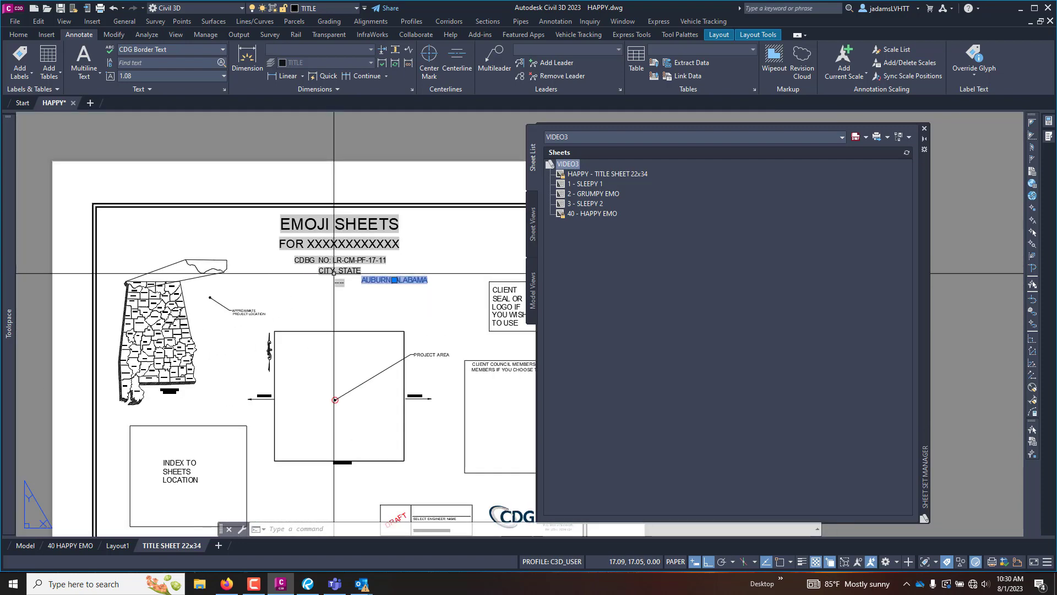
mouse_move(576, 239)
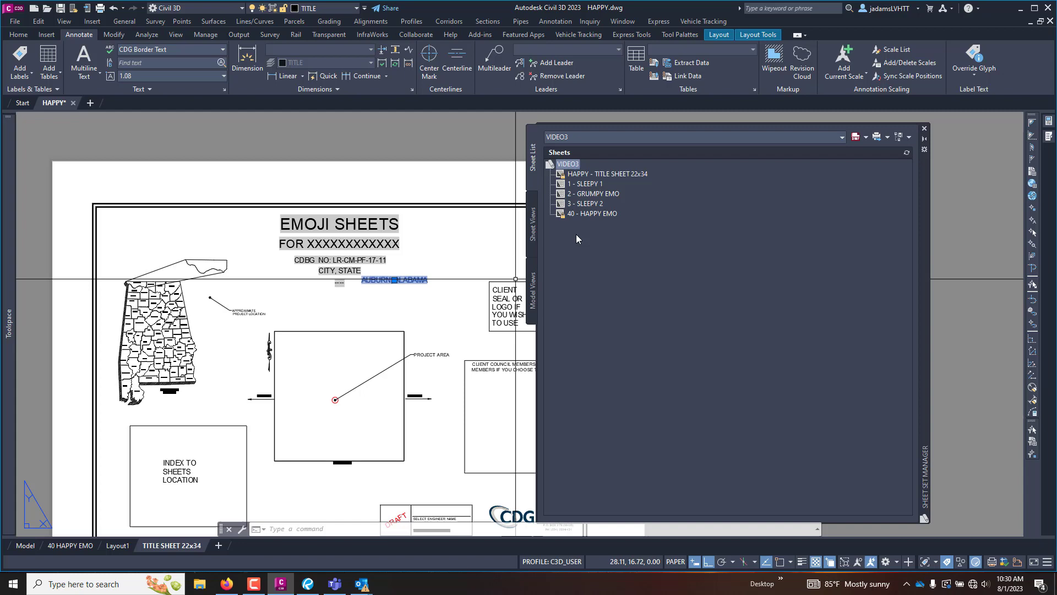
- Review VIDEO3's sheet set properties and browse the sheet set drop-down without choosing
right_click(566, 164)
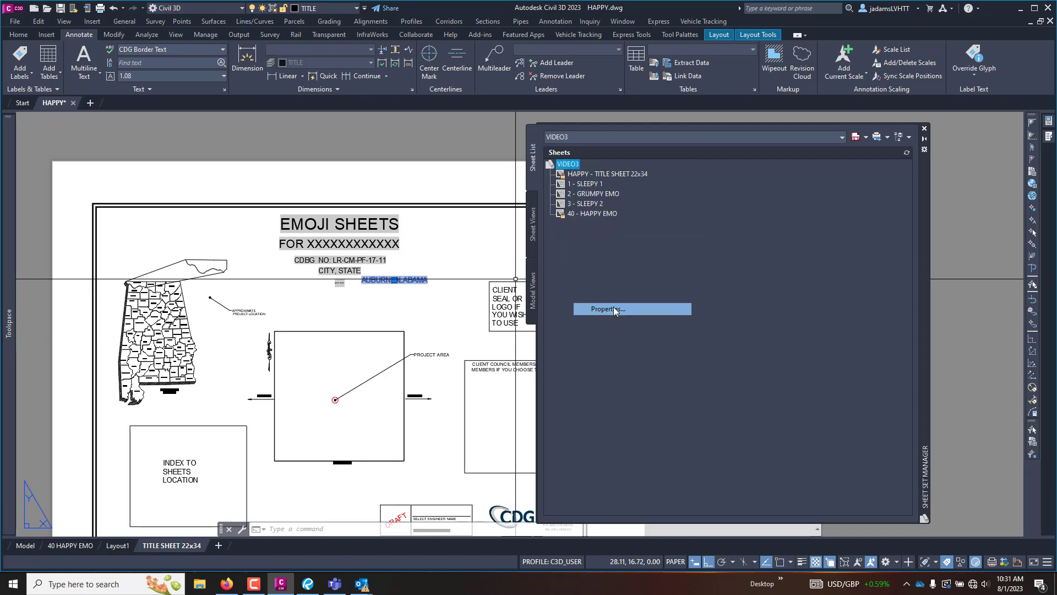
click(606, 308)
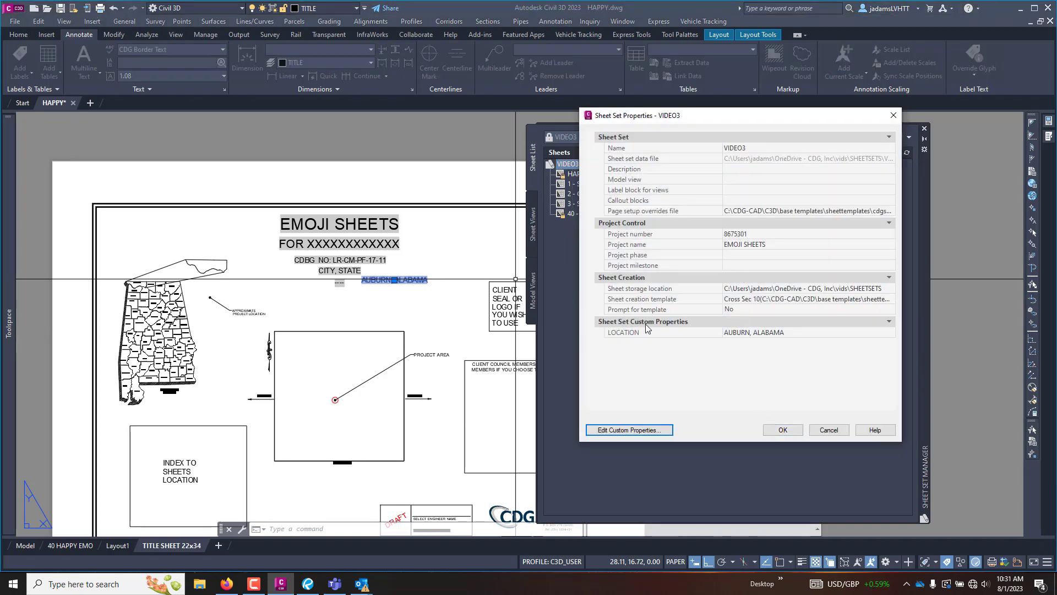
mouse_move(698, 350)
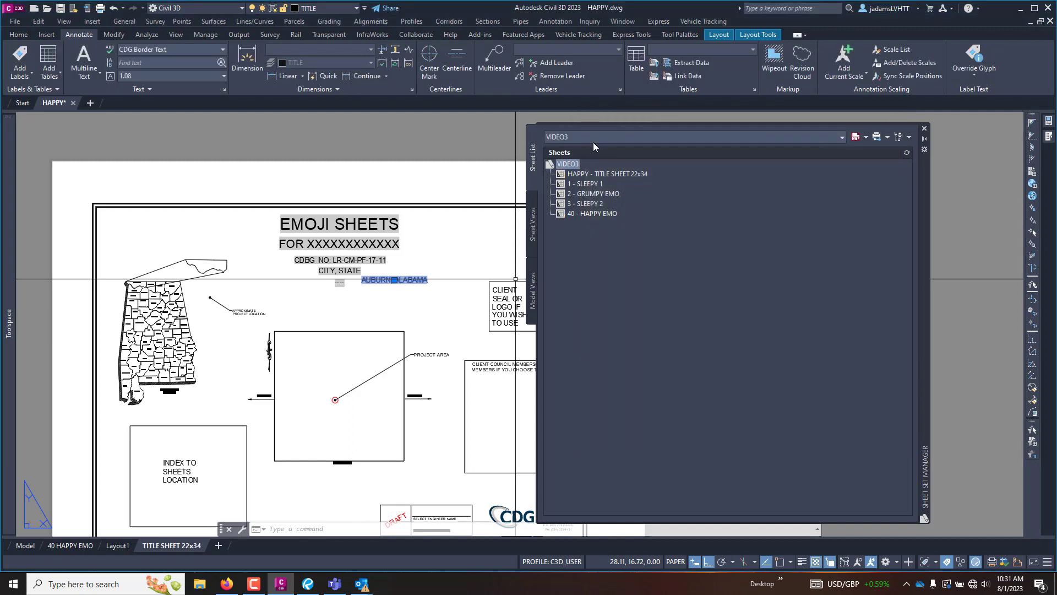
click(840, 136)
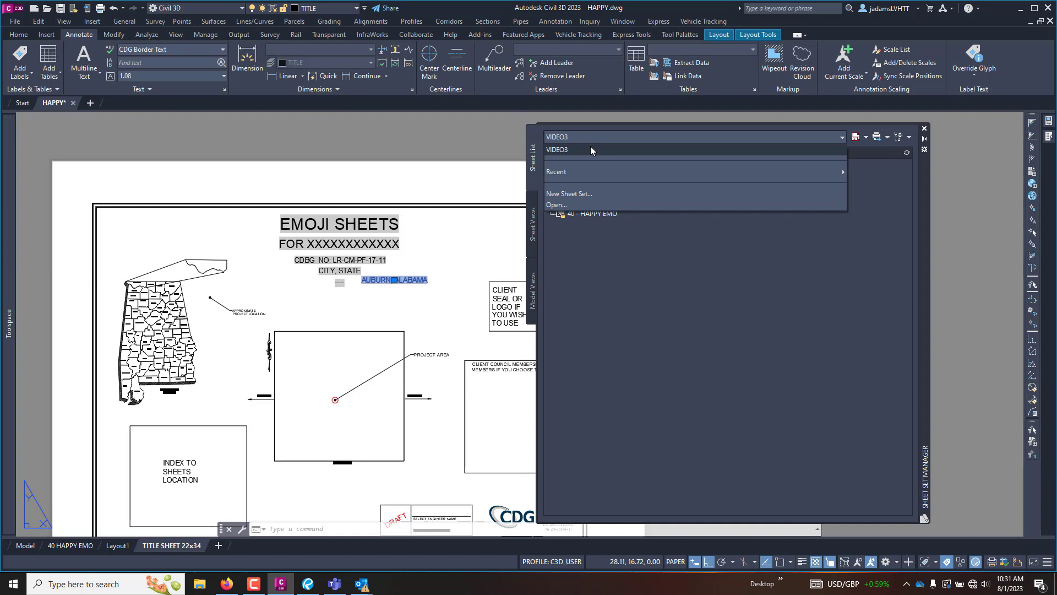
mouse_move(787, 290)
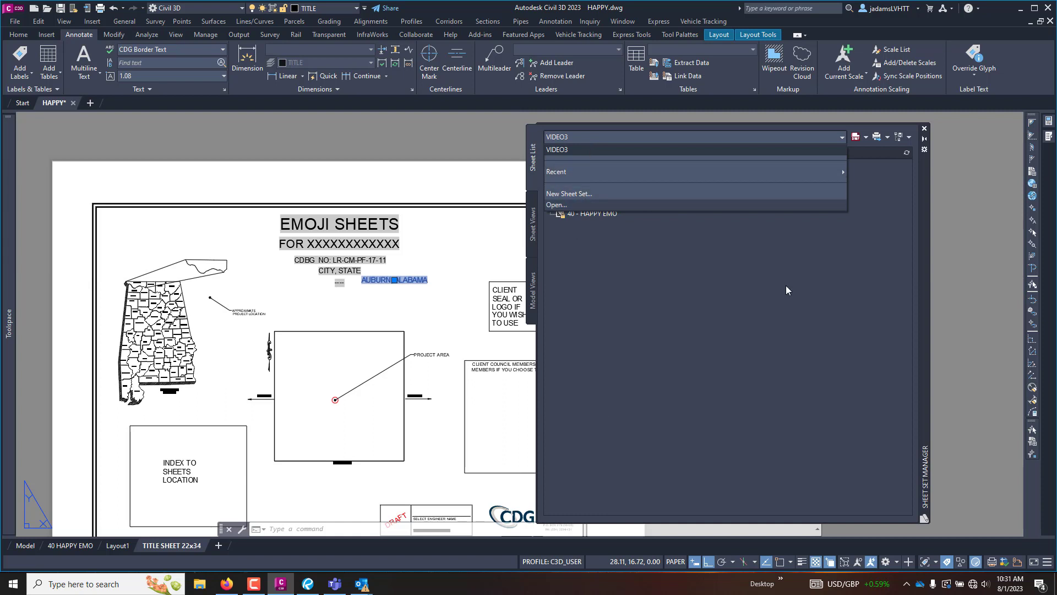
click(557, 149)
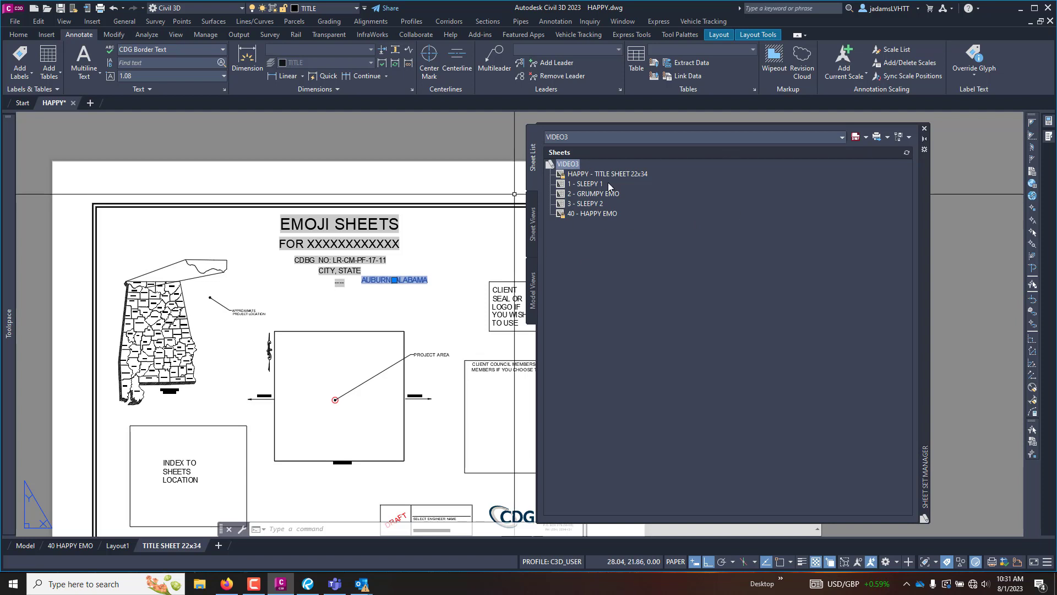
mouse_move(659, 285)
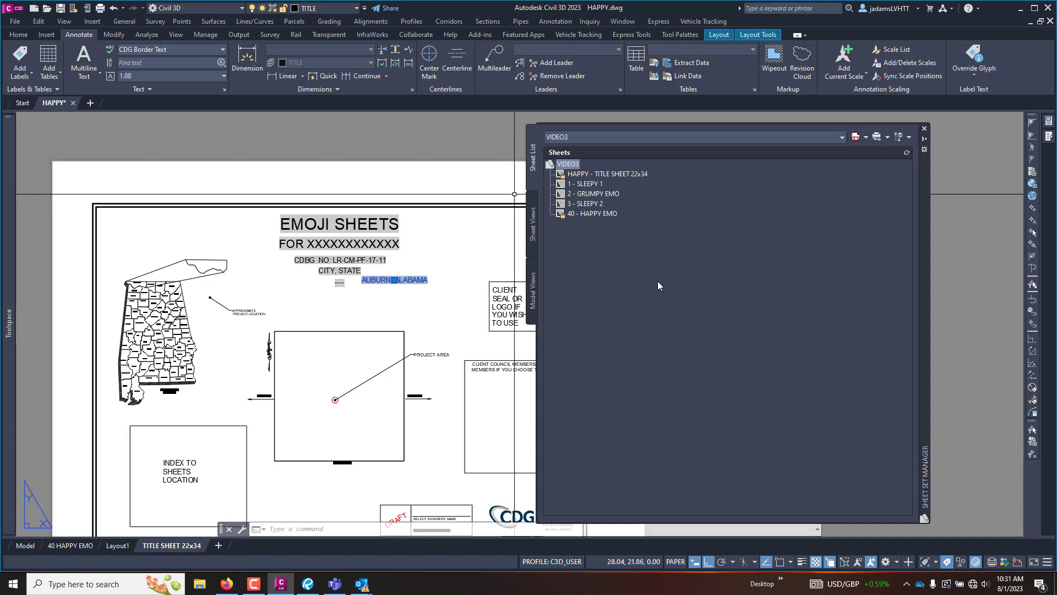
mouse_move(274, 486)
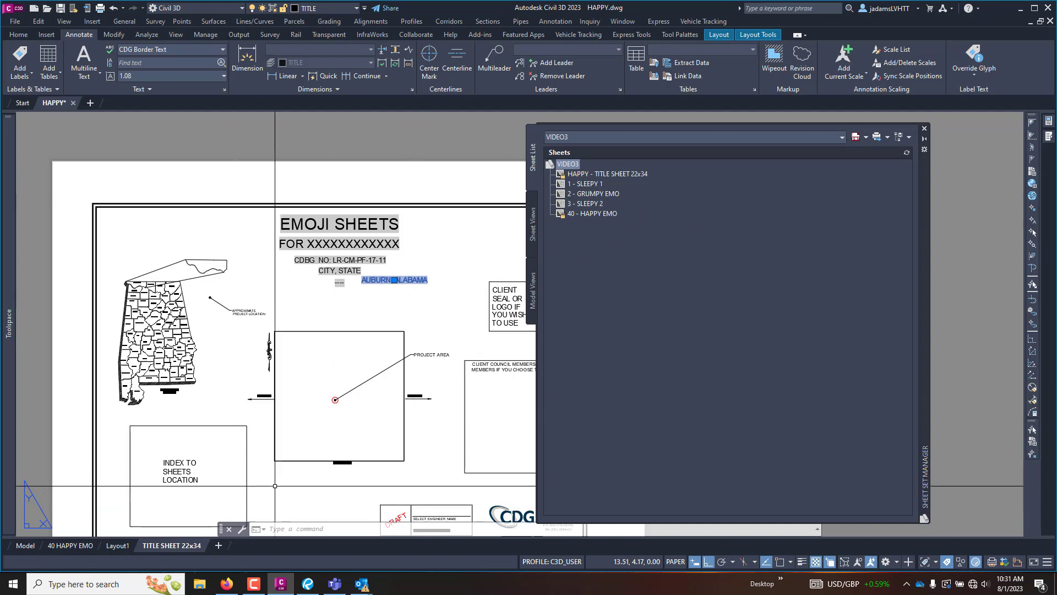
mouse_move(593, 194)
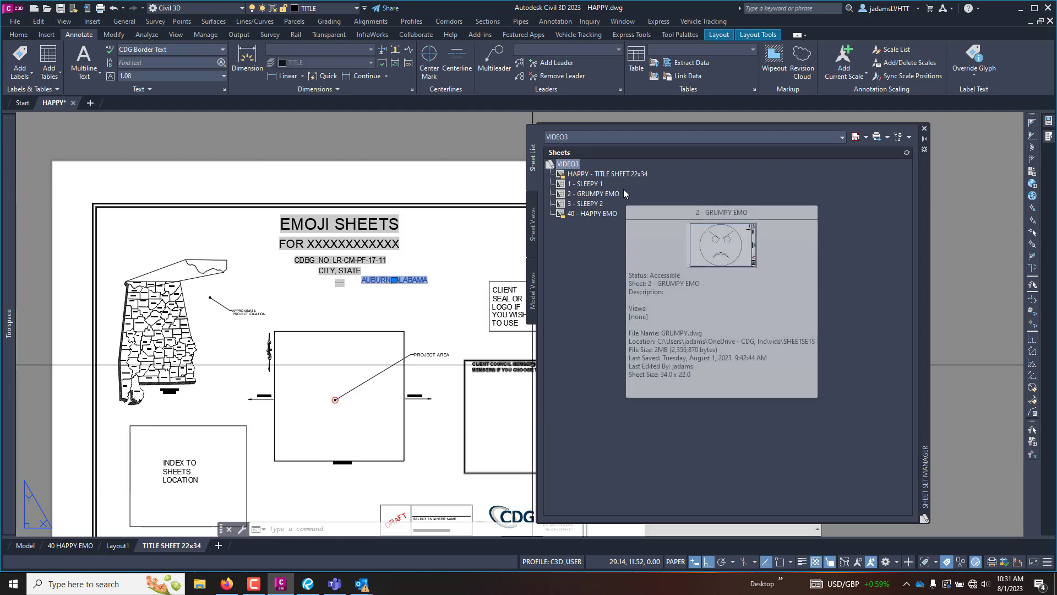
mouse_move(572, 120)
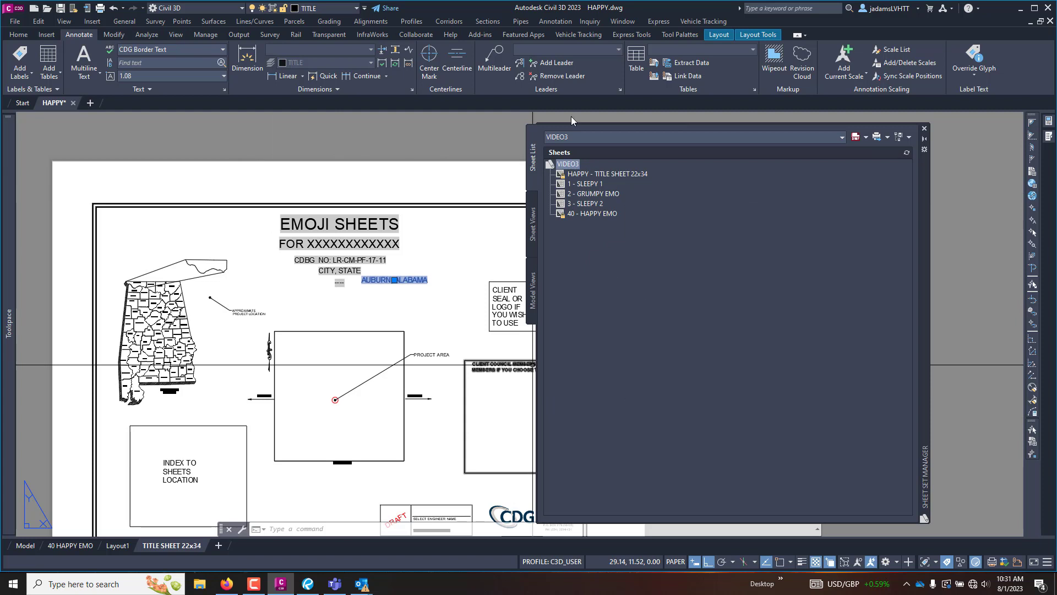
mouse_move(581, 185)
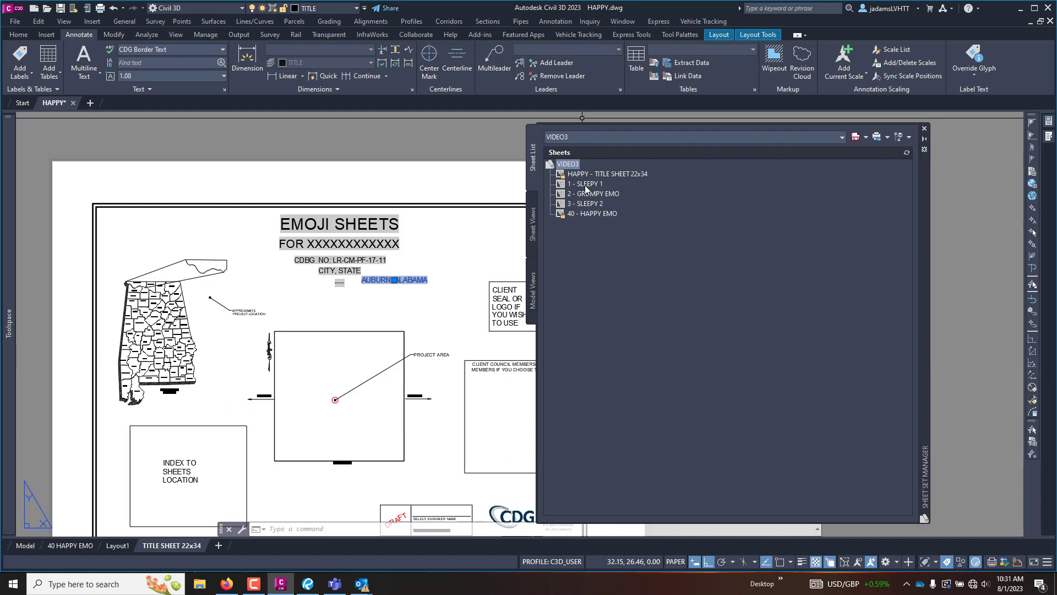
mouse_move(597, 169)
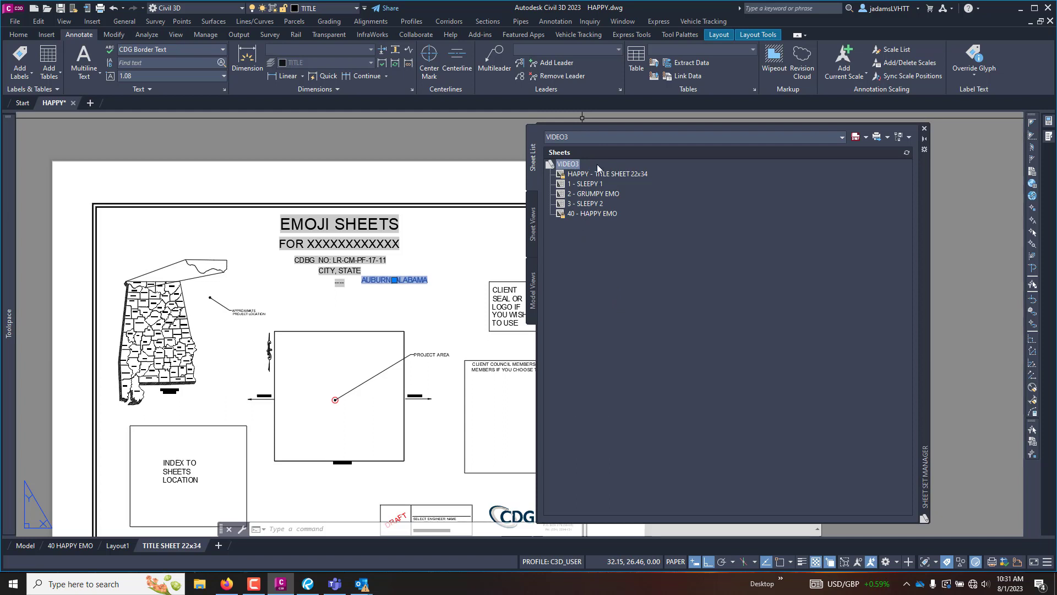
mouse_move(592, 143)
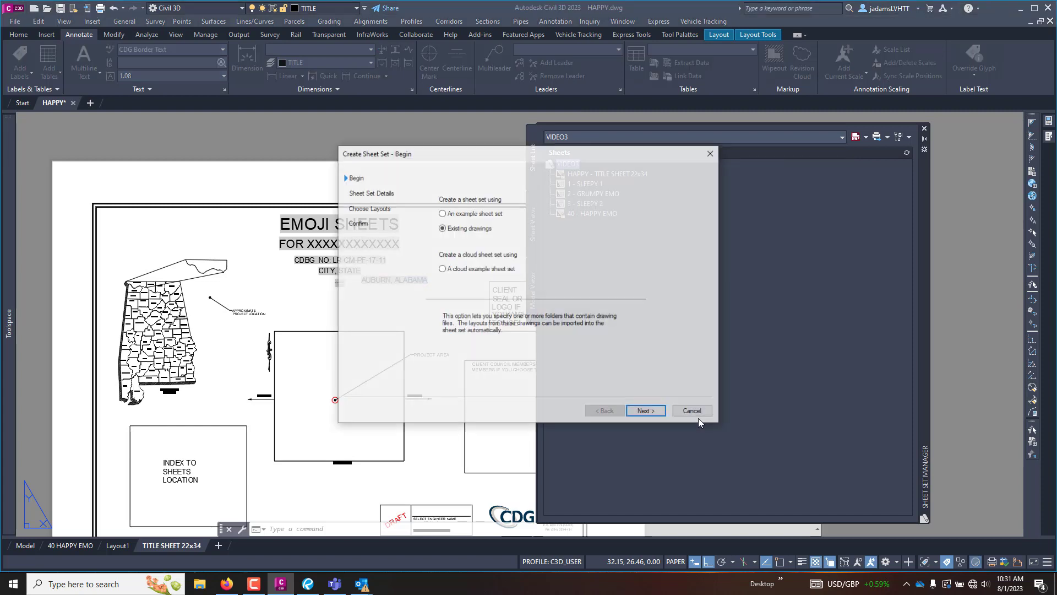
- Base the new sheet set on an example, settling on the CDG Sheetset Template
click(443, 212)
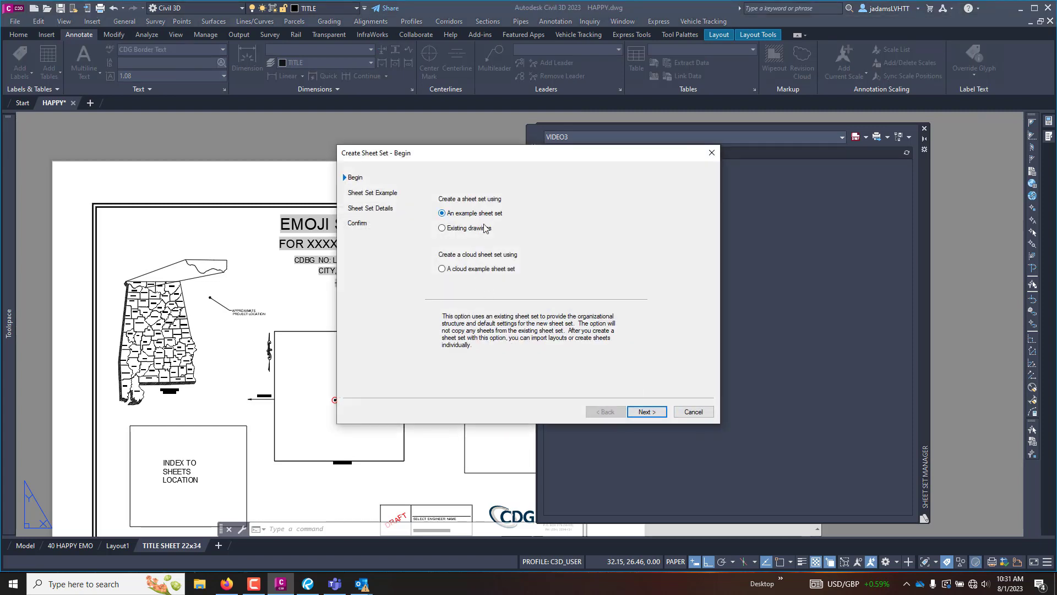
mouse_move(645, 411)
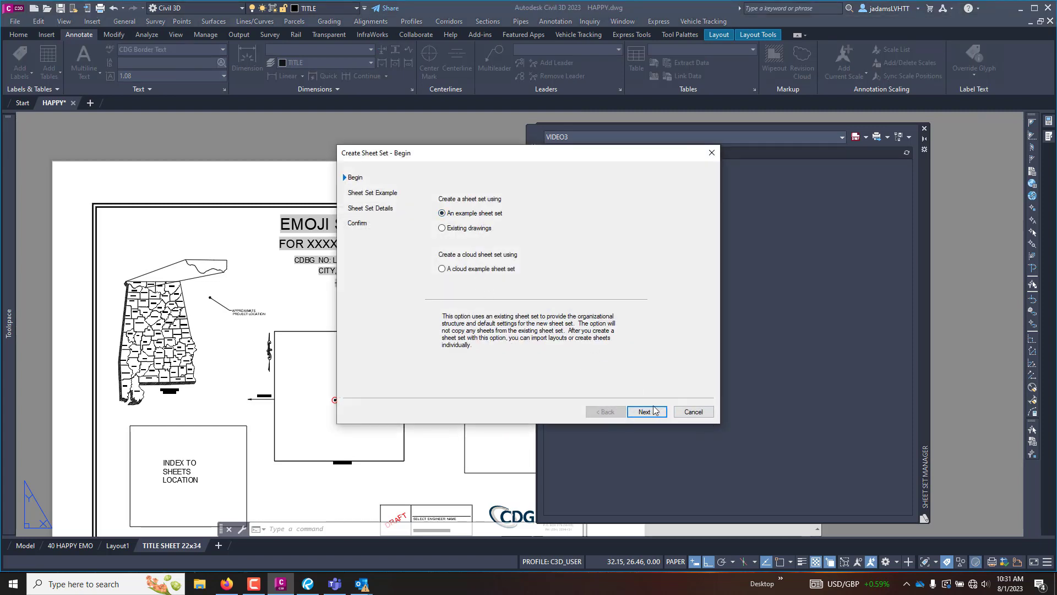
click(645, 411)
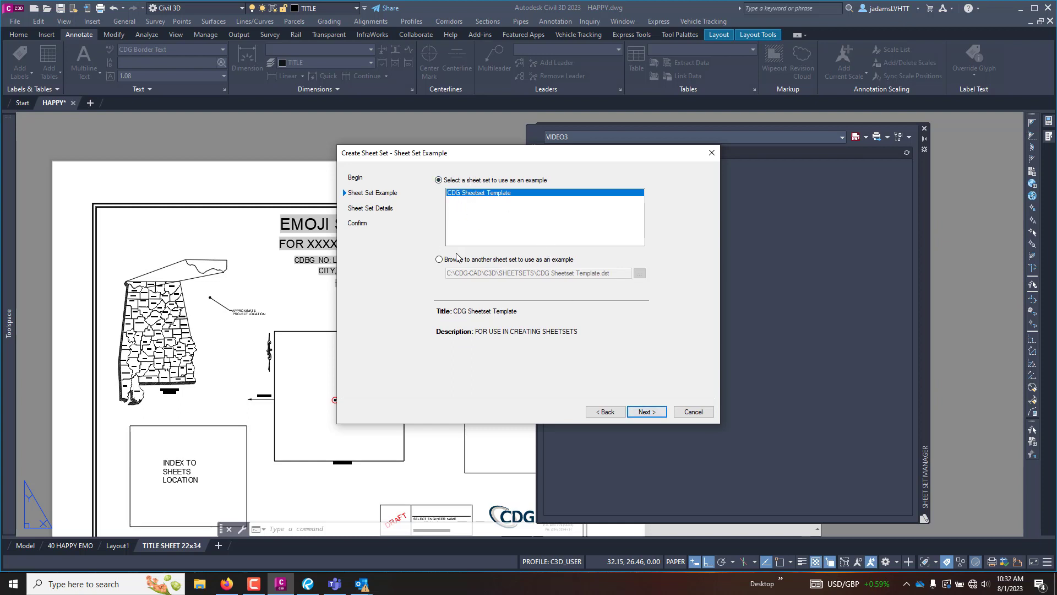
click(439, 259)
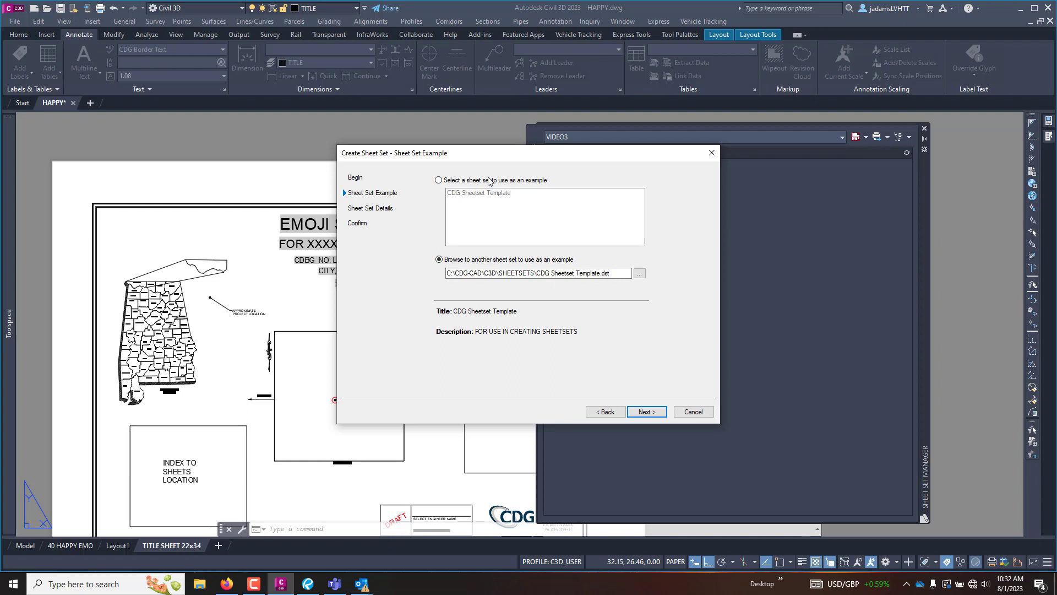
click(439, 180)
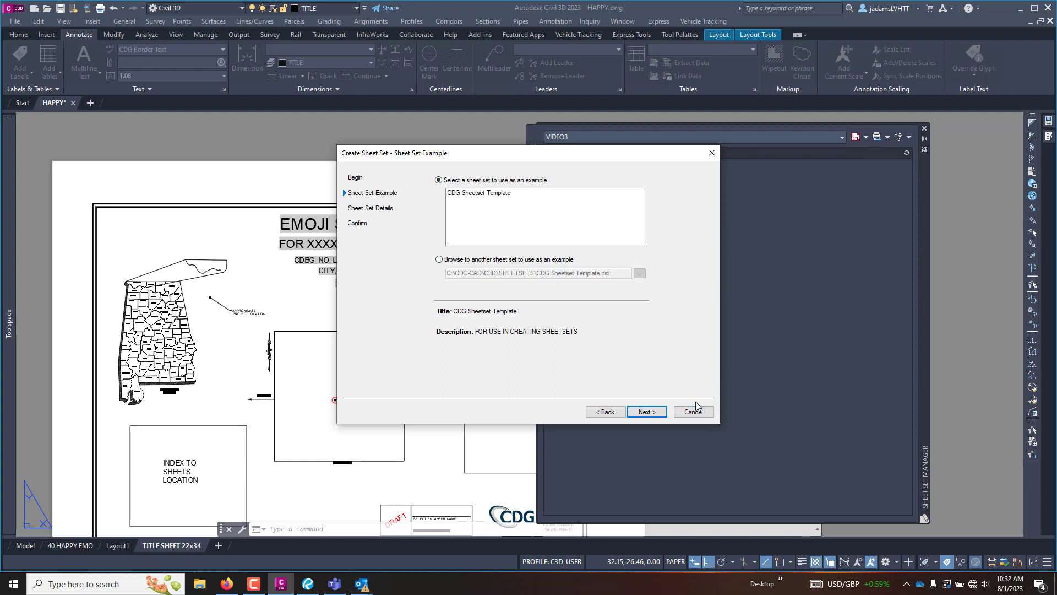
- Cancel the Create Sheet Set wizard, confirming Yes to return to VIDEO3
click(693, 411)
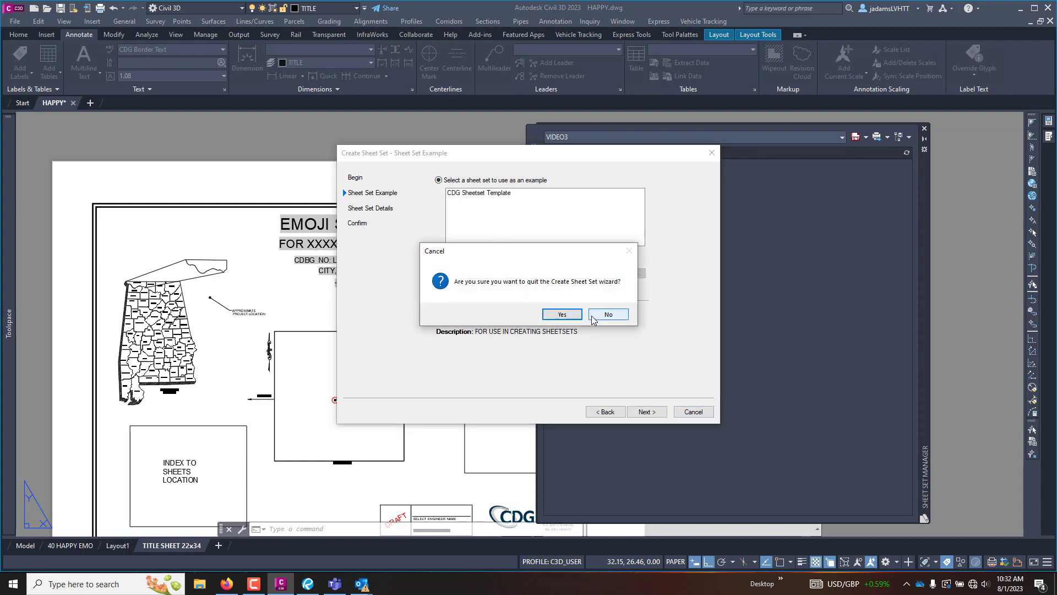
click(605, 313)
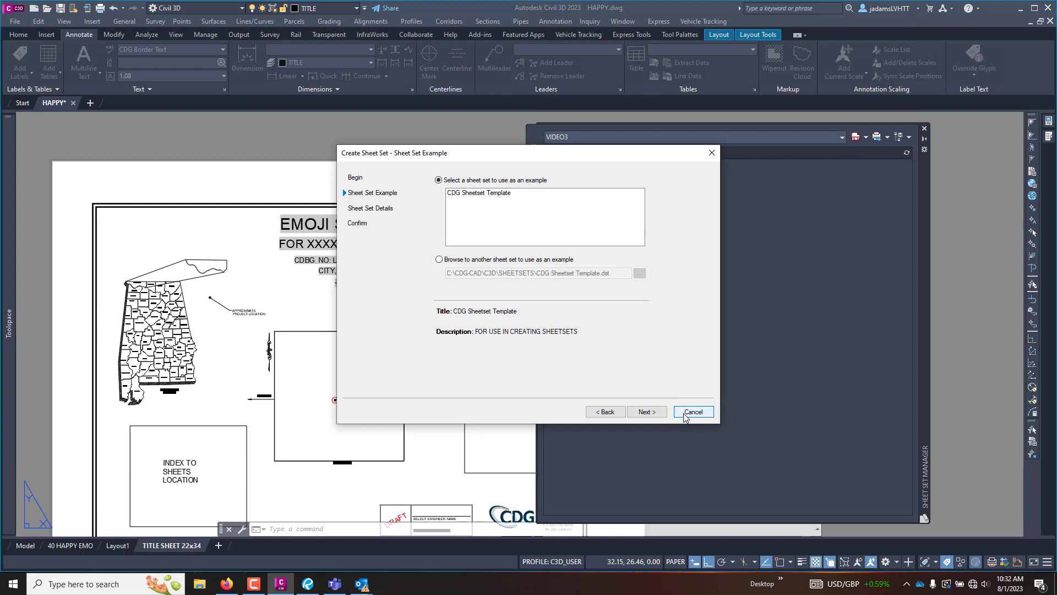
click(693, 411)
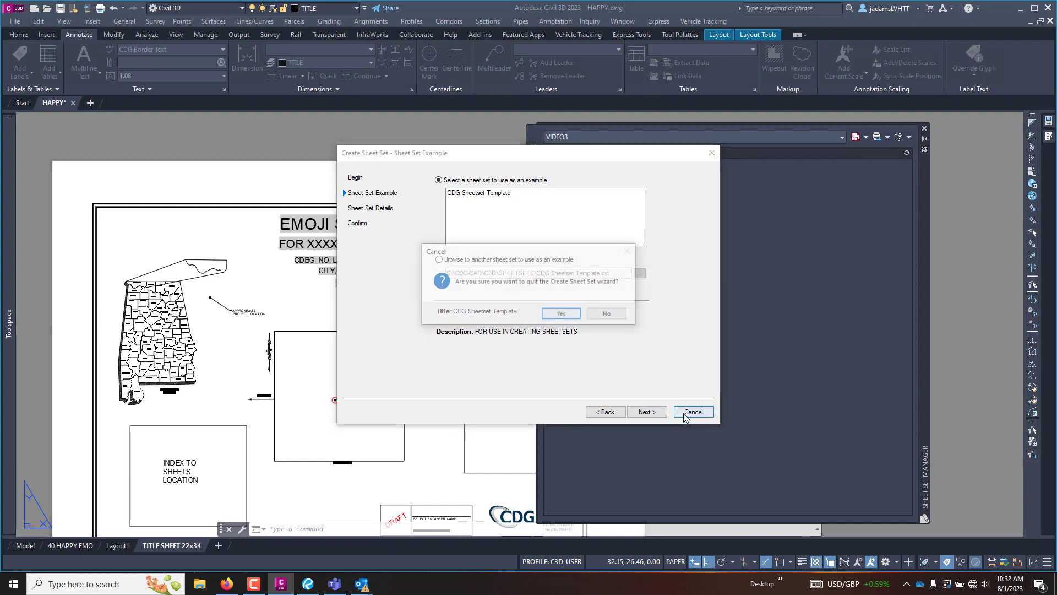
click(692, 411)
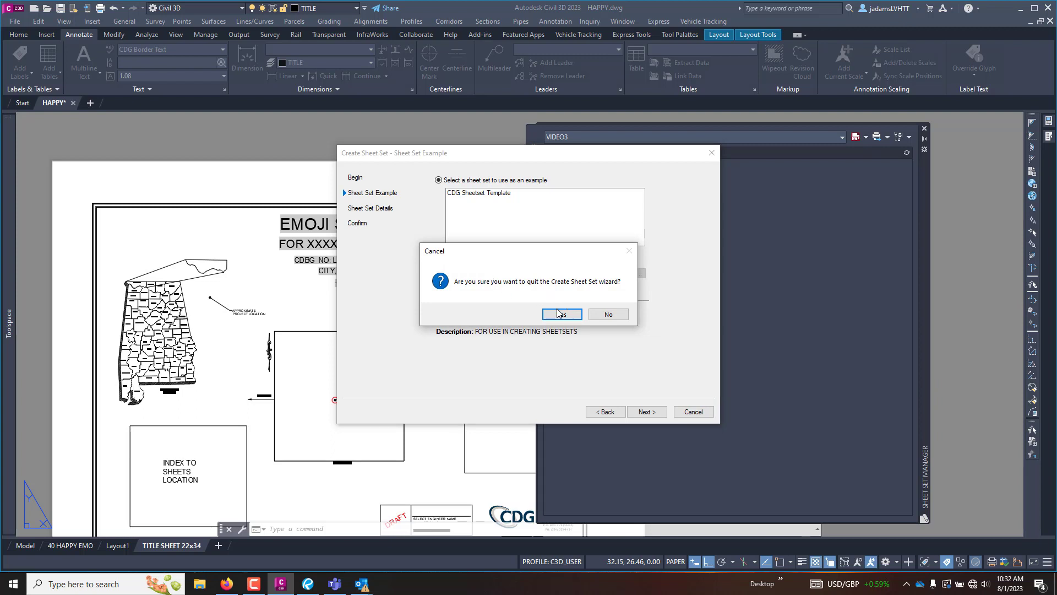
click(560, 314)
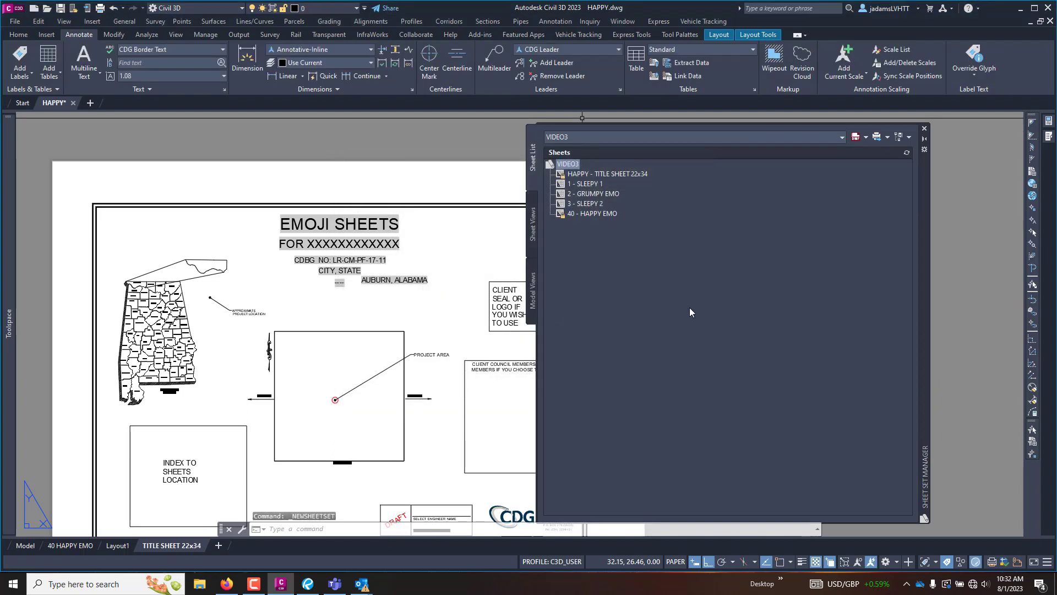